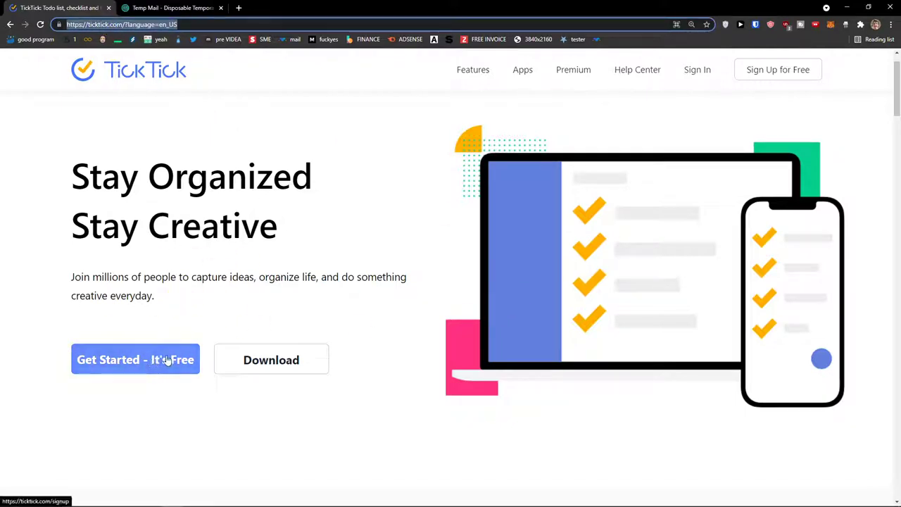
Step: Start a free TickTick account and copy the temporary email address from Temp Mail
{"action": "left_click", "coordinate": [135, 360]}
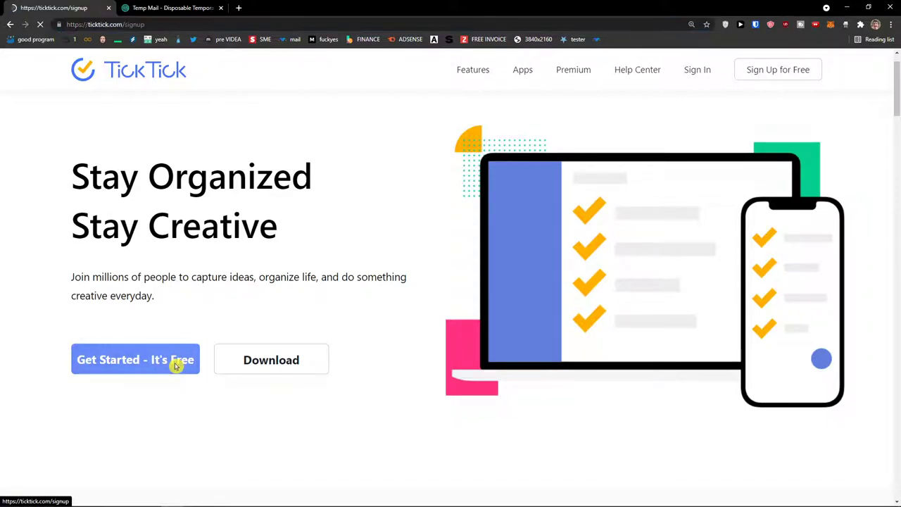
{"action": "left_click", "coordinate": [173, 8]}
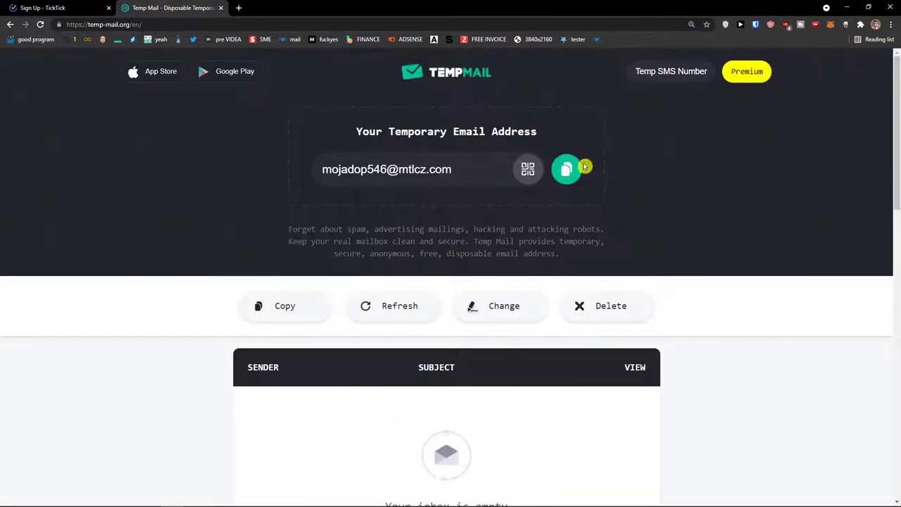
{"action": "left_click", "coordinate": [566, 169]}
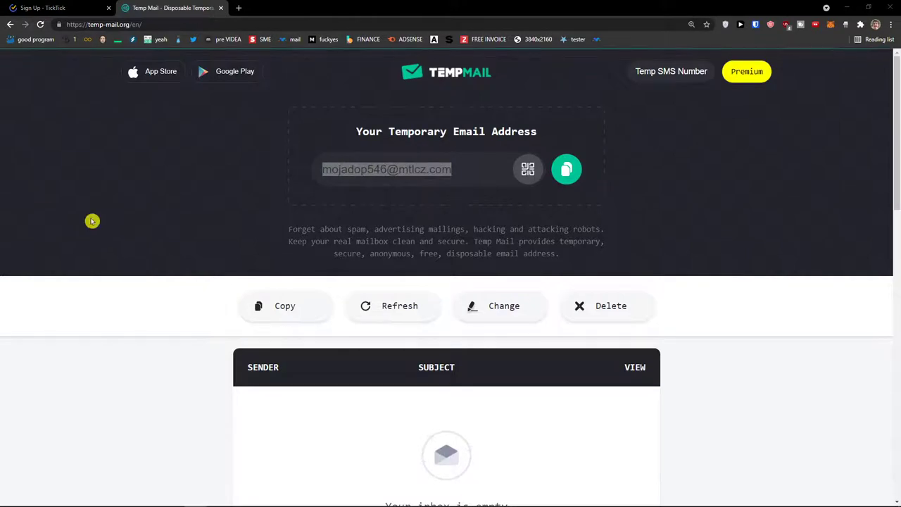
{"action": "left_click", "coordinate": [42, 7]}
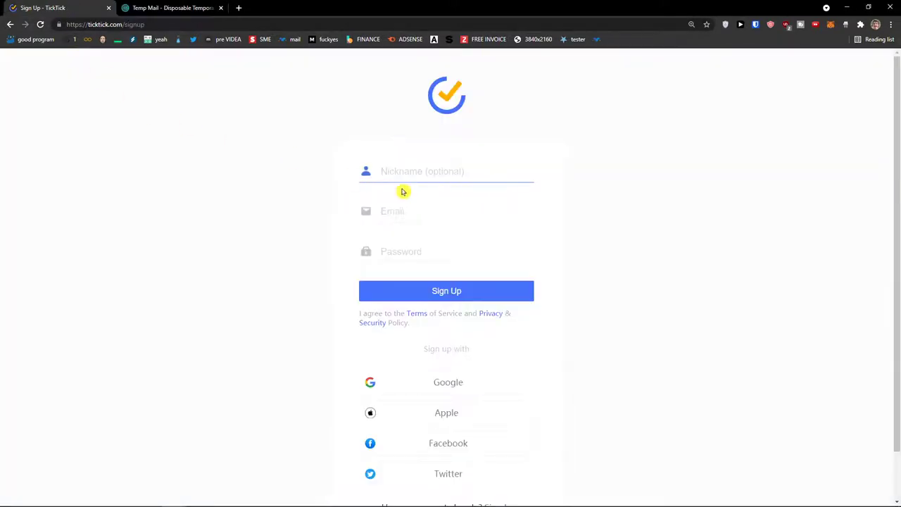
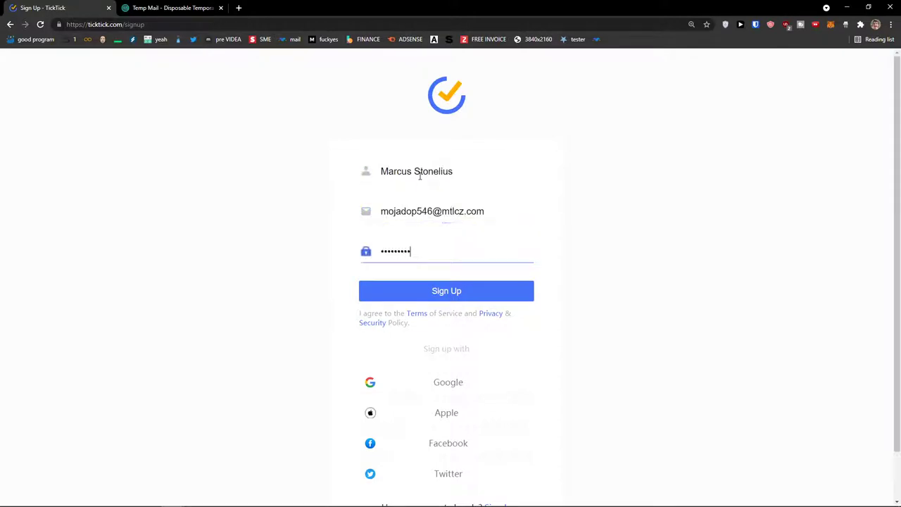
{"action": "left_click", "coordinate": [447, 291]}
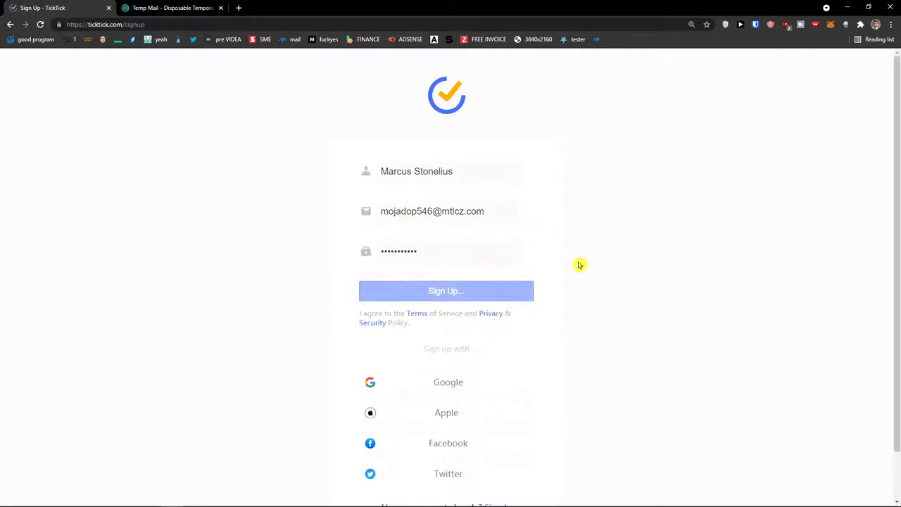
{"action": "left_click", "coordinate": [446, 291]}
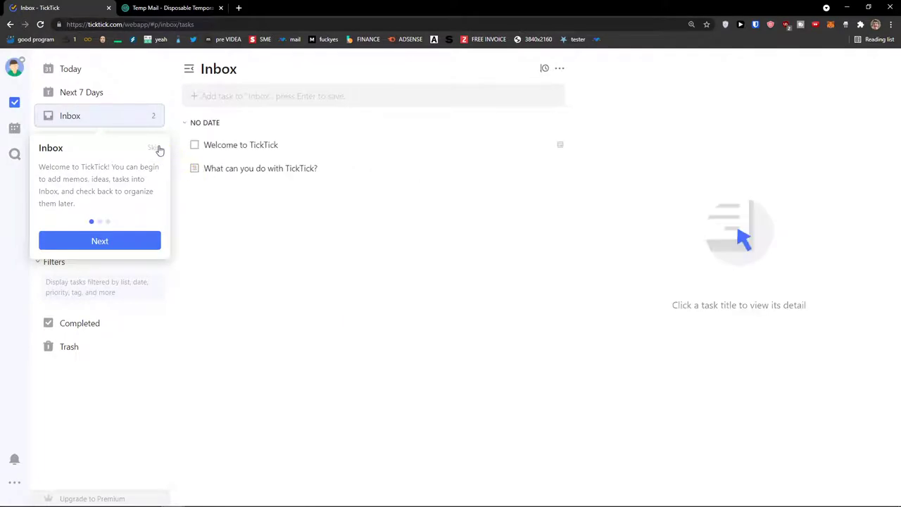
{"action": "left_click", "coordinate": [154, 147]}
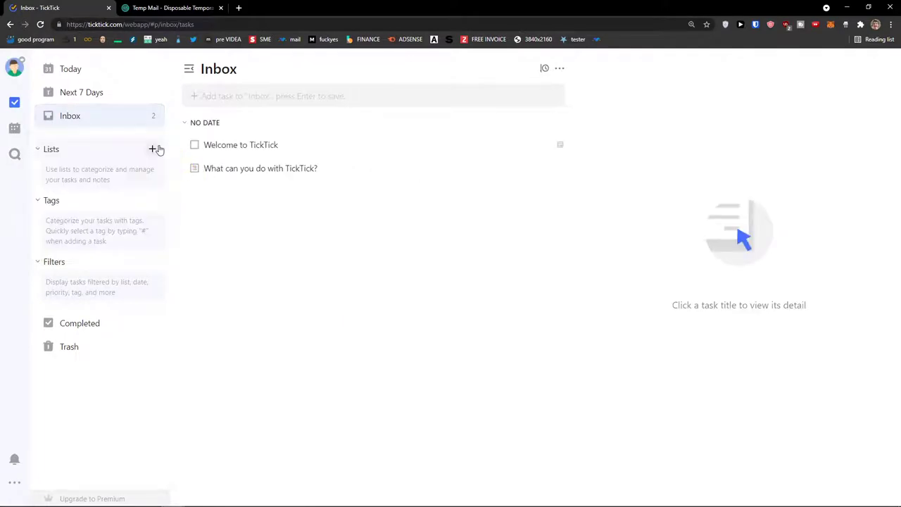
Step: Confirm the account using Confirm Now in the Welcome to TickTick email in Temp Mail
{"action": "left_click", "coordinate": [173, 8]}
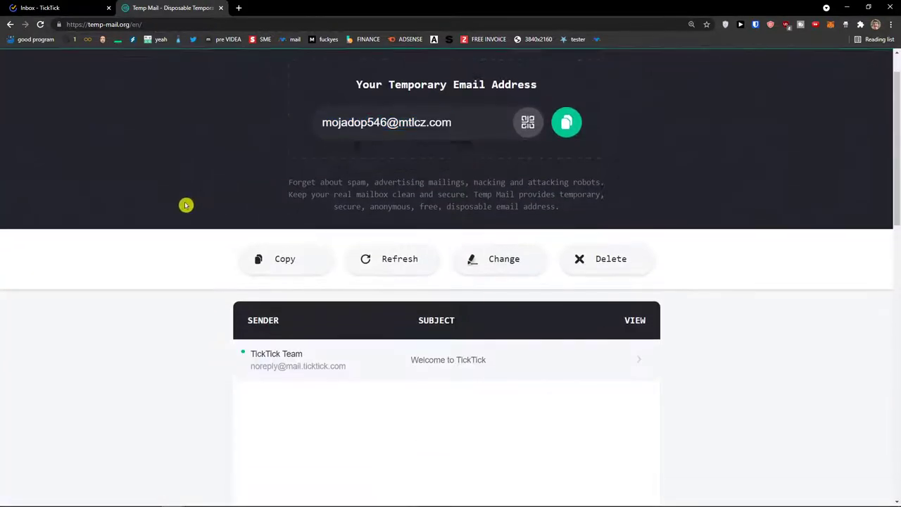
{"action": "left_click", "coordinate": [448, 360]}
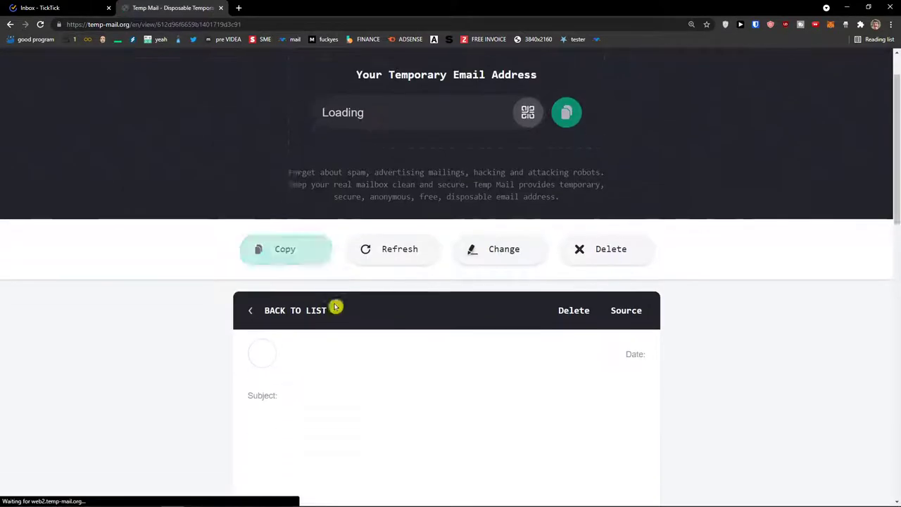
{"action": "scroll", "scroll_direction": "down", "scroll_amount": 3}
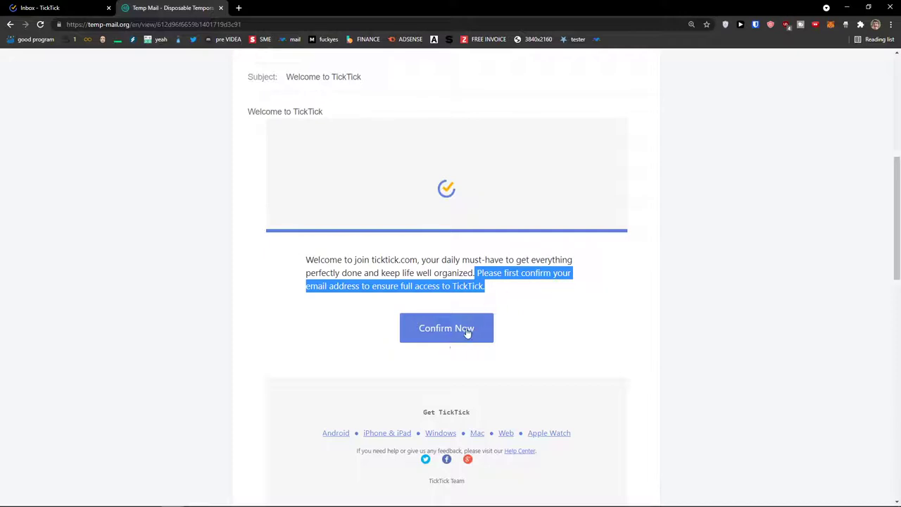
{"action": "left_click", "coordinate": [446, 327]}
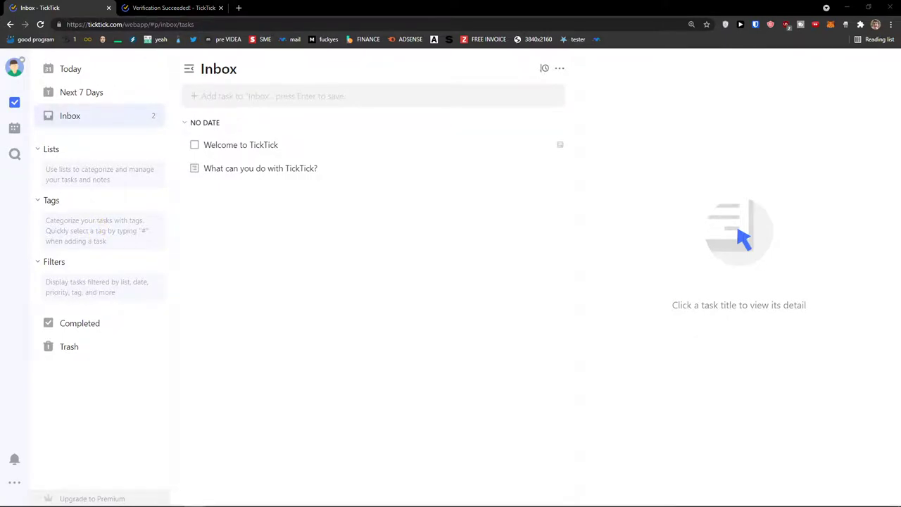
{"action": "mouse_move", "coordinate": [141, 126]}
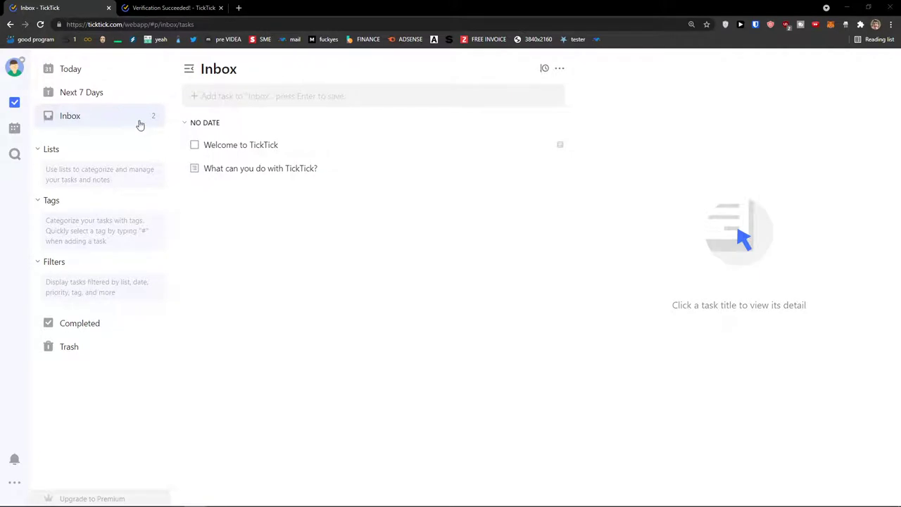
Step: Browse the account menu, Today, Next 7 Days and Inbox, ending on Next 7 Days
{"action": "left_click", "coordinate": [14, 68]}
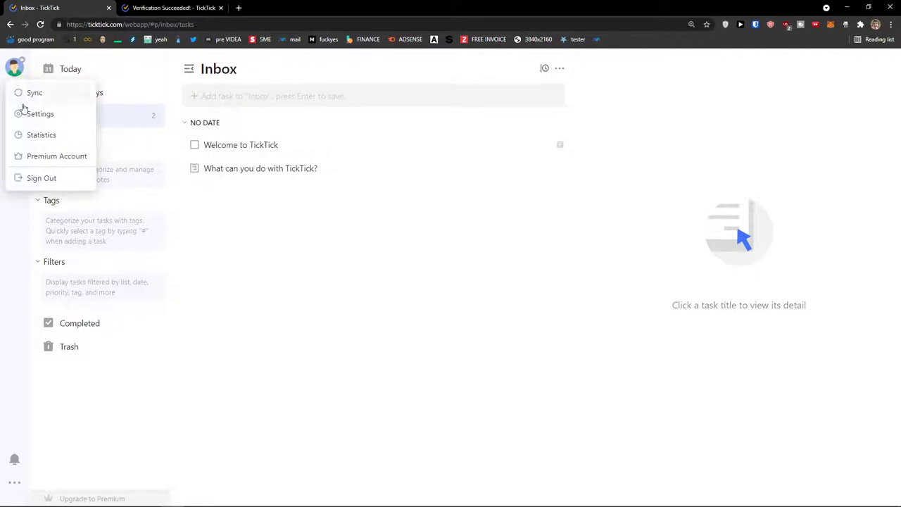
{"action": "mouse_move", "coordinate": [41, 135]}
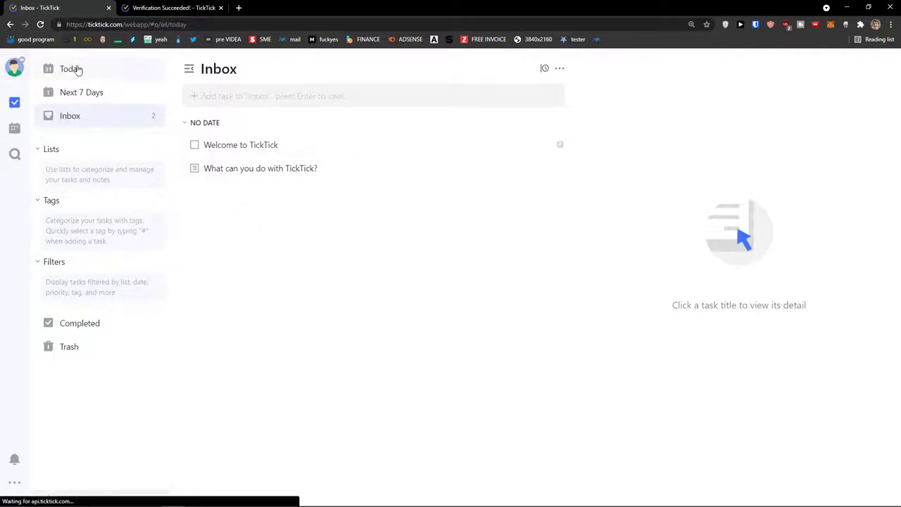
{"action": "left_click", "coordinate": [70, 68]}
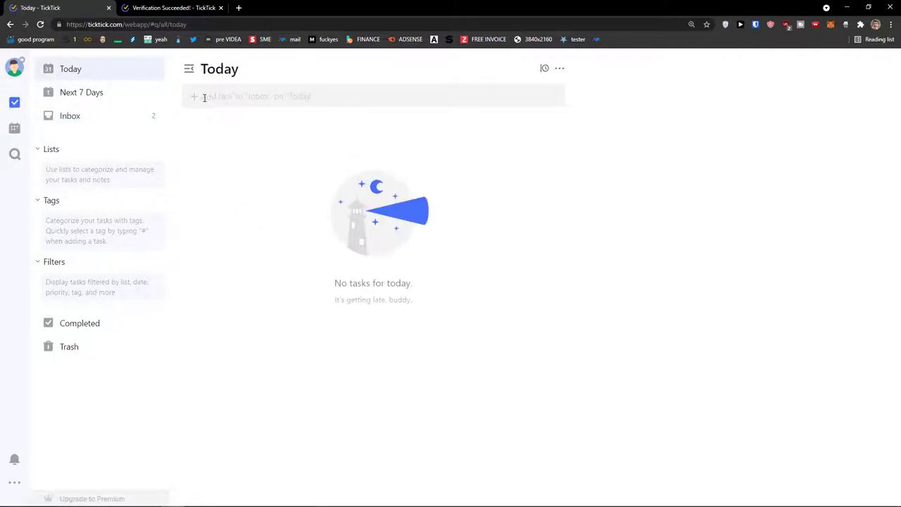
{"action": "left_click", "coordinate": [81, 92]}
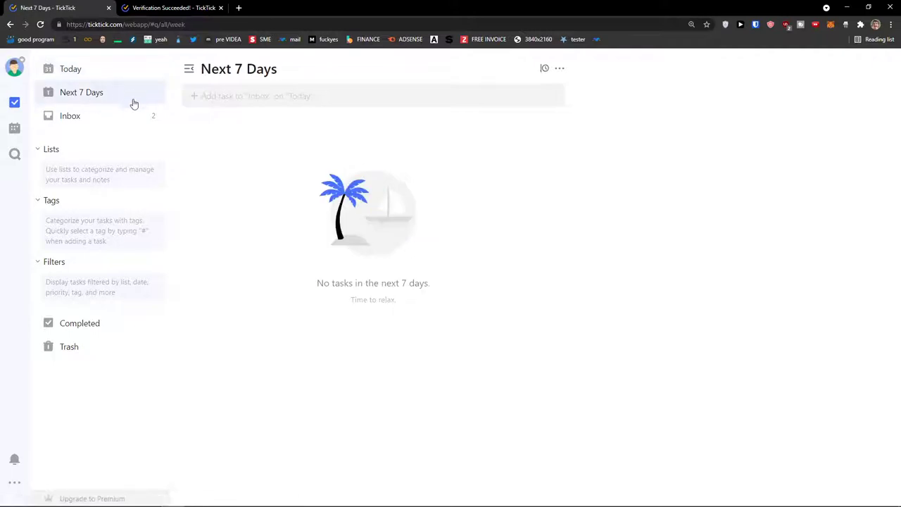
{"action": "left_click", "coordinate": [70, 115]}
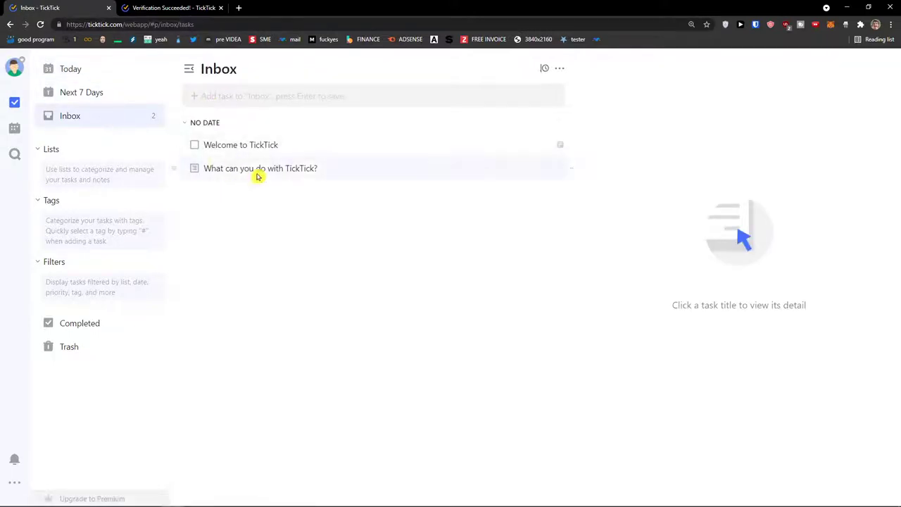
{"action": "mouse_move", "coordinate": [449, 79]}
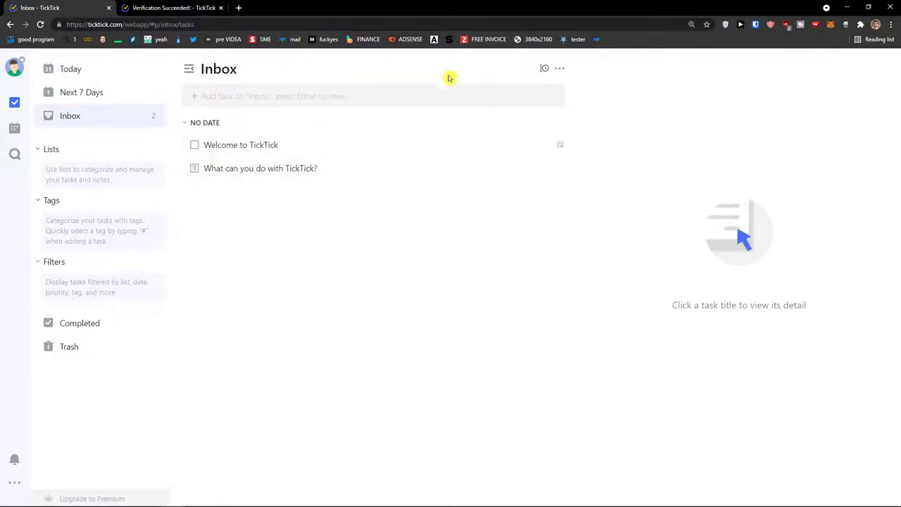
{"action": "mouse_move", "coordinate": [56, 165]}
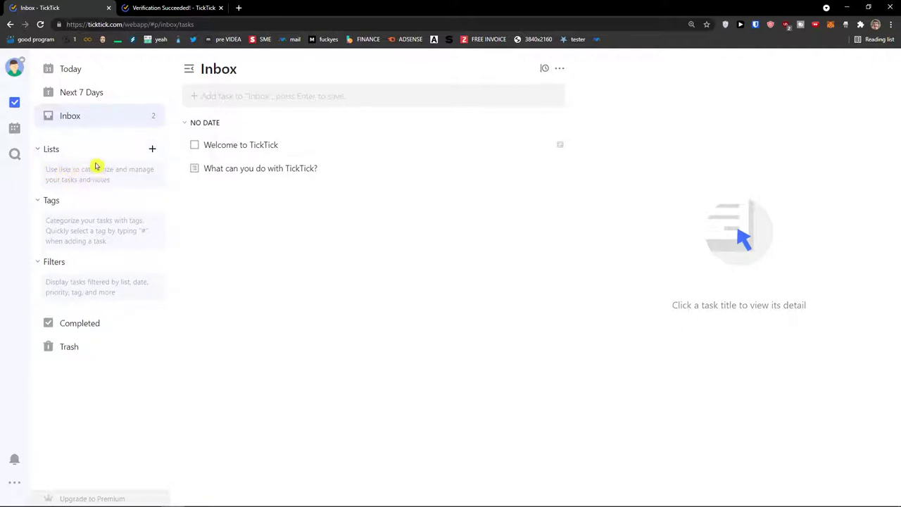
{"action": "mouse_move", "coordinate": [66, 231]}
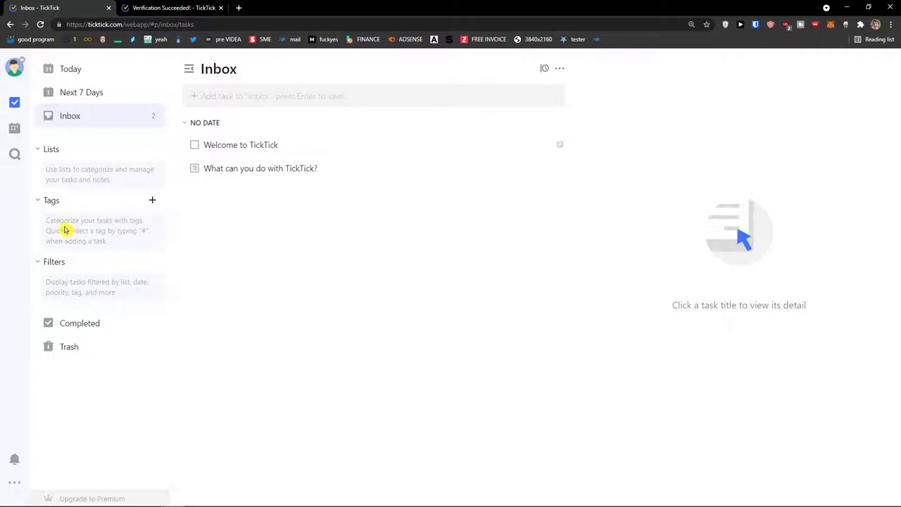
{"action": "left_click", "coordinate": [81, 92]}
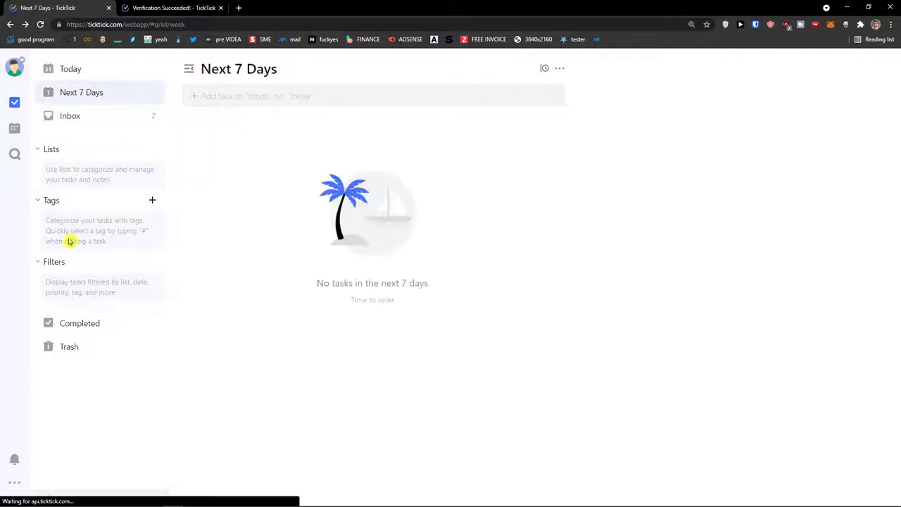
{"action": "mouse_move", "coordinate": [14, 103]}
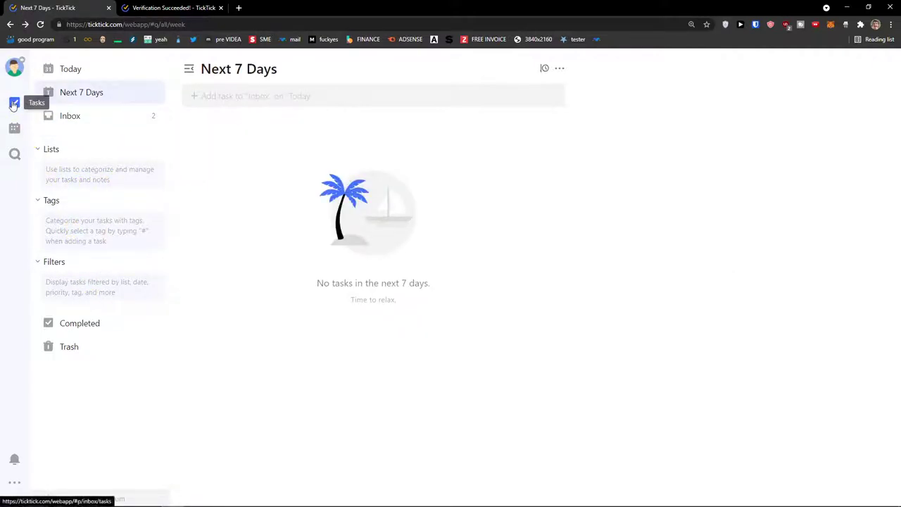
{"action": "mouse_move", "coordinate": [14, 128]}
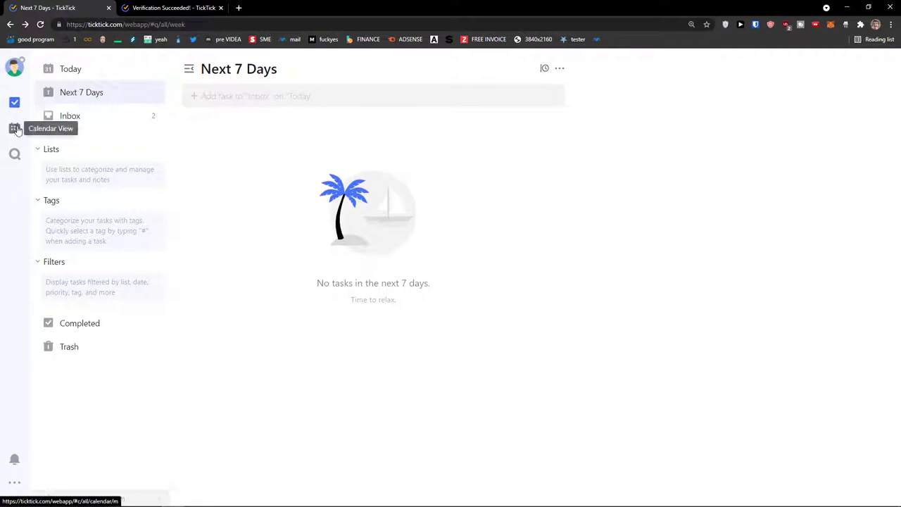
Step: Try the Premium-only Calendar View and dismiss its upgrade prompt
{"action": "left_click", "coordinate": [14, 128]}
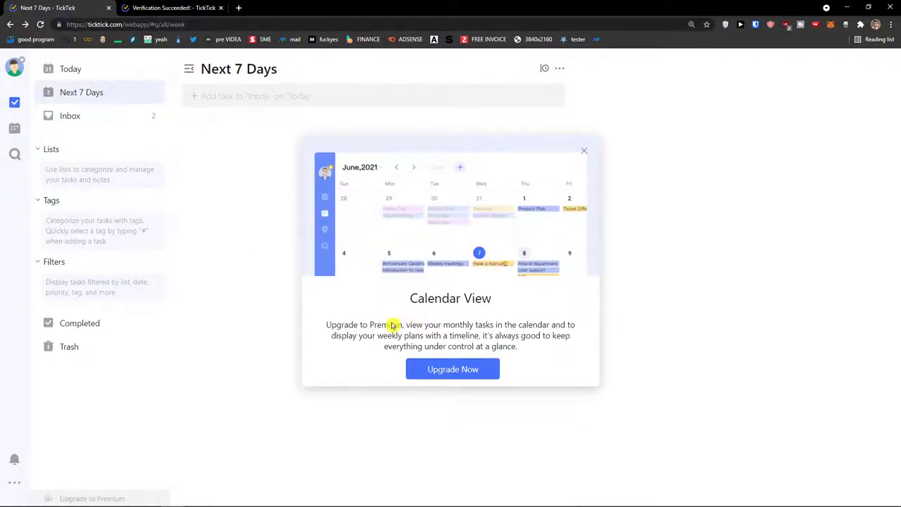
{"action": "mouse_move", "coordinate": [619, 180]}
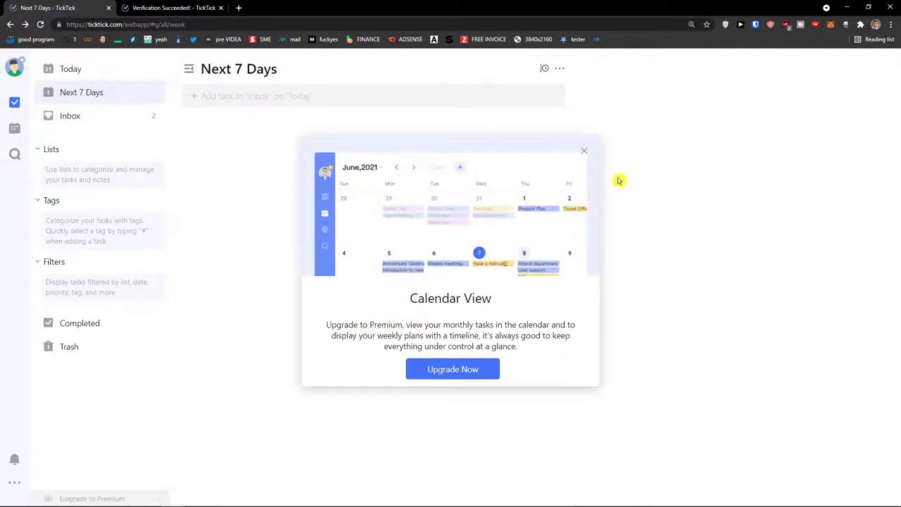
{"action": "left_click", "coordinate": [583, 151]}
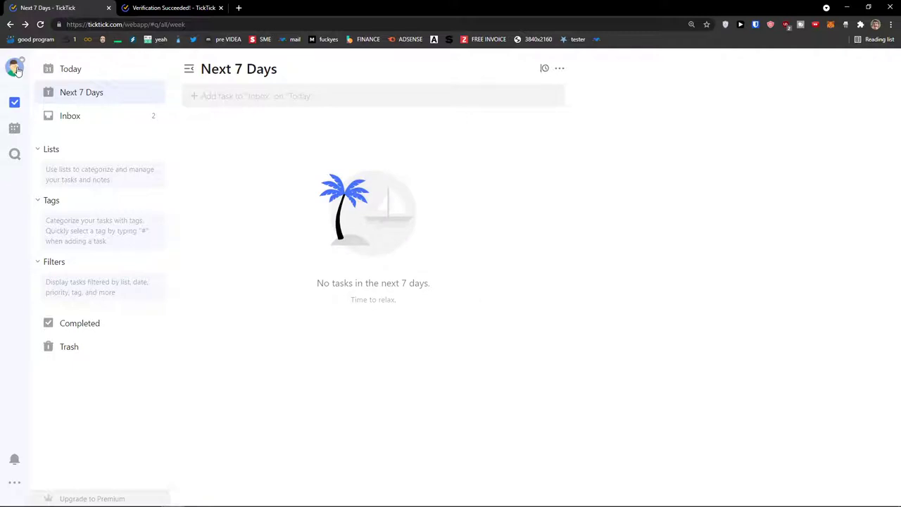
Step: Switch the app to the Dark theme in Settings and close Settings
{"action": "left_click", "coordinate": [14, 68]}
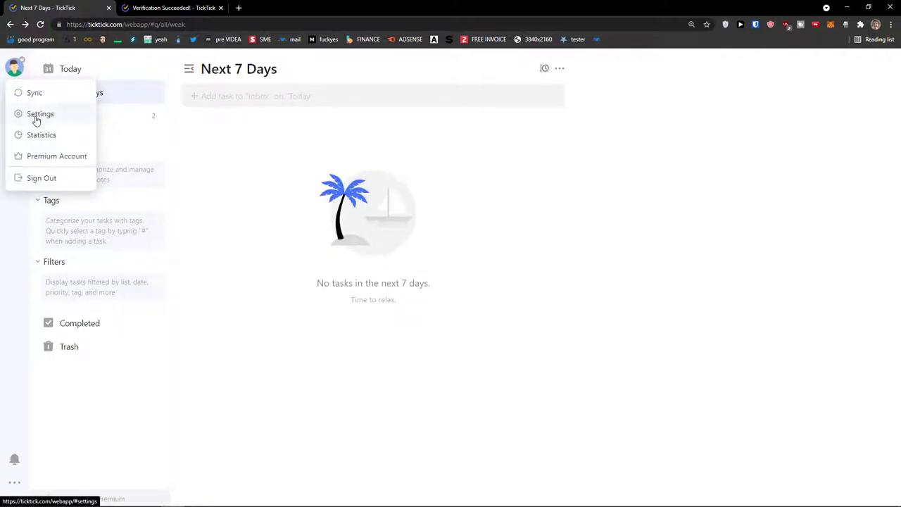
{"action": "left_click", "coordinate": [40, 114]}
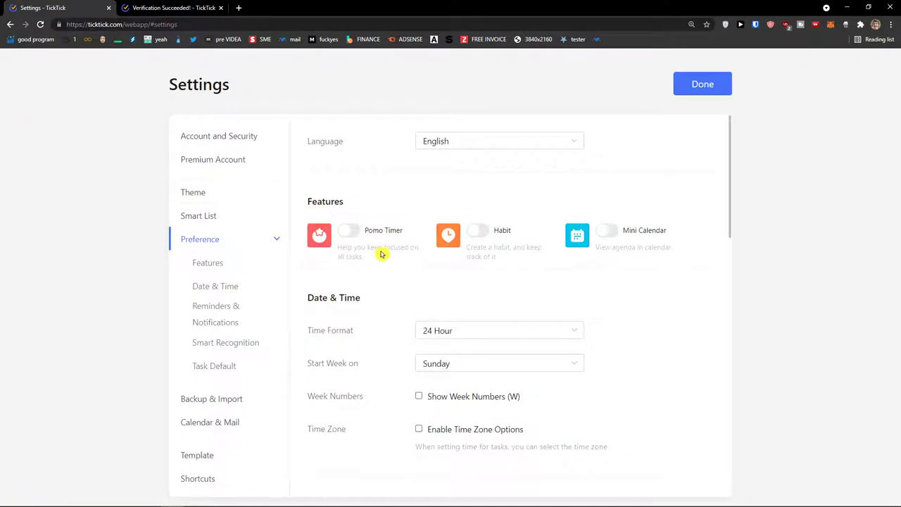
{"action": "mouse_move", "coordinate": [224, 192]}
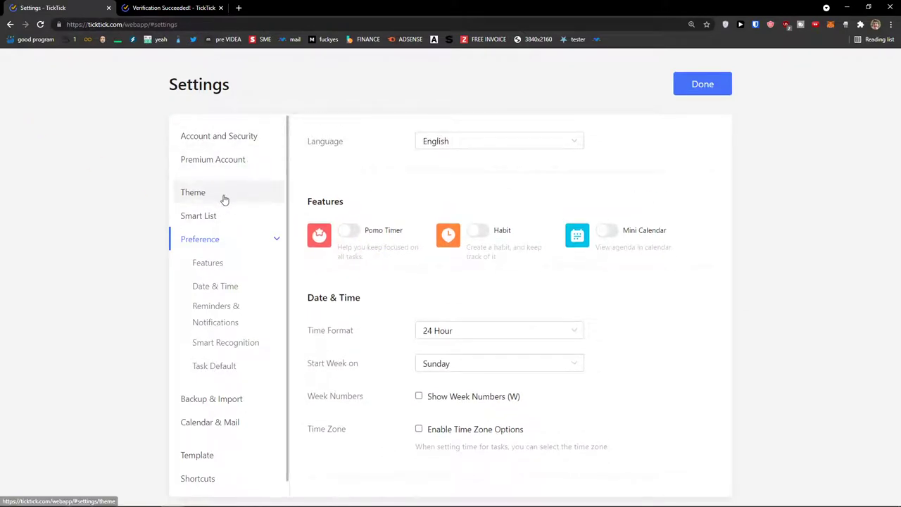
{"action": "left_click", "coordinate": [193, 192]}
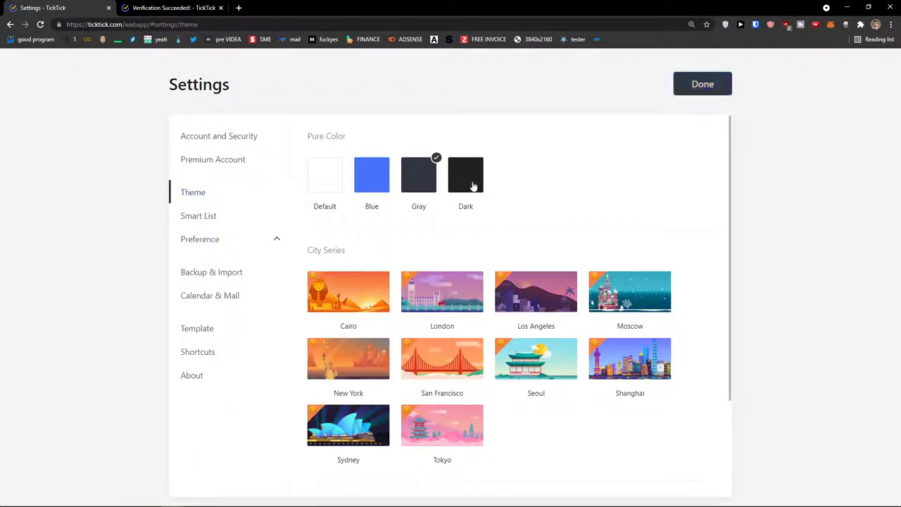
{"action": "left_click", "coordinate": [466, 175]}
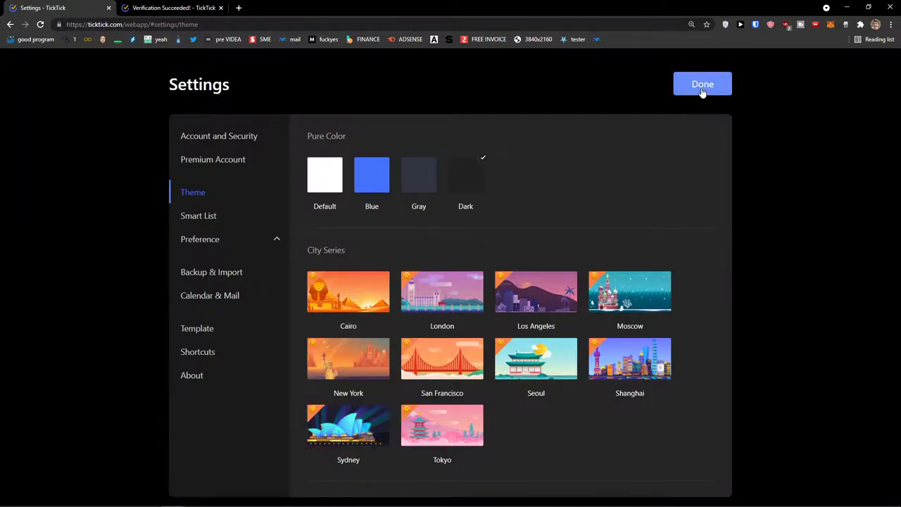
{"action": "left_click", "coordinate": [702, 84]}
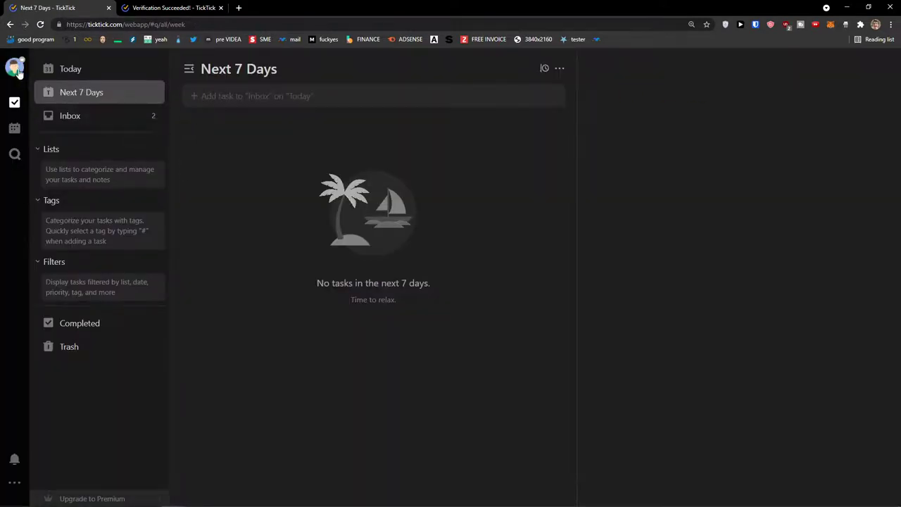
Step: Reopen Settings and set the theme back to Default
{"action": "left_click", "coordinate": [14, 67]}
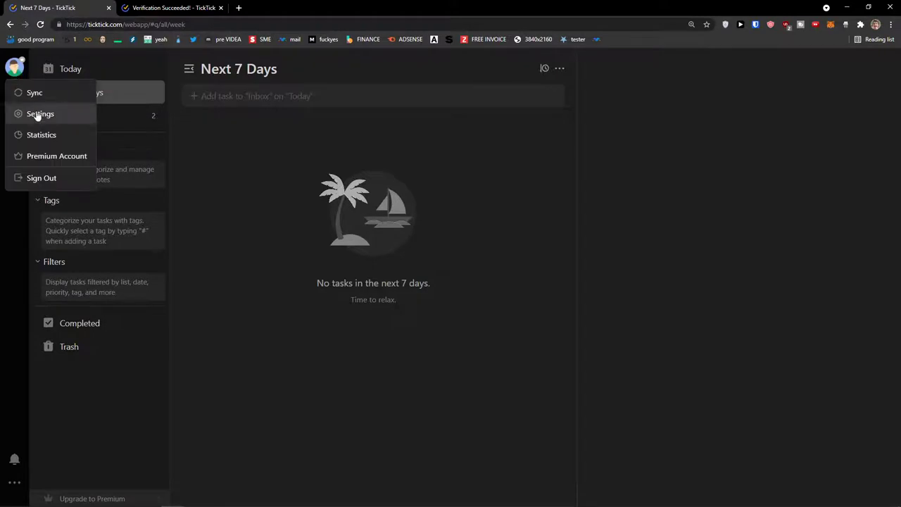
{"action": "left_click", "coordinate": [40, 113]}
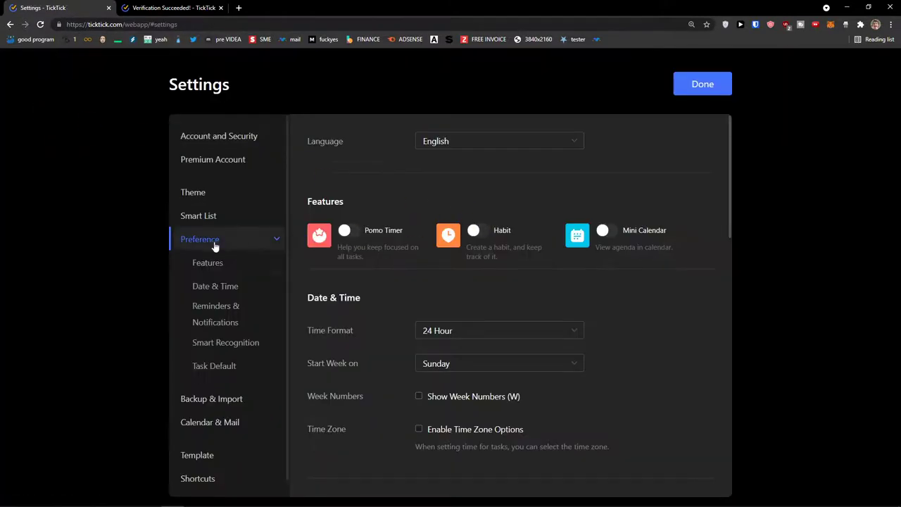
{"action": "left_click", "coordinate": [193, 192]}
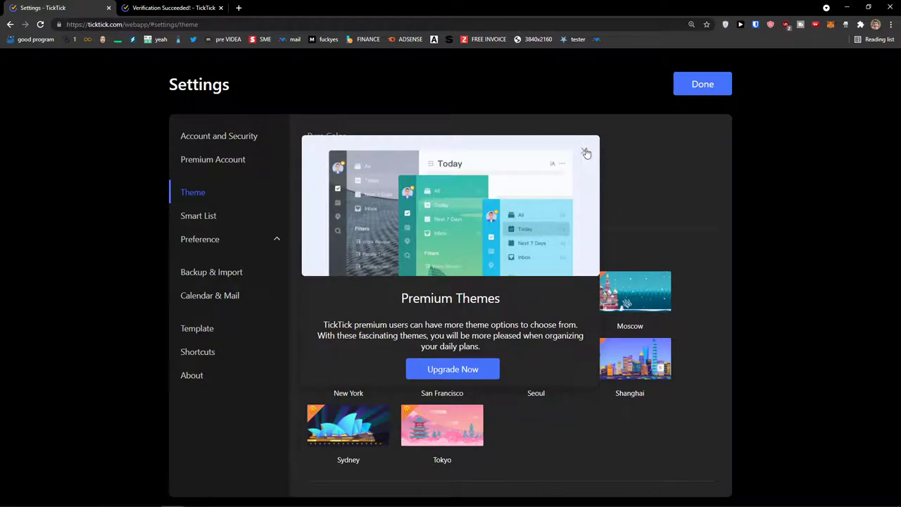
{"action": "left_click", "coordinate": [586, 153]}
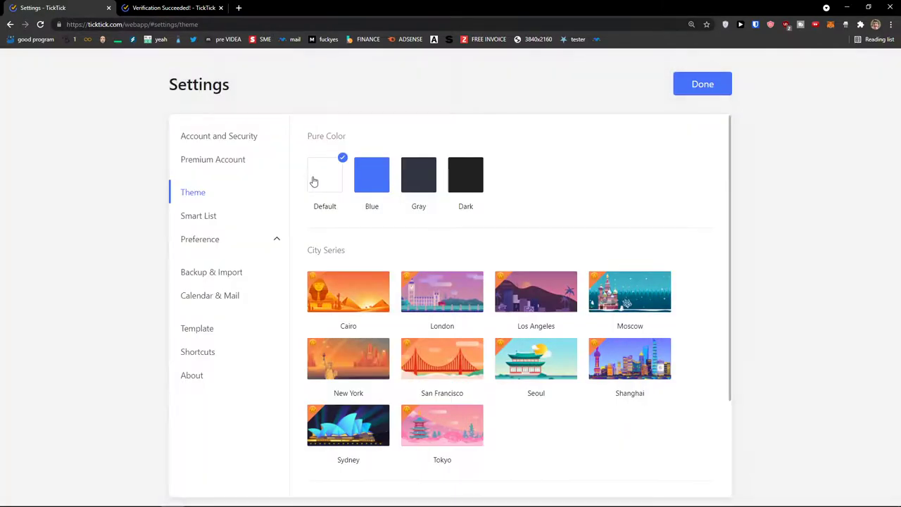
Step: Scroll through the Smart List visibility settings
{"action": "left_click", "coordinate": [198, 215]}
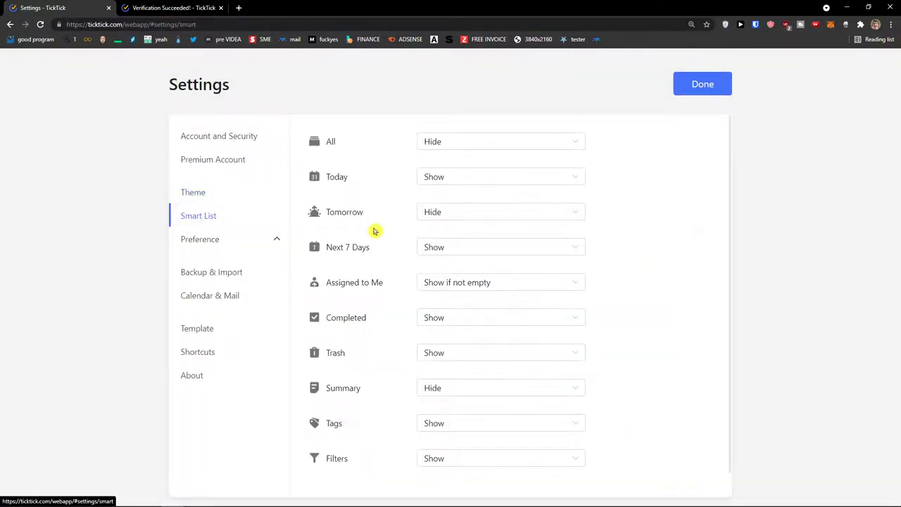
{"action": "scroll", "scroll_direction": "down", "scroll_amount": 3}
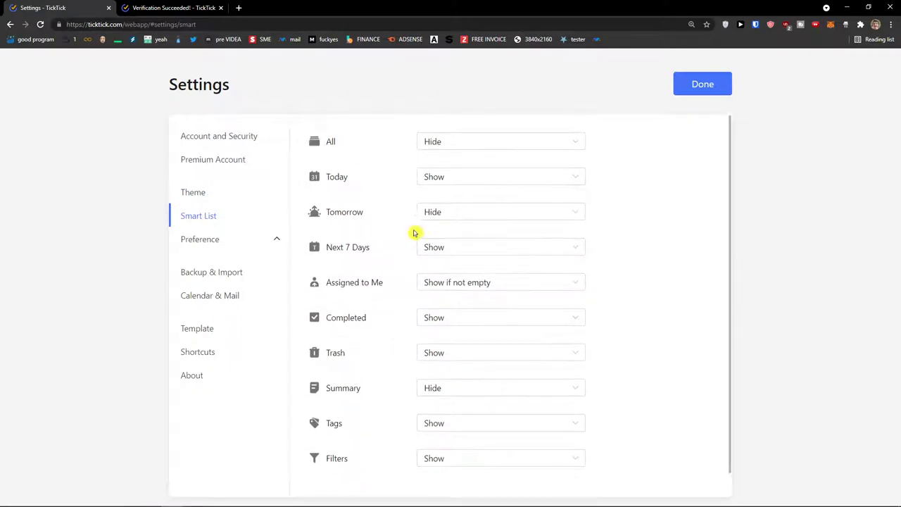
{"action": "mouse_move", "coordinate": [376, 316]}
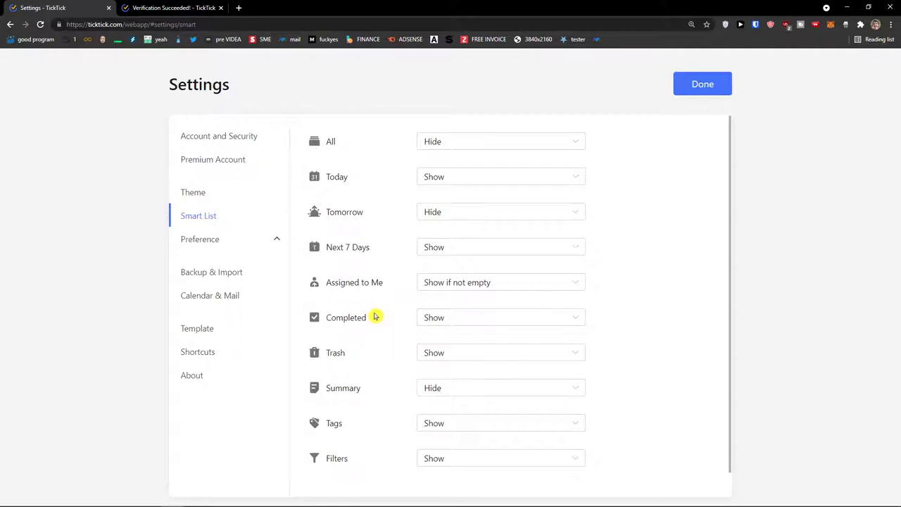
{"action": "scroll", "scroll_direction": "down", "scroll_amount": 3}
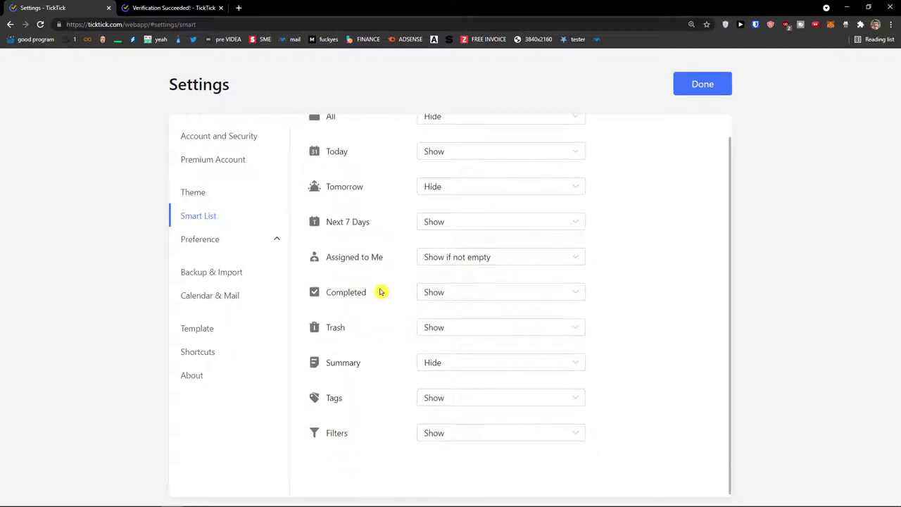
Step: Turn on Habit and Pomo Timer features, dismissing the Premium Mini Calendar offer
{"action": "left_click", "coordinate": [200, 238]}
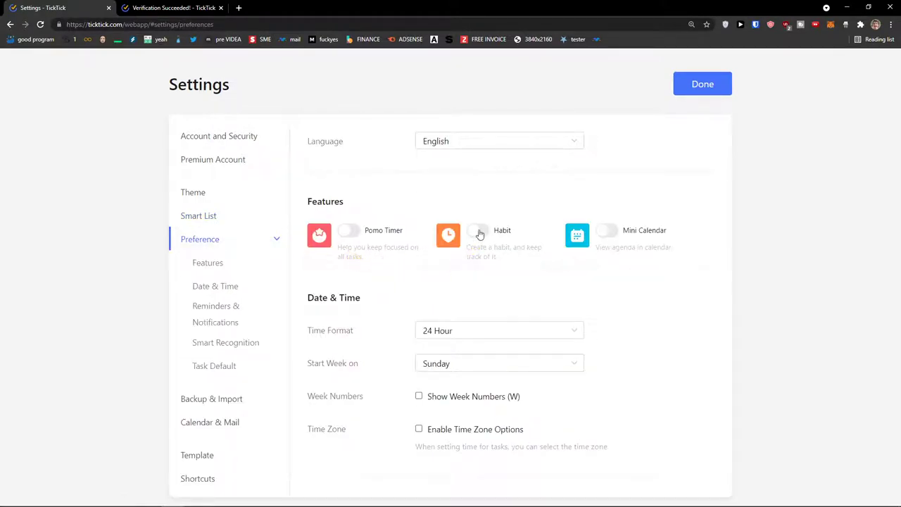
{"action": "left_click", "coordinate": [479, 231]}
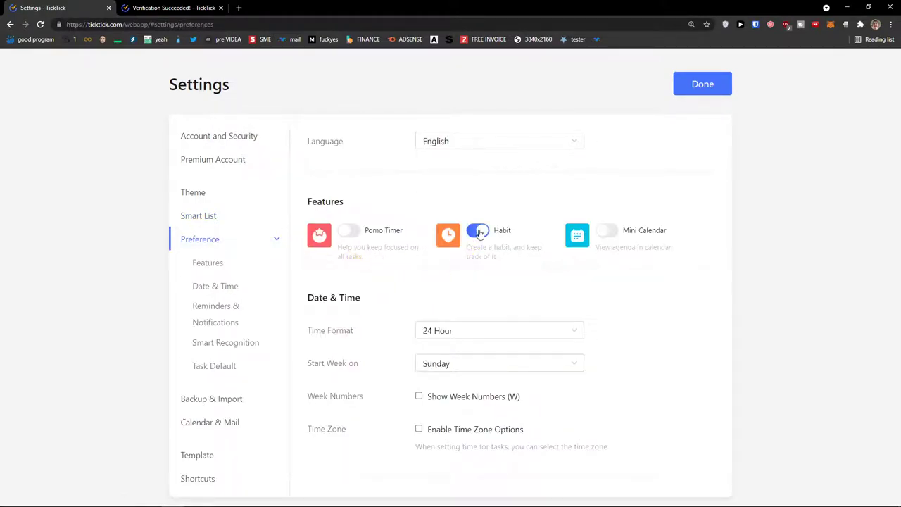
{"action": "left_click", "coordinate": [607, 230]}
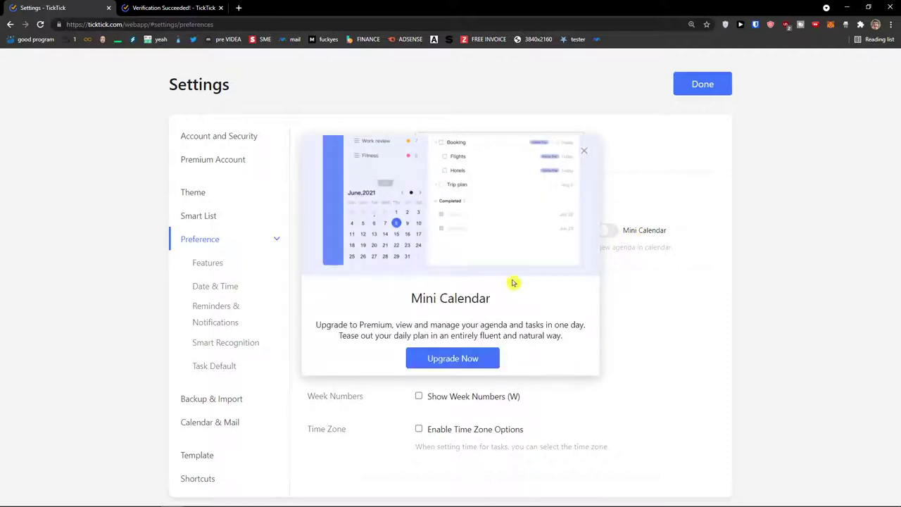
{"action": "left_click", "coordinate": [584, 150]}
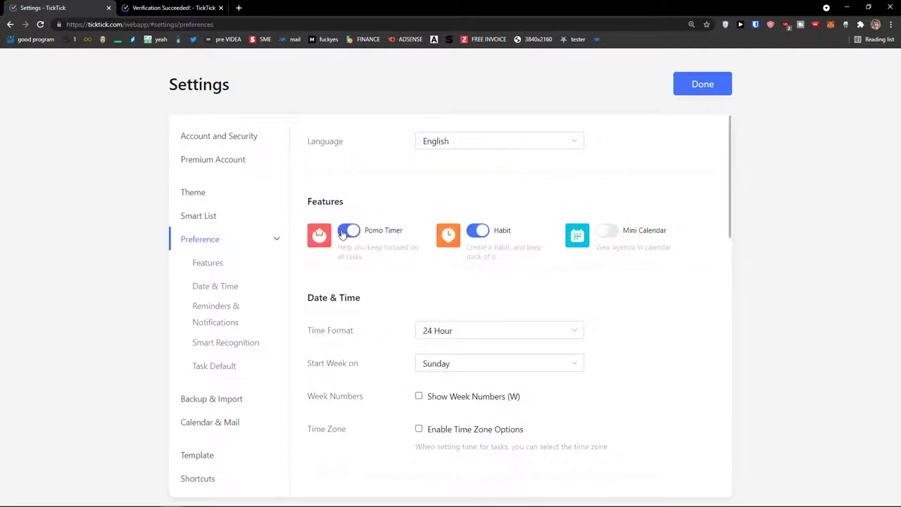
{"action": "left_click", "coordinate": [348, 230]}
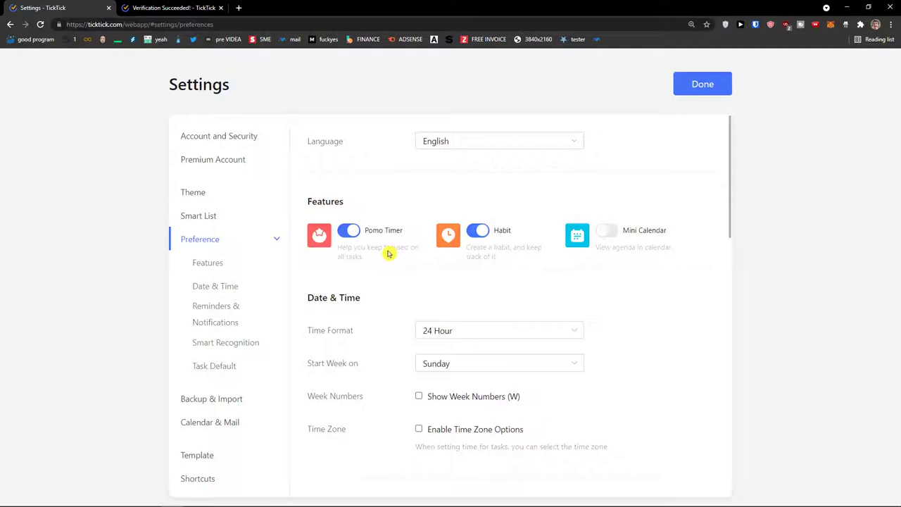
{"action": "mouse_move", "coordinate": [378, 256]}
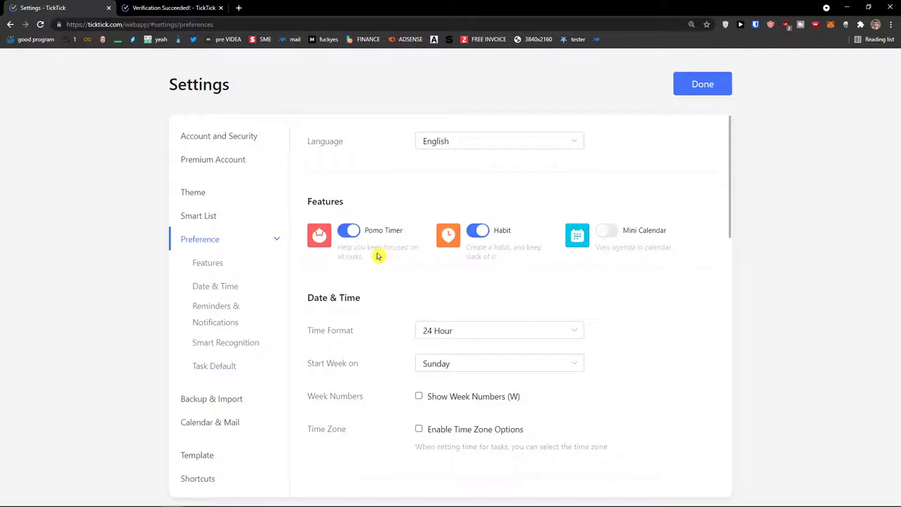
{"action": "mouse_move", "coordinate": [430, 142]}
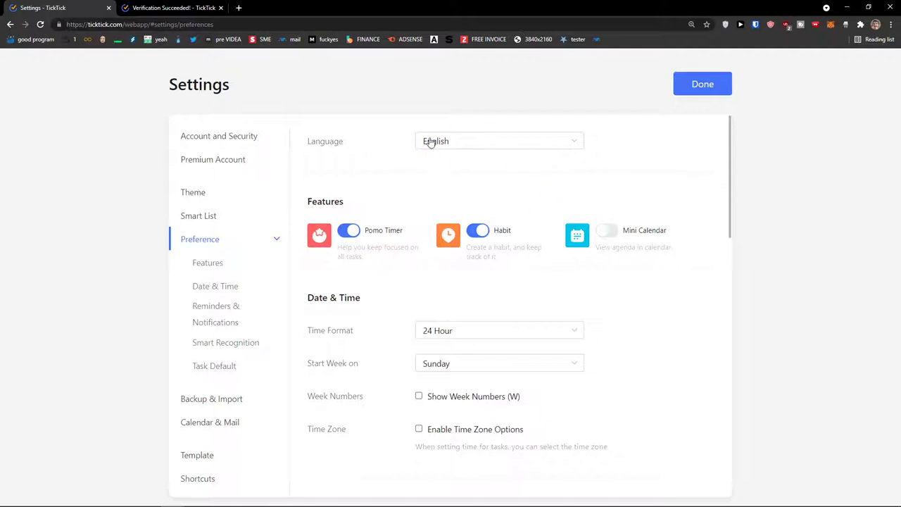
{"action": "mouse_move", "coordinate": [235, 262]}
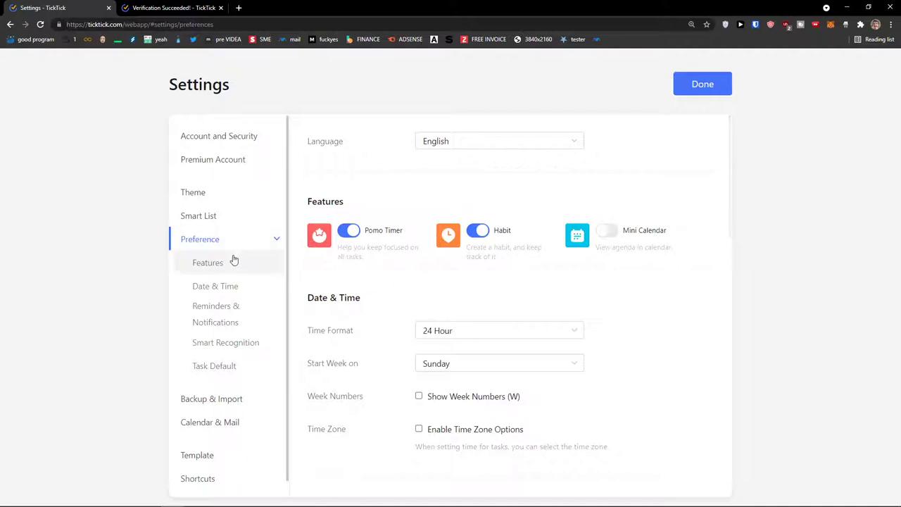
Step: Turn week numbers off and scroll through Reminders, Smart Recognition and Task Default settings
{"action": "scroll", "scroll_direction": "down", "scroll_amount": 3}
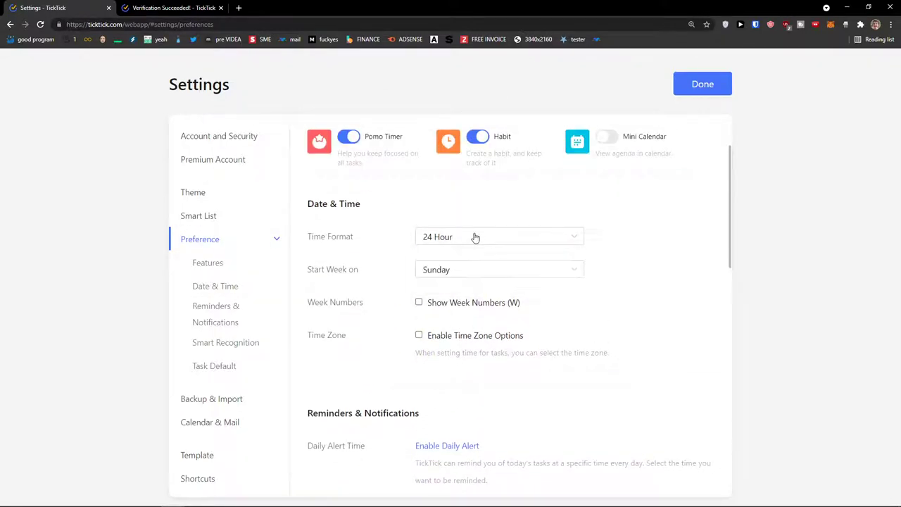
{"action": "mouse_move", "coordinate": [400, 272]}
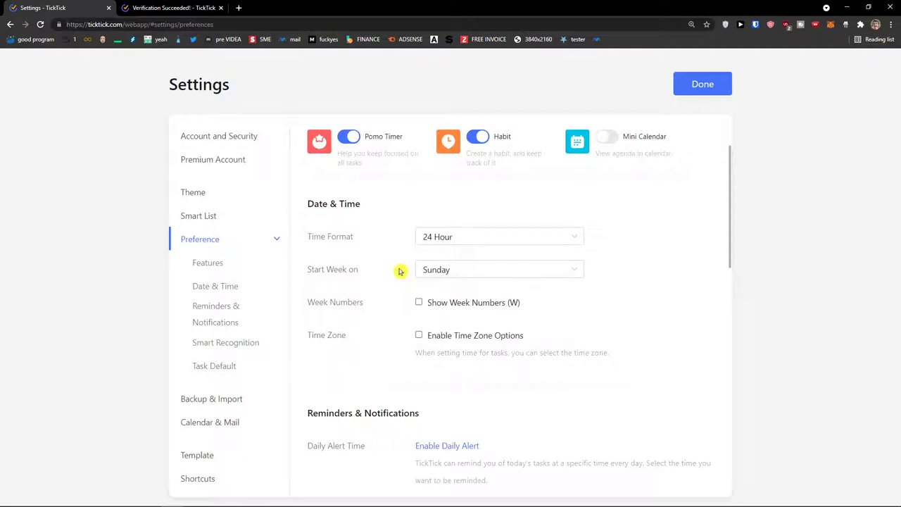
{"action": "mouse_move", "coordinate": [403, 315]}
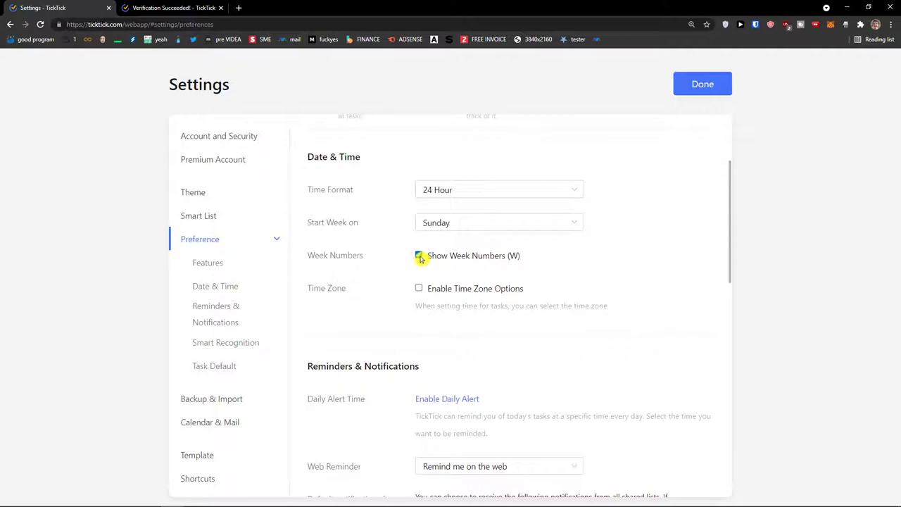
{"action": "left_click", "coordinate": [418, 255]}
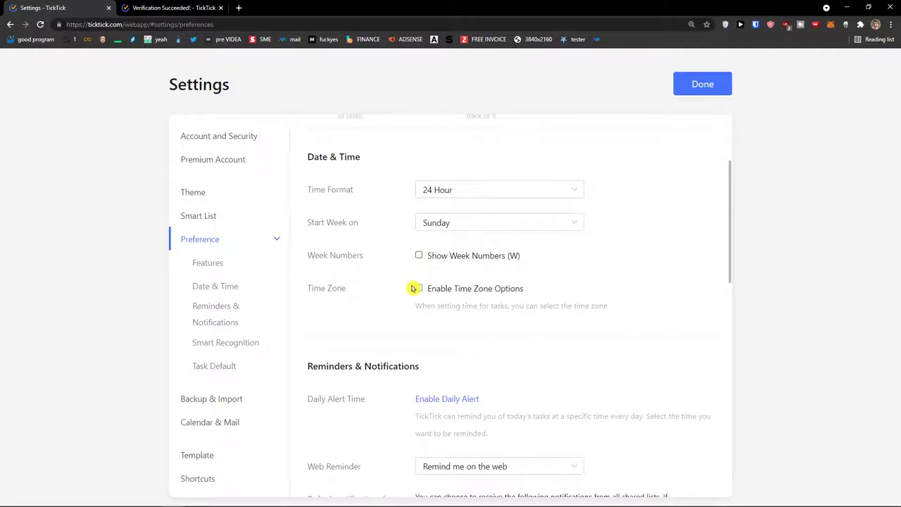
{"action": "scroll", "scroll_direction": "down", "scroll_amount": 3}
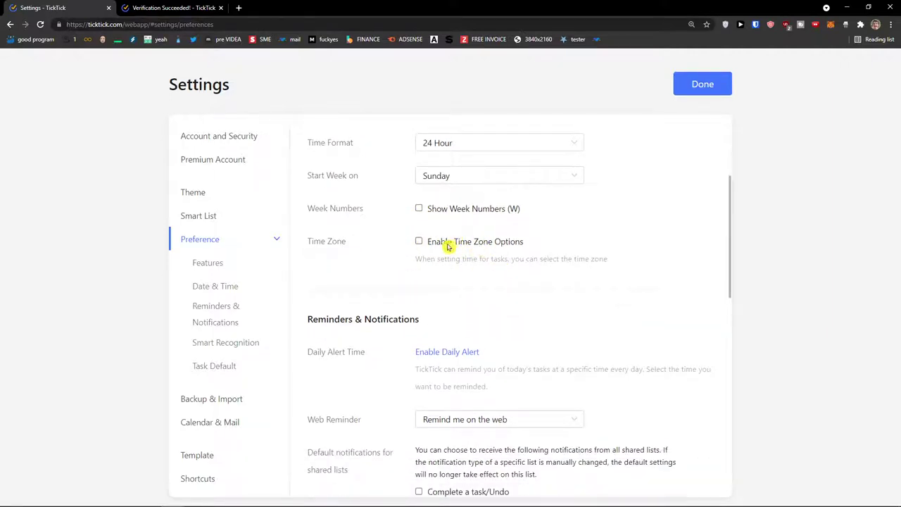
{"action": "scroll", "scroll_direction": "down", "scroll_amount": 3}
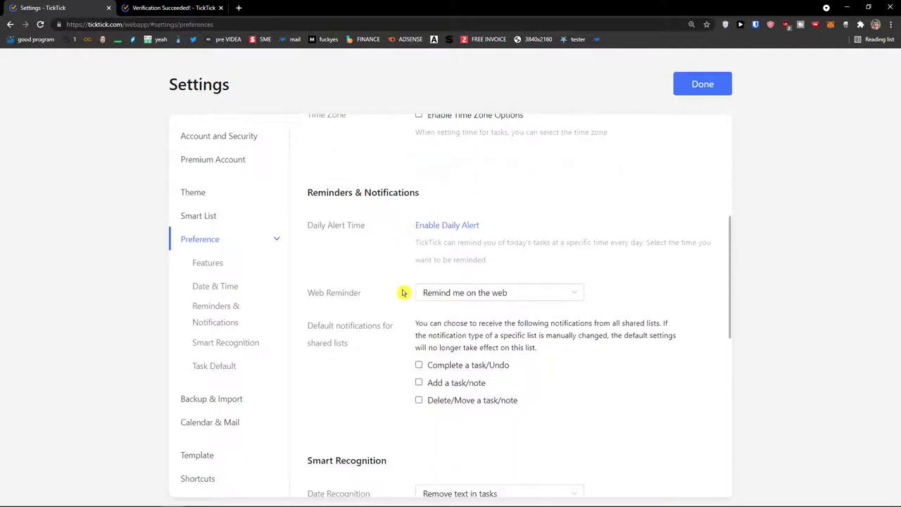
{"action": "scroll", "scroll_direction": "down", "scroll_amount": 3}
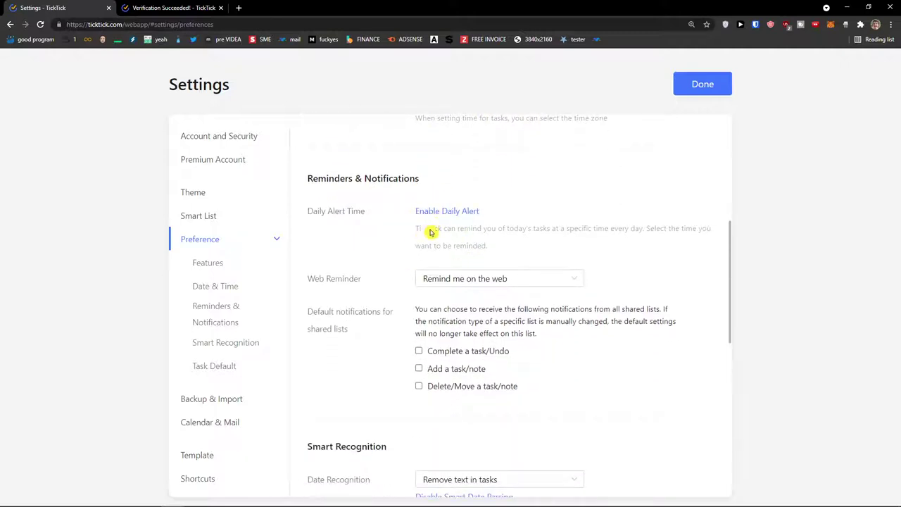
{"action": "scroll", "scroll_direction": "down", "scroll_amount": 3}
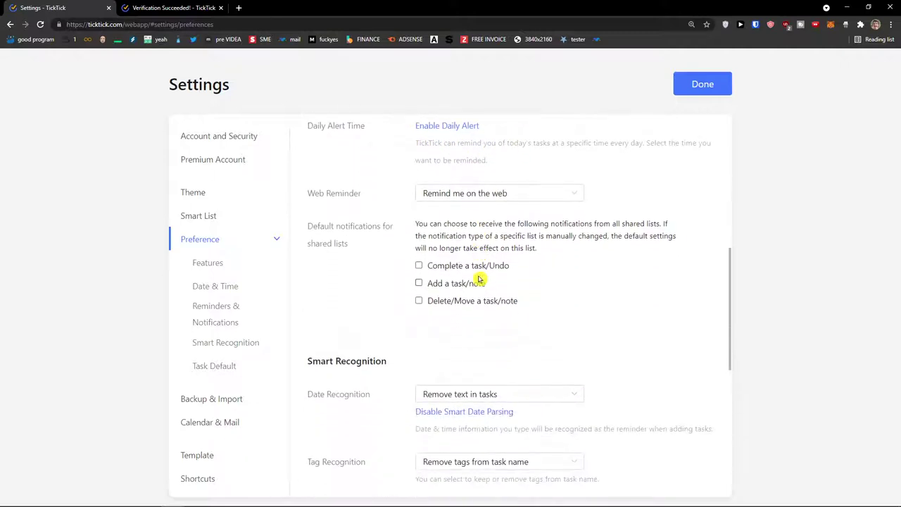
{"action": "scroll", "scroll_direction": "down", "scroll_amount": 3}
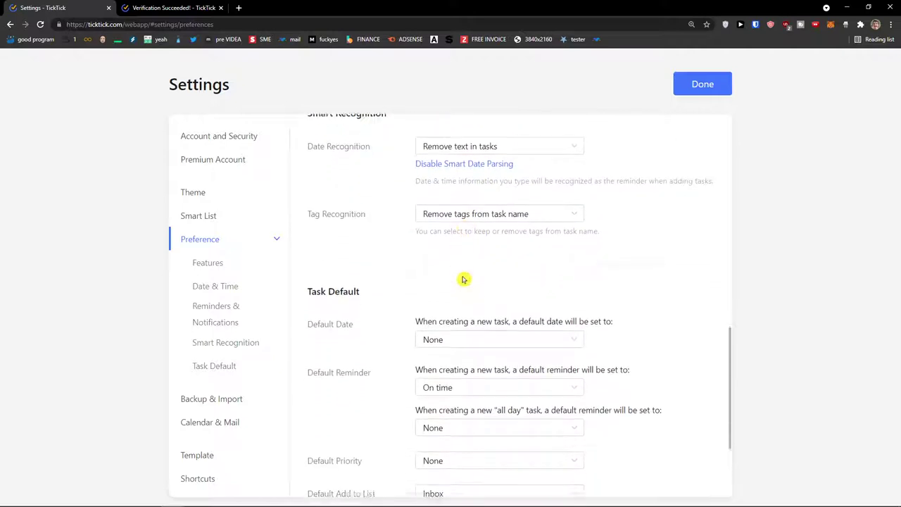
{"action": "scroll", "scroll_direction": "down", "scroll_amount": 3}
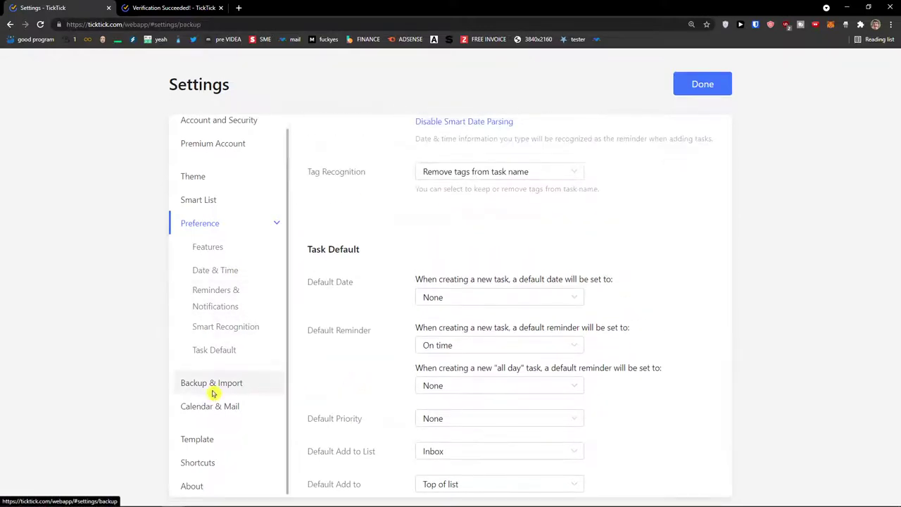
Step: Show the Backup & Import settings with backup and Todoist/Wunderlist import options
{"action": "left_click", "coordinate": [211, 382]}
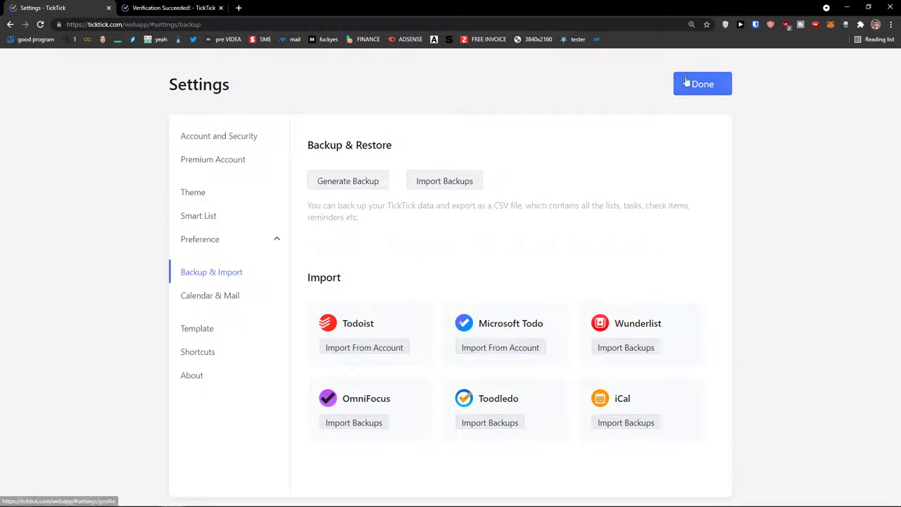
Step: Close Settings with Done, returning to the empty Next 7 Days view
{"action": "left_click", "coordinate": [702, 84]}
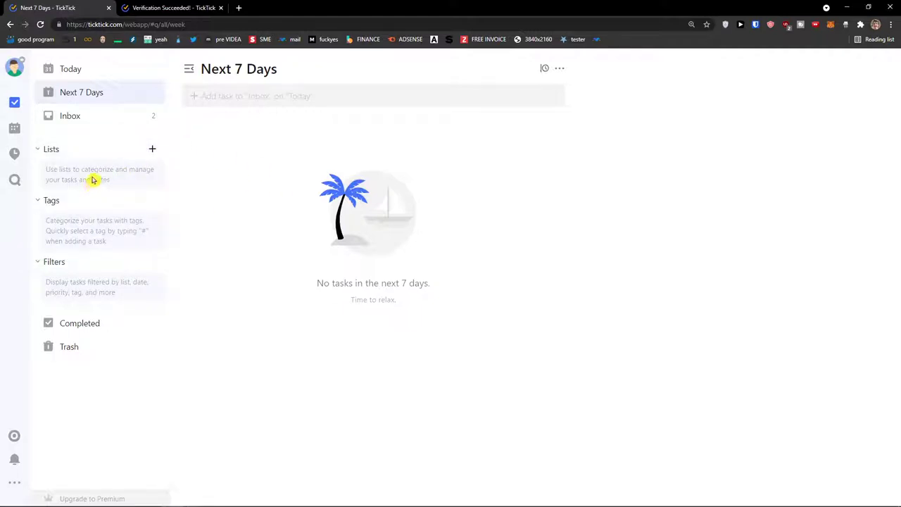
{"action": "mouse_move", "coordinate": [14, 103]}
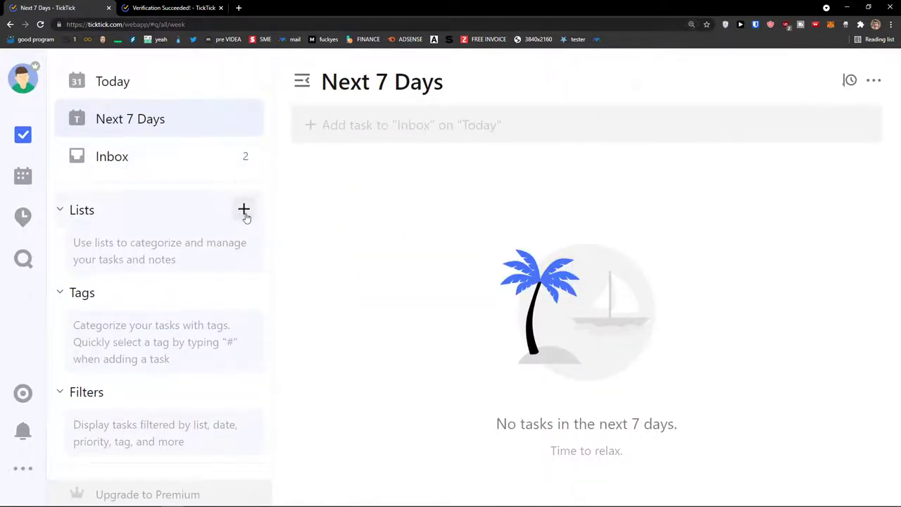
Step: Add a red list named 'Youtube Channel', checking its Folder and Type options, and save
{"action": "left_click", "coordinate": [245, 209]}
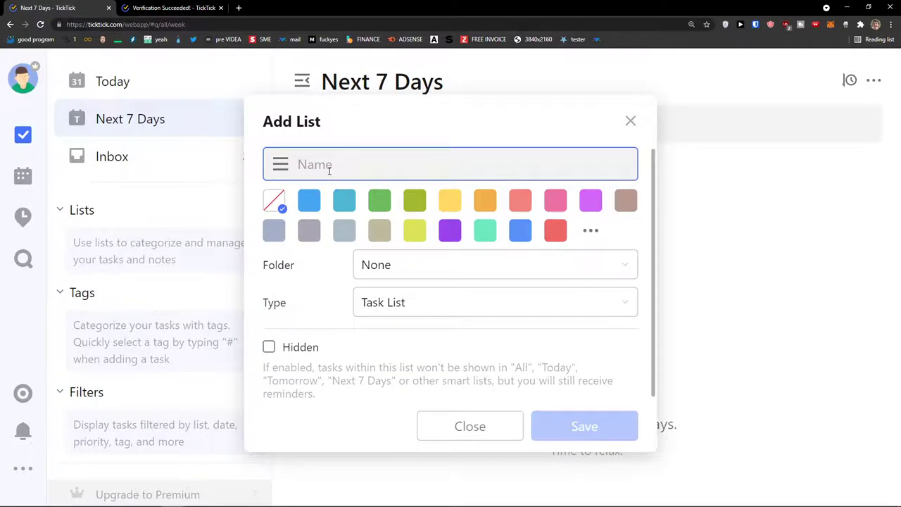
{"action": "type", "text": "Youtube Channel"}
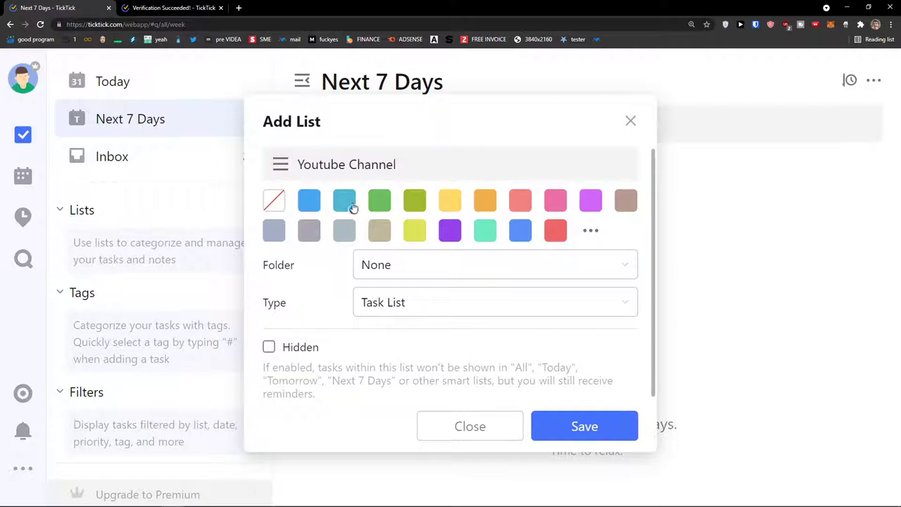
{"action": "left_click", "coordinate": [555, 230]}
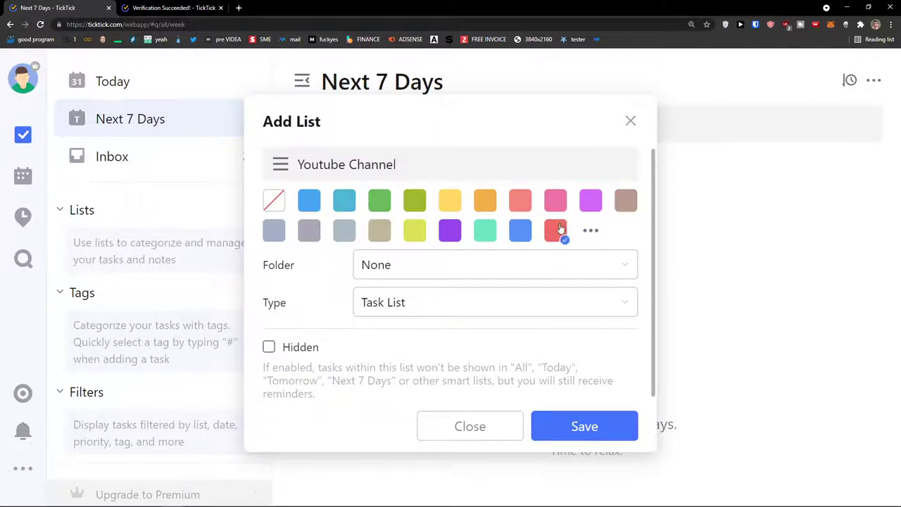
{"action": "left_click", "coordinate": [495, 265]}
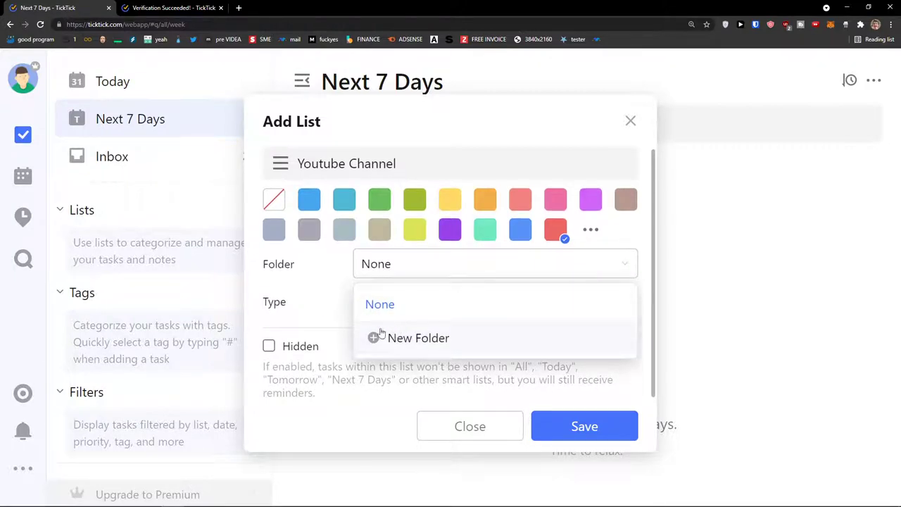
{"action": "mouse_move", "coordinate": [369, 285]}
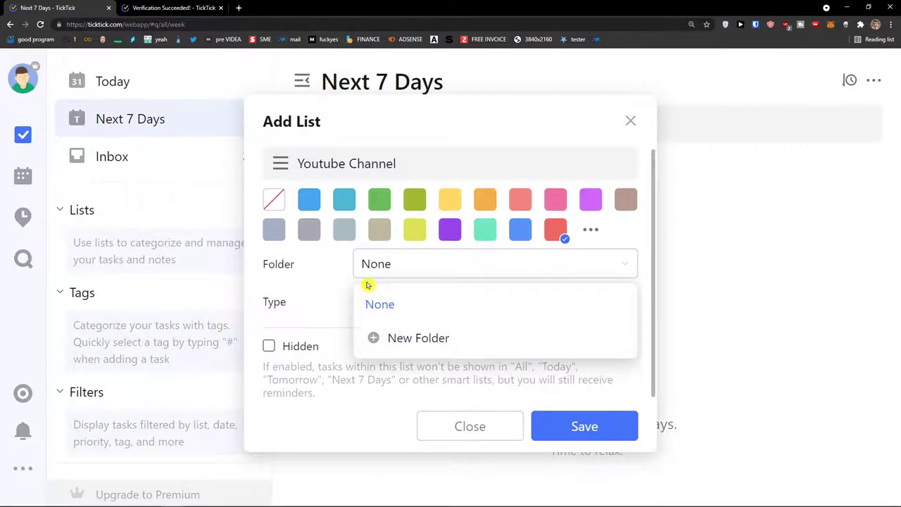
{"action": "left_click", "coordinate": [493, 301]}
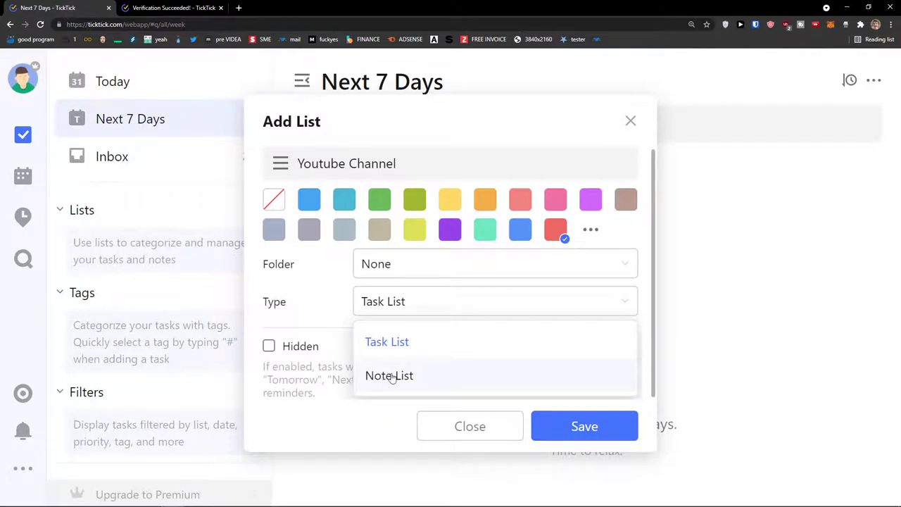
{"action": "mouse_move", "coordinate": [331, 309]}
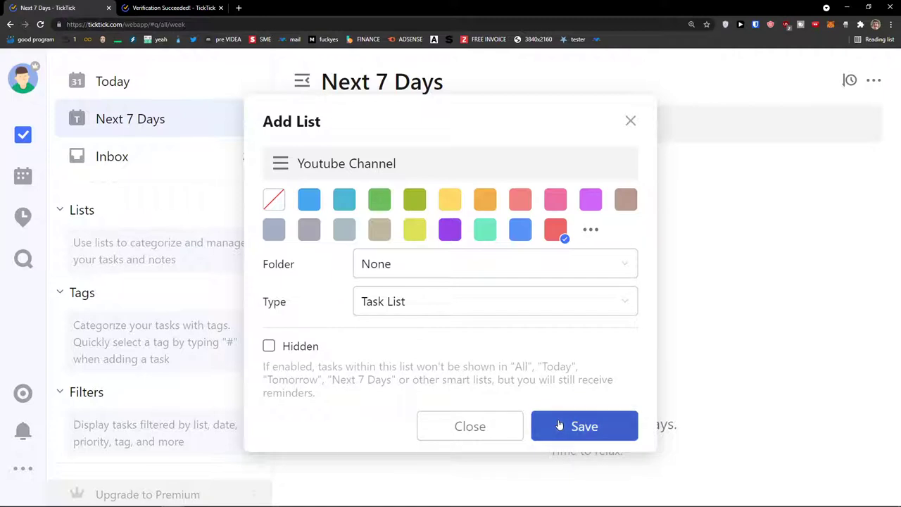
{"action": "left_click", "coordinate": [585, 426]}
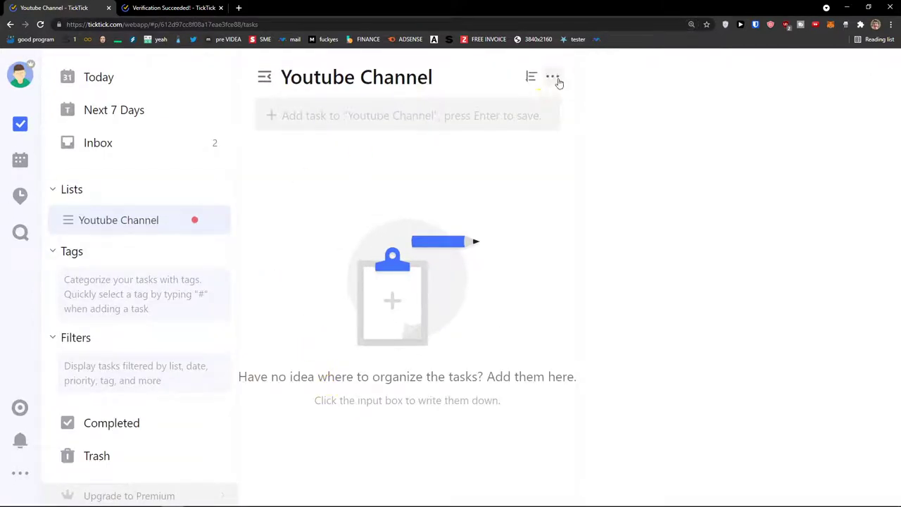
Step: Open the Youtube Channel list's options menu with views, sections, sharing and printing
{"action": "left_click", "coordinate": [553, 77]}
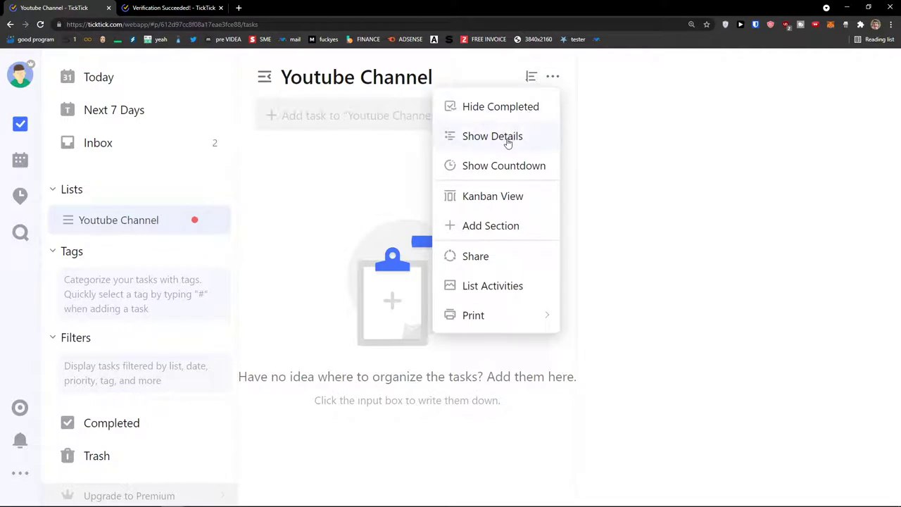
{"action": "mouse_move", "coordinate": [501, 171]}
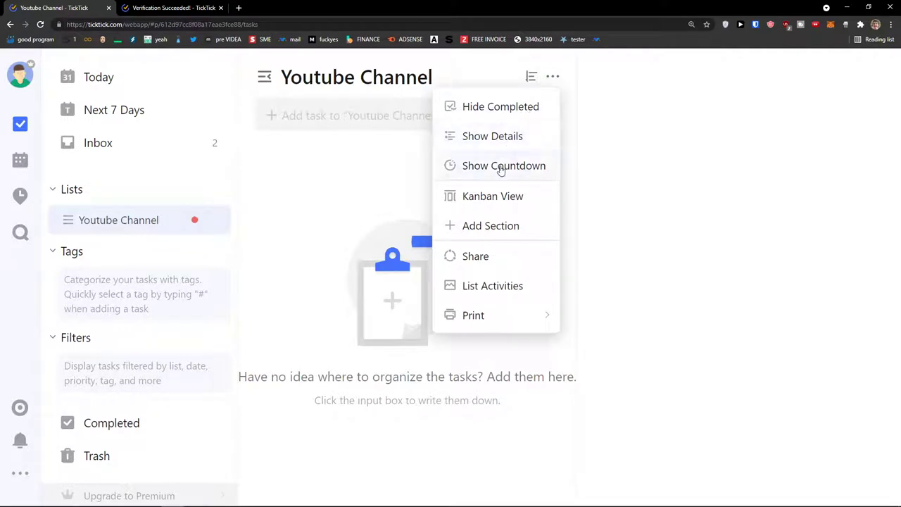
{"action": "mouse_move", "coordinate": [492, 201]}
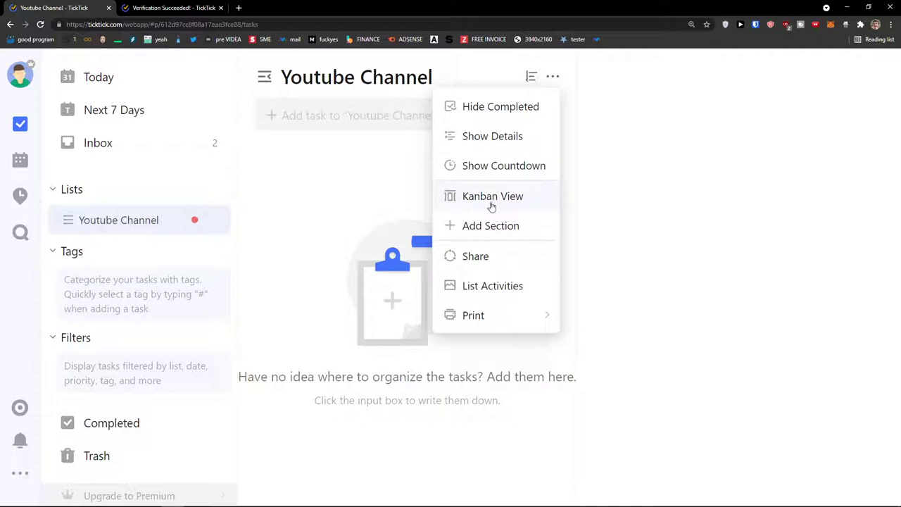
{"action": "mouse_move", "coordinate": [473, 315]}
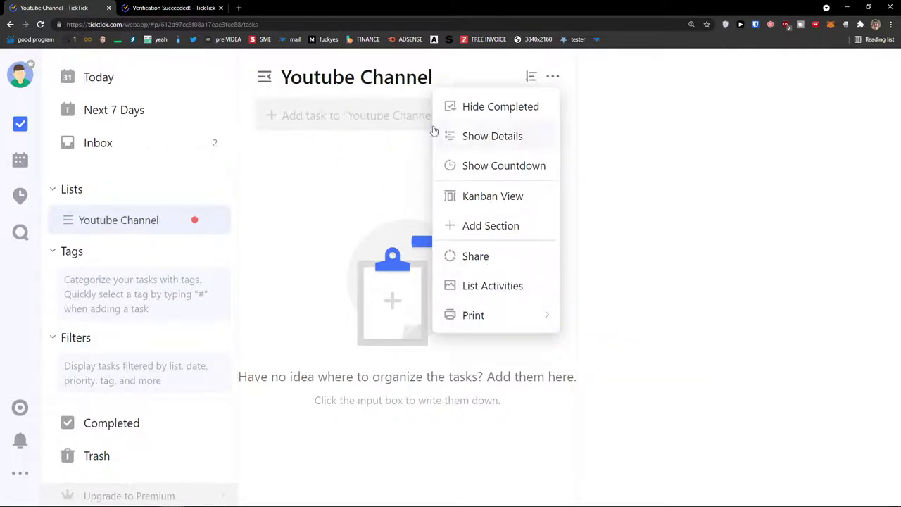
{"action": "mouse_move", "coordinate": [341, 125]}
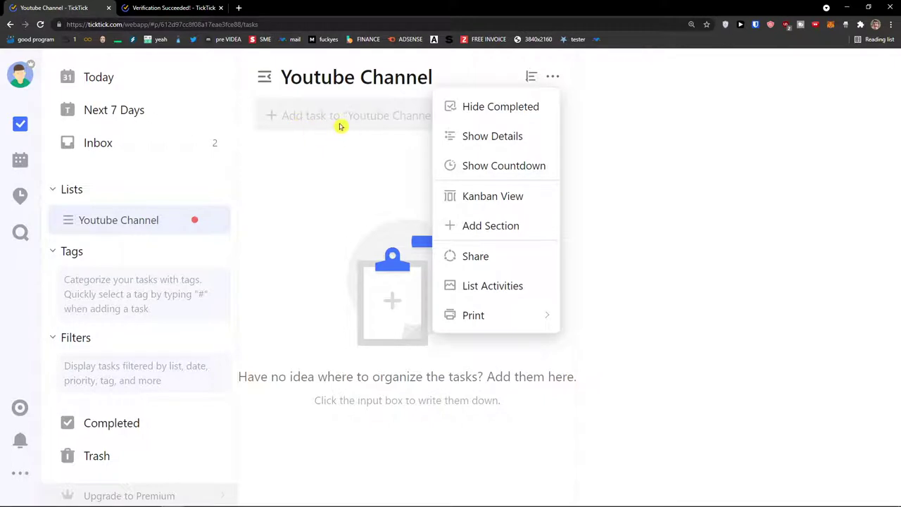
Step: Add a 'Youtube SEO' task, then mark it complete and restore it
{"action": "left_click", "coordinate": [340, 115]}
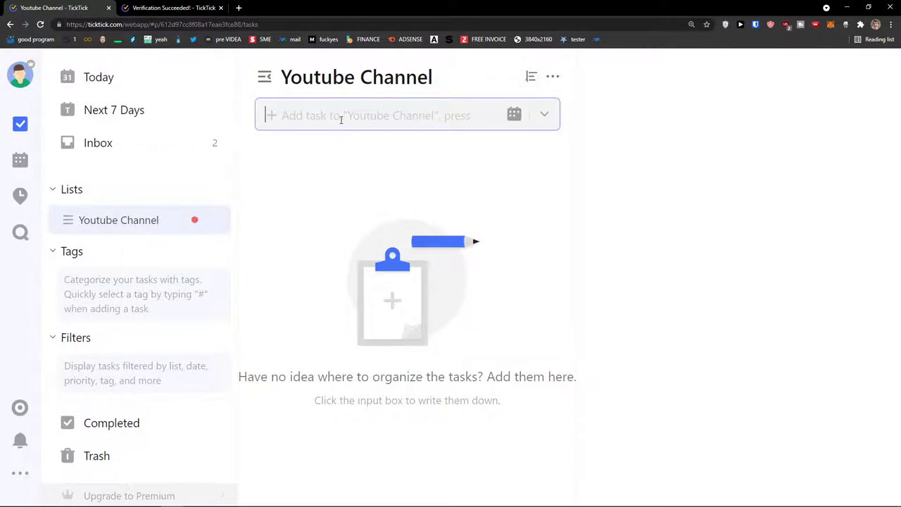
{"action": "type", "text": "Youtube"}
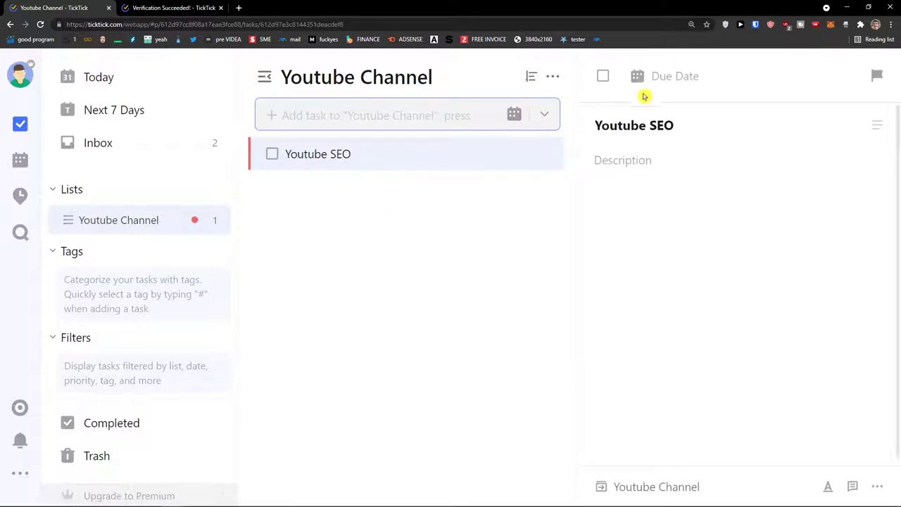
{"action": "left_click", "coordinate": [603, 76]}
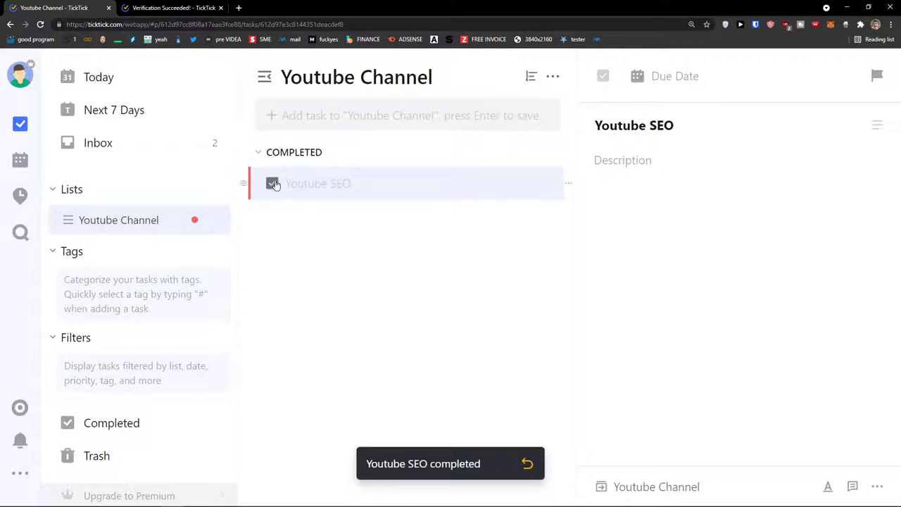
{"action": "left_click", "coordinate": [273, 184]}
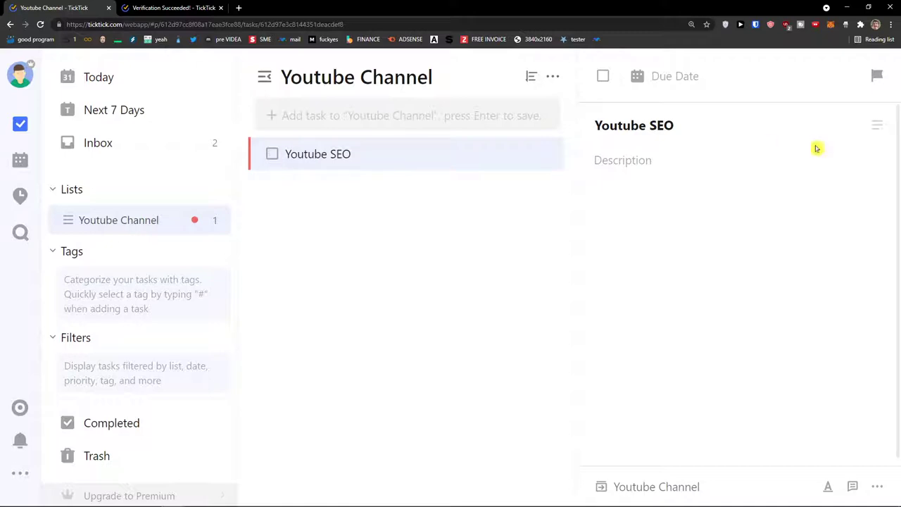
Step: Give the task the description 'This is youtube SEO description of a task'
{"action": "left_click", "coordinate": [622, 160]}
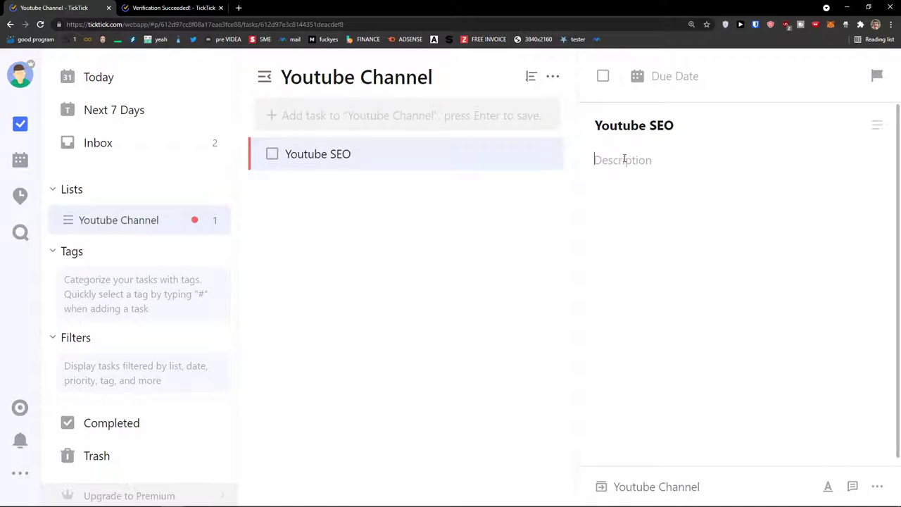
{"action": "type", "text": "This is youtube S"}
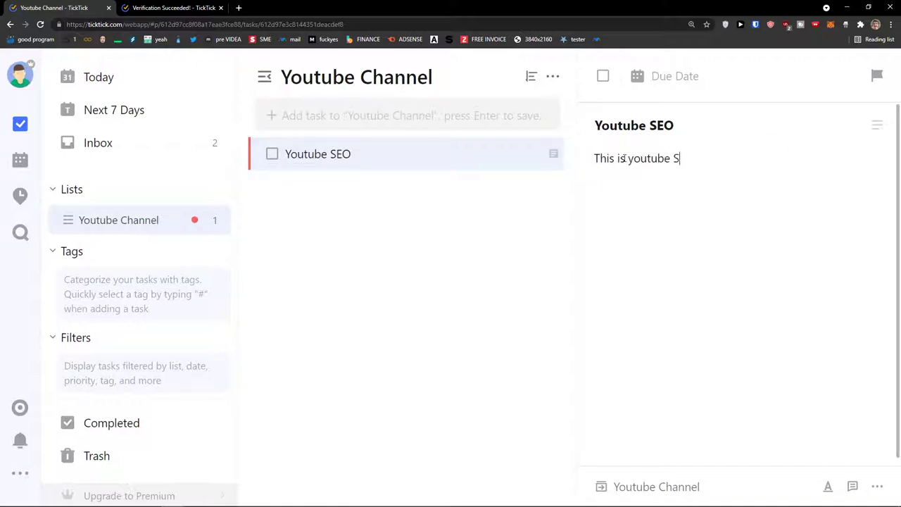
{"action": "type", "text": "EO"}
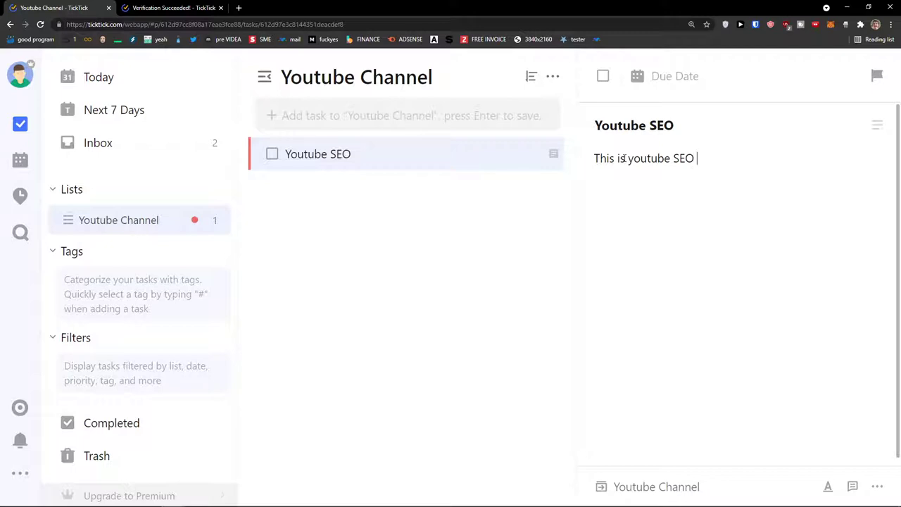
{"action": "type", "text": "description of t"}
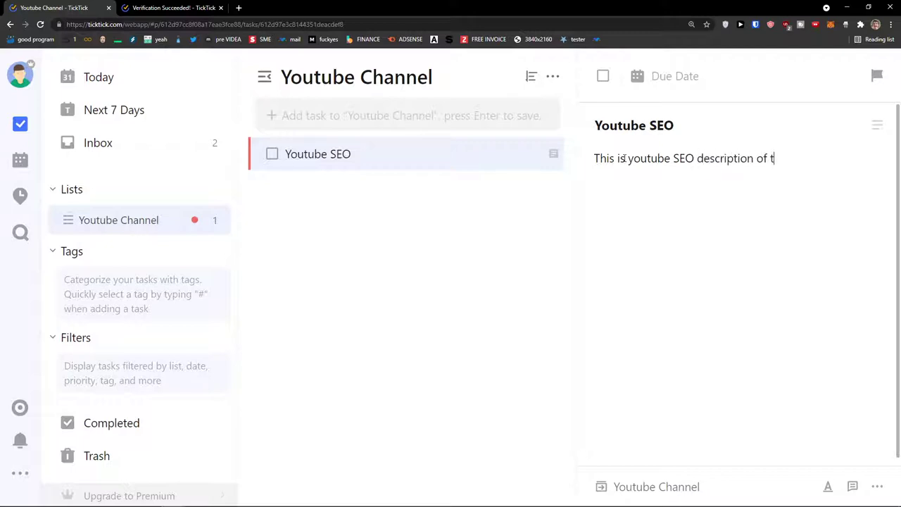
{"action": "type", "text": "a task"}
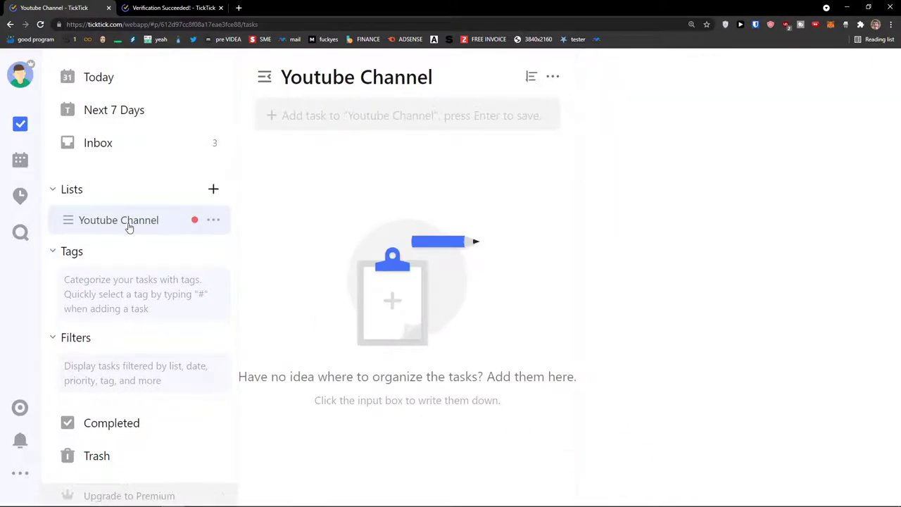
Step: Re-add a 'Youtube SEO' task to Youtube Channel and open its detail pane
{"action": "left_click", "coordinate": [264, 76]}
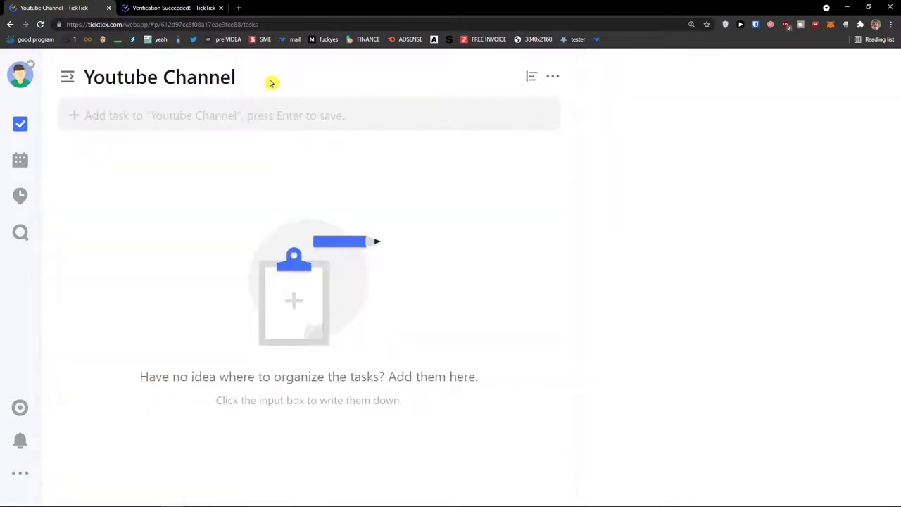
{"action": "left_click", "coordinate": [67, 77]}
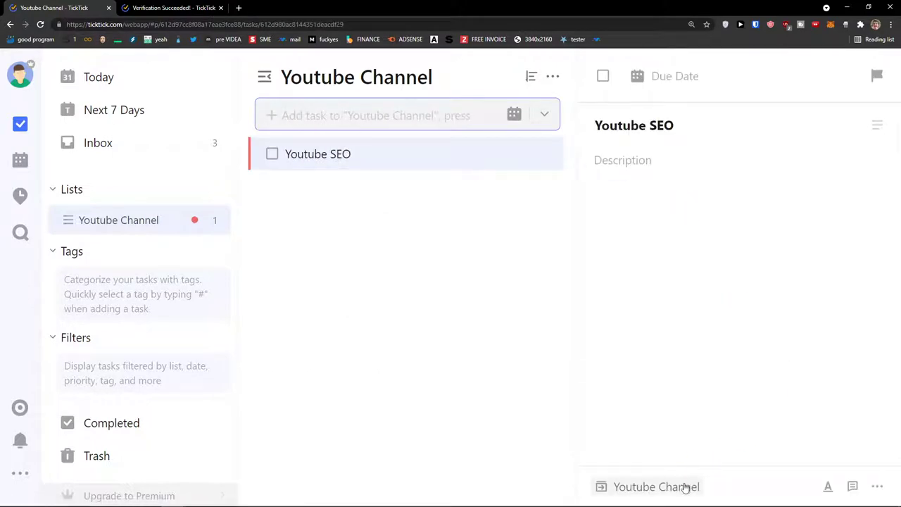
Step: Add subtasks 'Analyzation of market' and 'Updating SEO videos' under Youtube SEO
{"action": "left_click", "coordinate": [877, 486]}
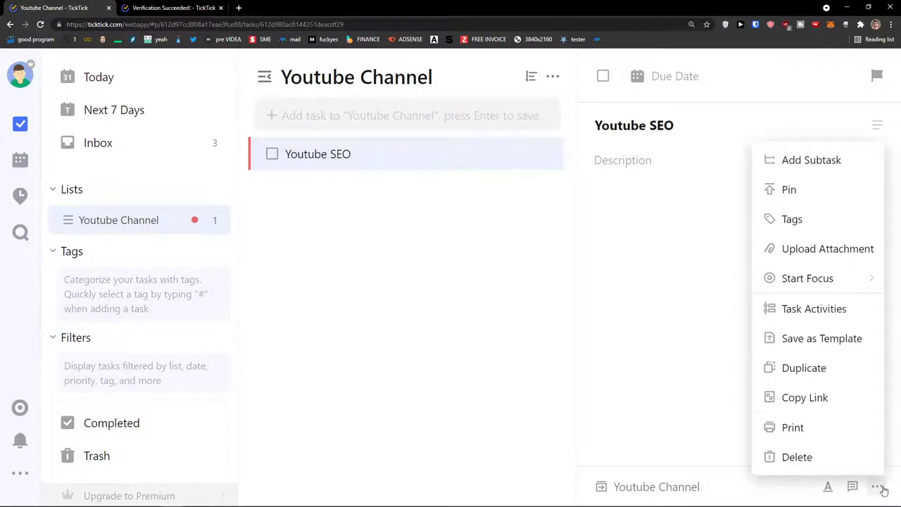
{"action": "mouse_move", "coordinate": [811, 160]}
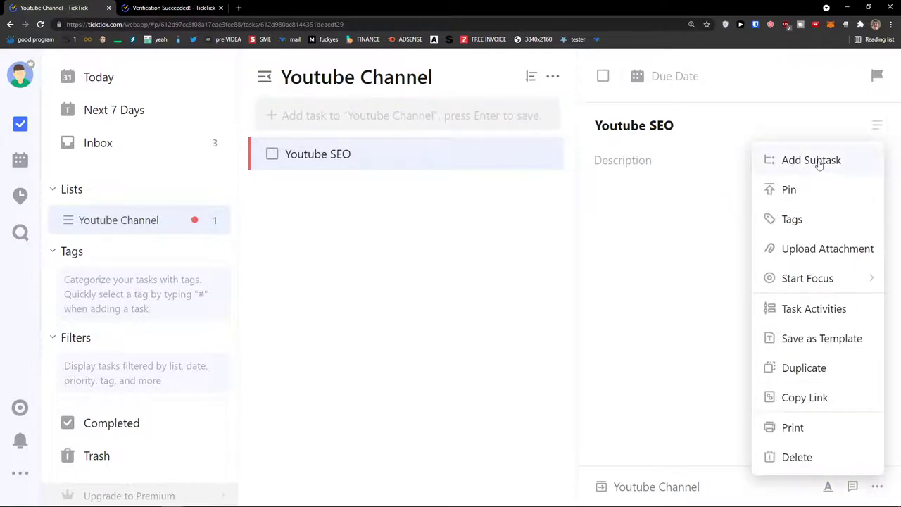
{"action": "mouse_move", "coordinate": [847, 166]}
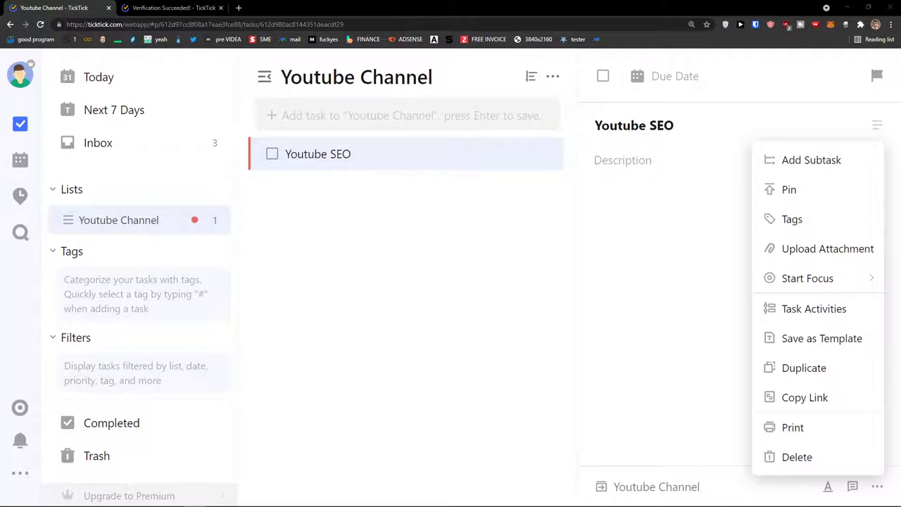
{"action": "left_click", "coordinate": [811, 160]}
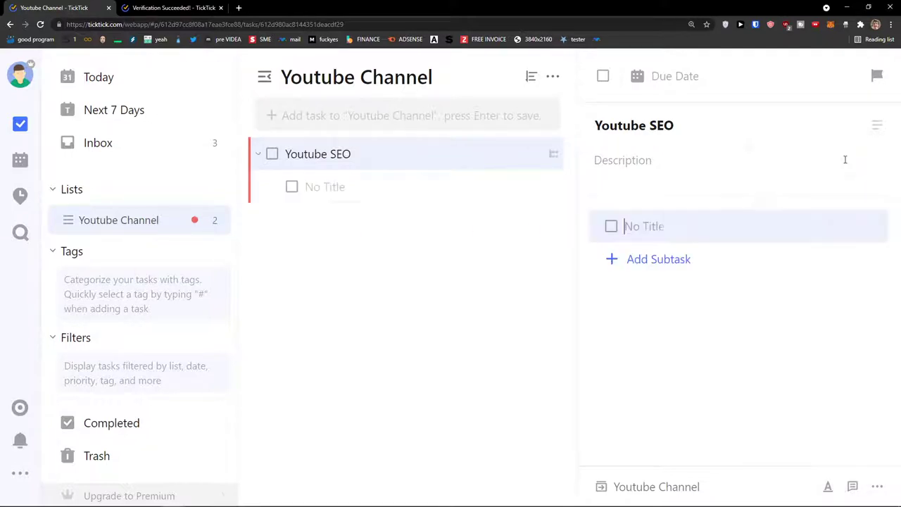
{"action": "type", "text": "Y"}
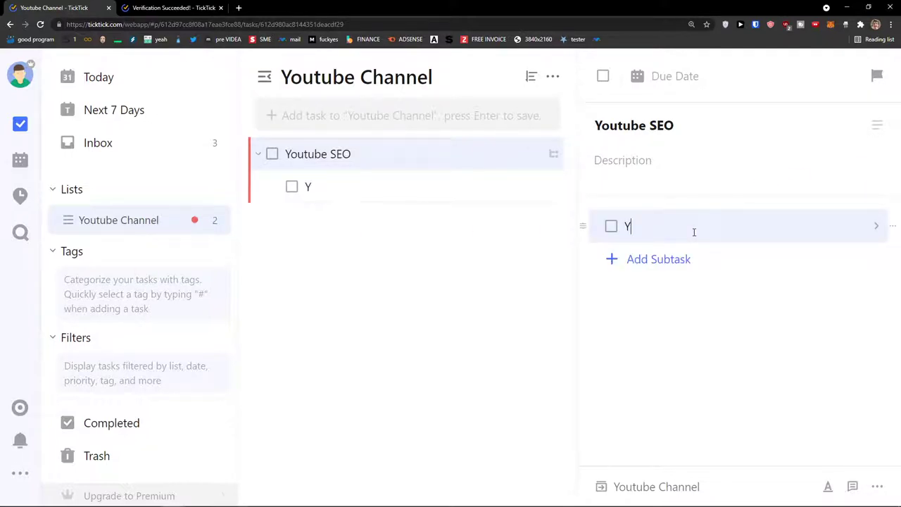
{"action": "type", "text": "nalyza"}
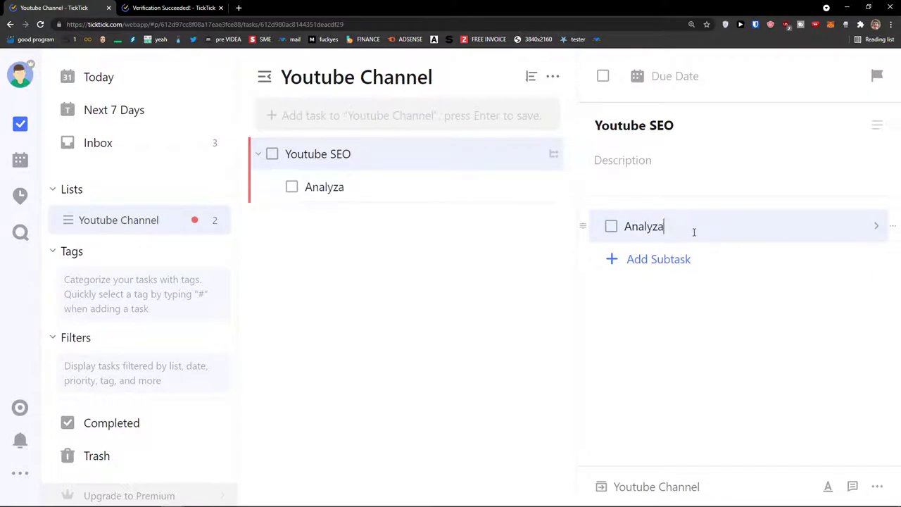
{"action": "type", "text": "tion of"}
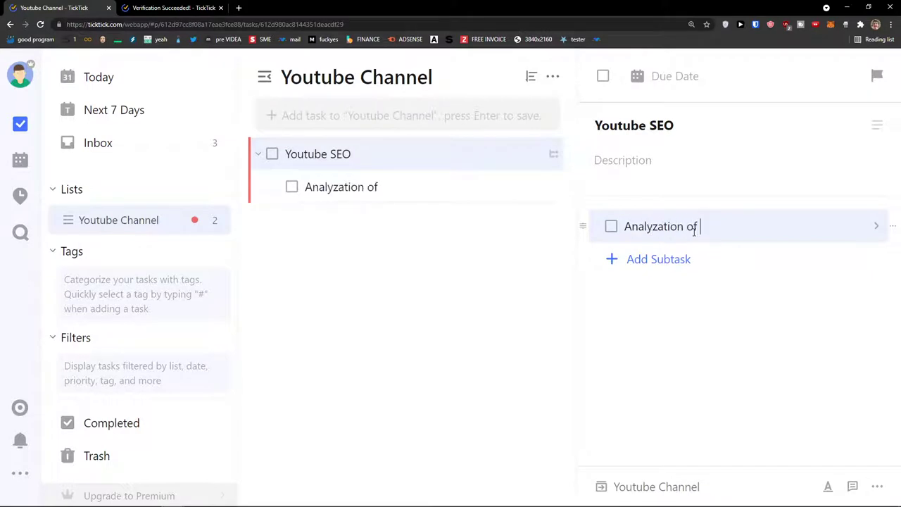
{"action": "type", "text": "market"}
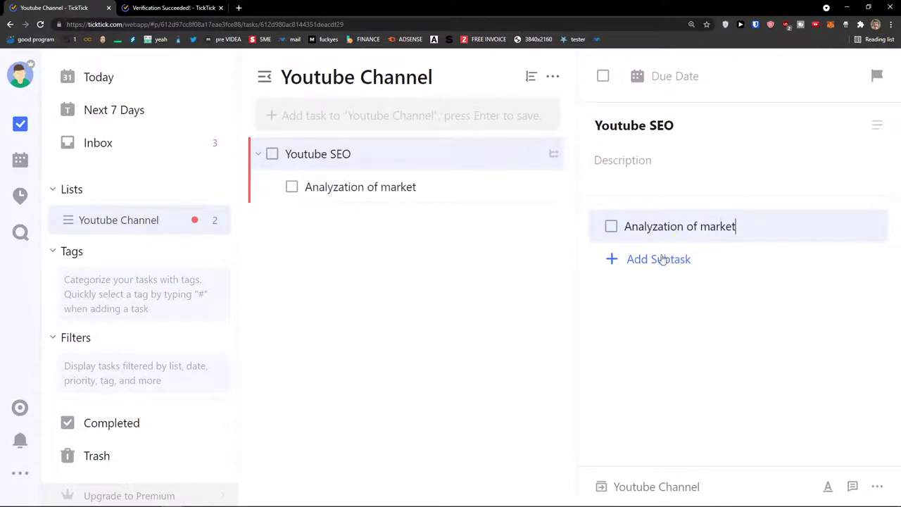
{"action": "type", "text": "U"}
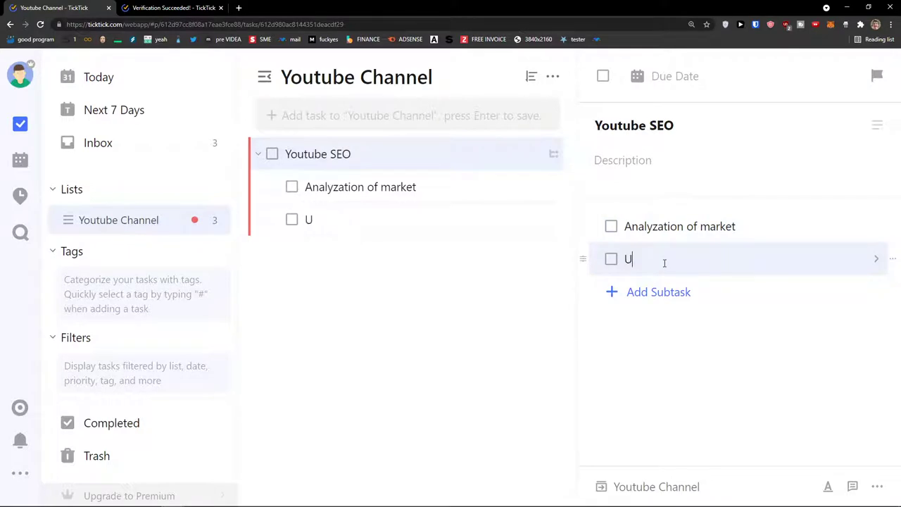
{"action": "type", "text": "pa"}
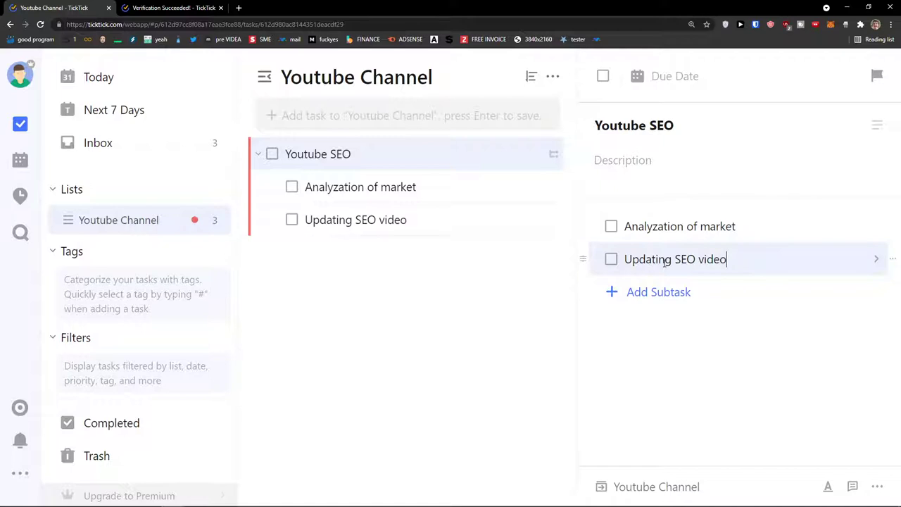
{"action": "left_click", "coordinate": [892, 258]}
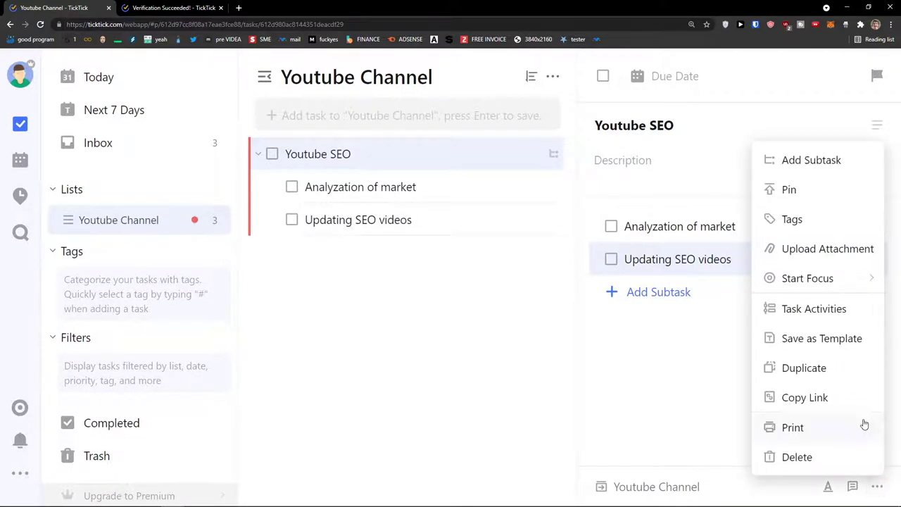
{"action": "mouse_move", "coordinate": [792, 219]}
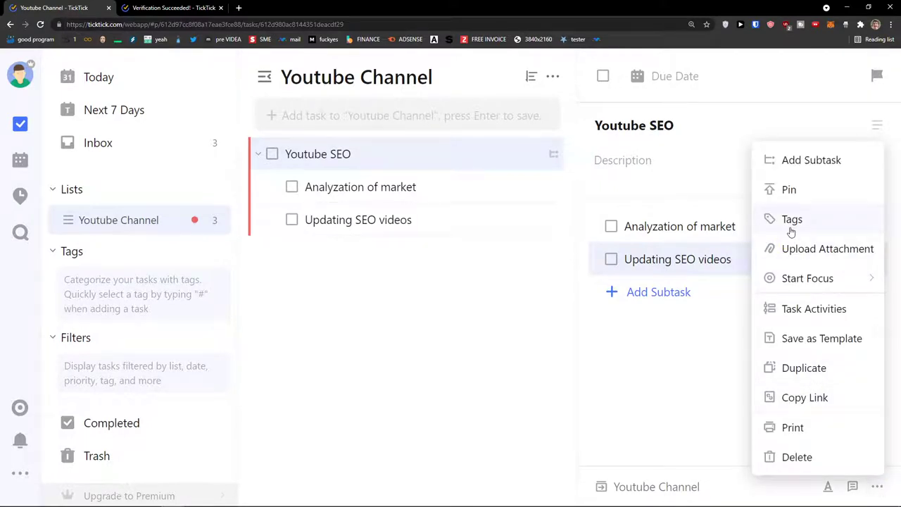
{"action": "mouse_move", "coordinate": [789, 189]}
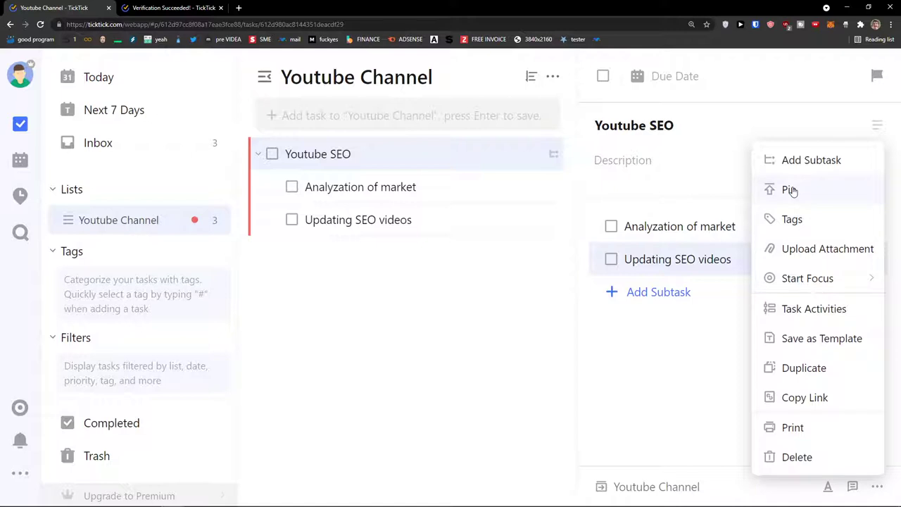
Step: Pin Youtube SEO, expand the Pinned group, and start a Focus session for it
{"action": "left_click", "coordinate": [790, 190]}
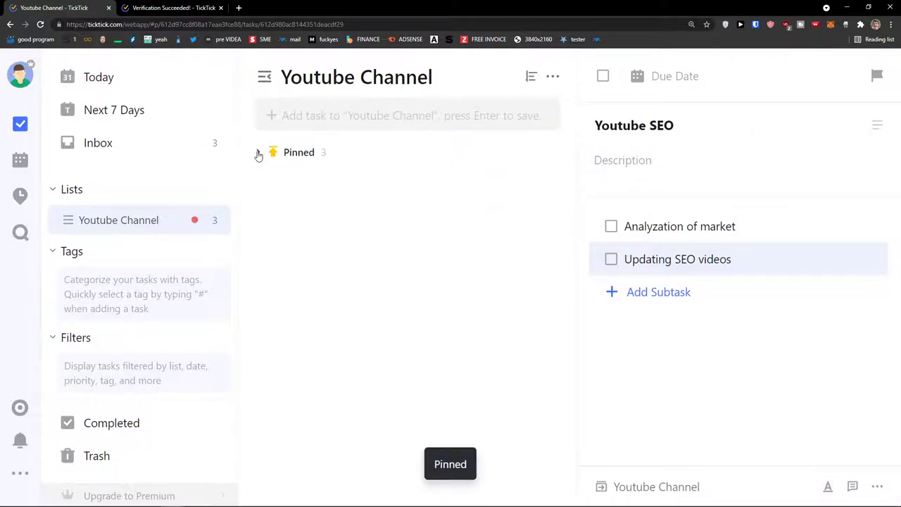
{"action": "left_click", "coordinate": [259, 152]}
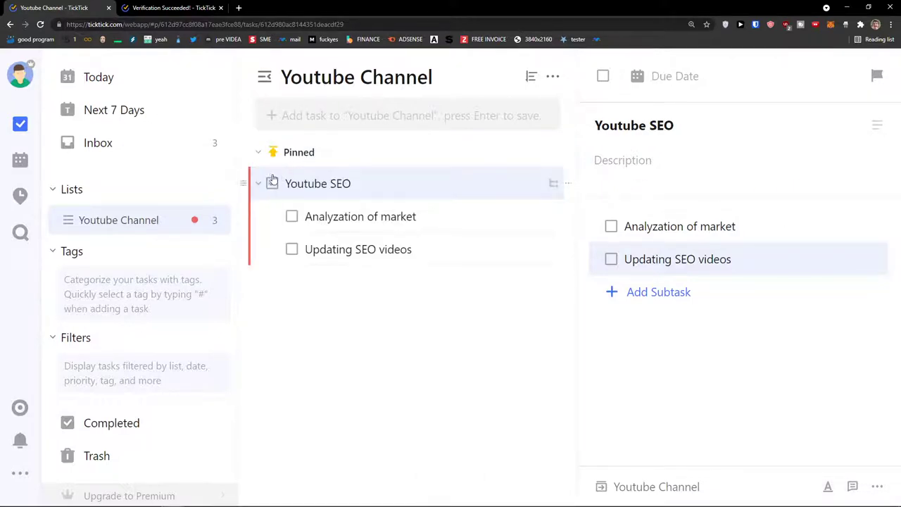
{"action": "left_click", "coordinate": [878, 486]}
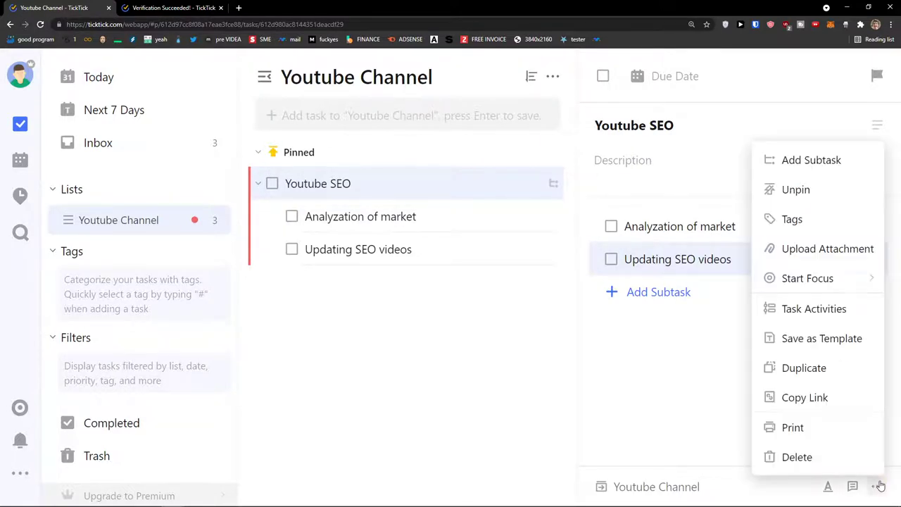
{"action": "mouse_move", "coordinate": [828, 249]}
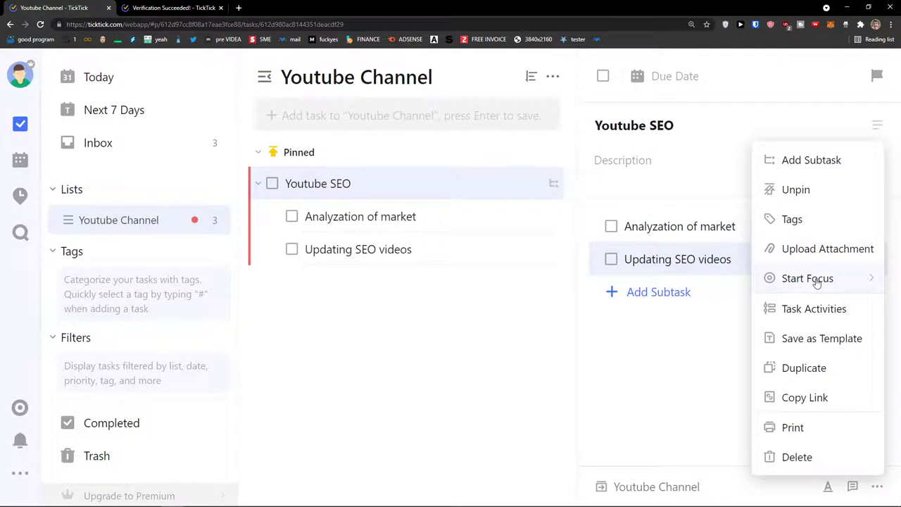
{"action": "left_click", "coordinate": [808, 278]}
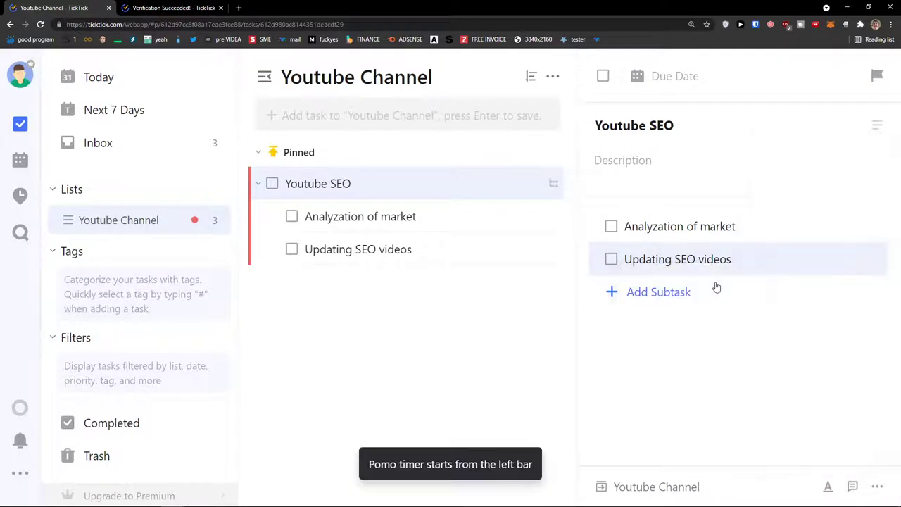
{"action": "mouse_move", "coordinate": [876, 487]}
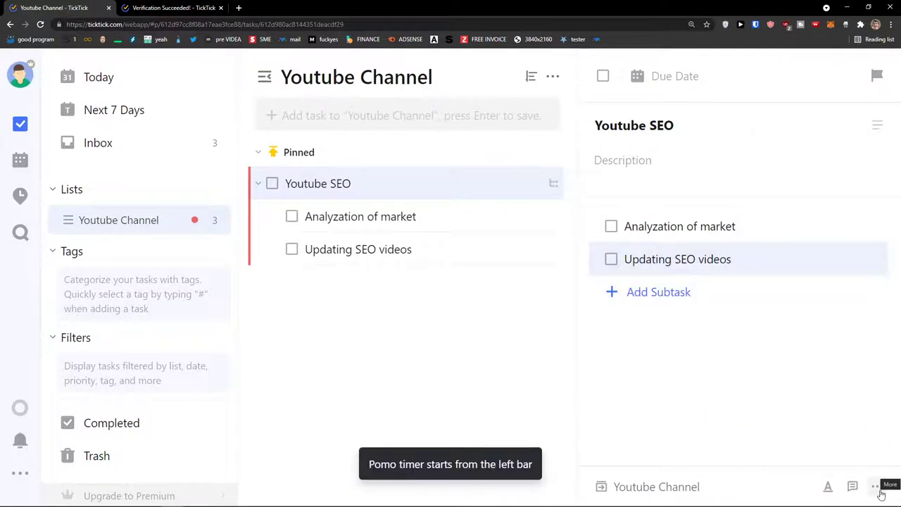
{"action": "left_click", "coordinate": [877, 487]}
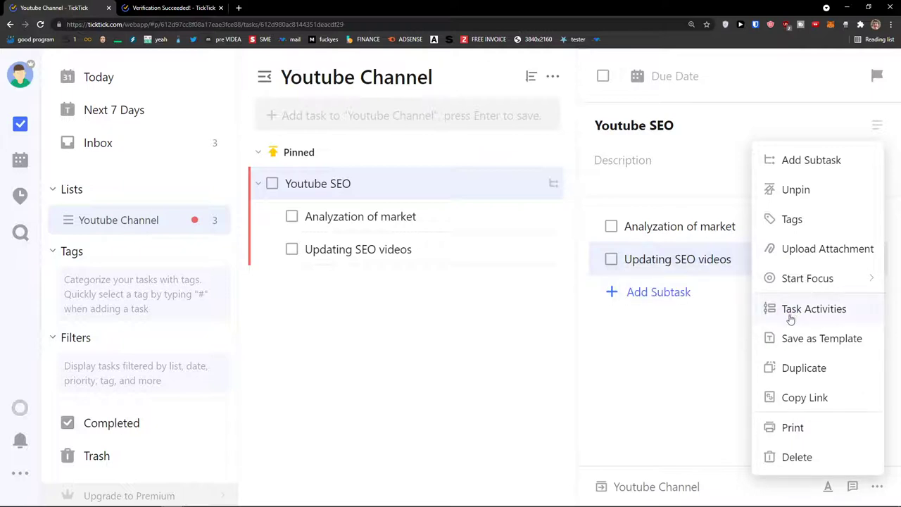
{"action": "mouse_move", "coordinate": [798, 322]}
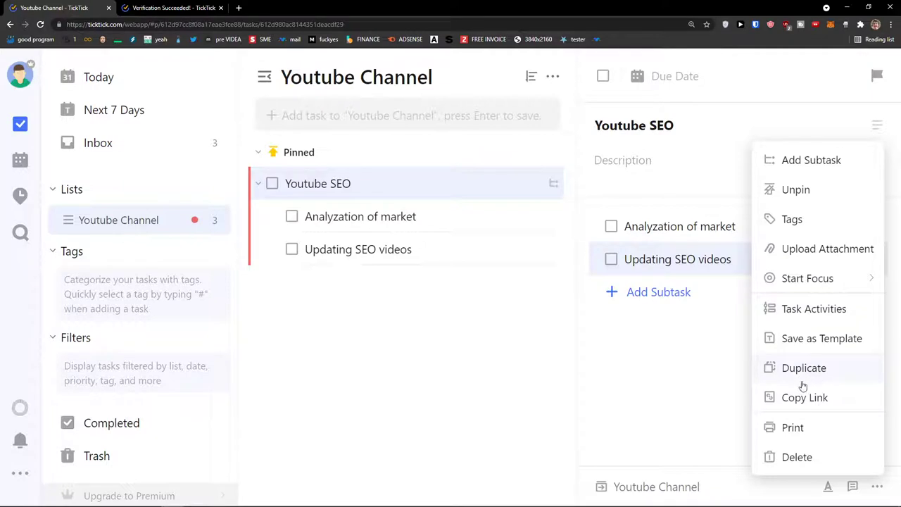
{"action": "left_click", "coordinate": [690, 364]}
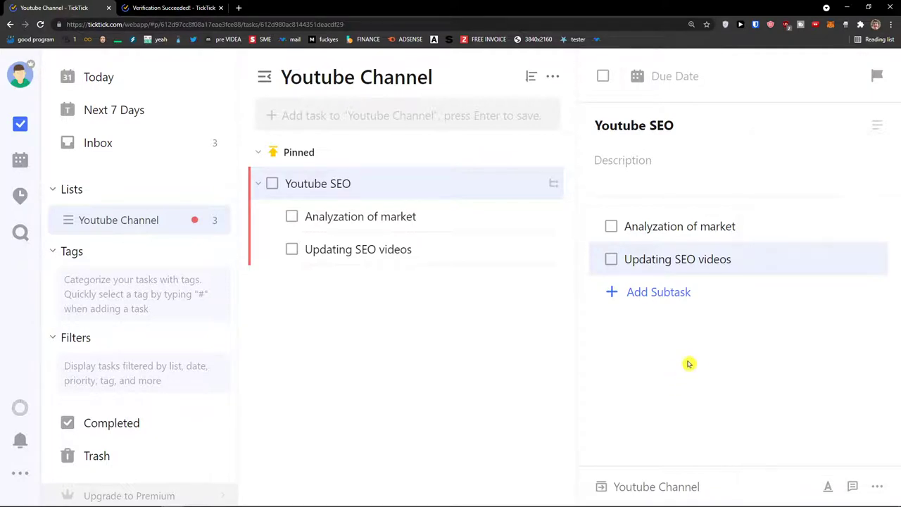
{"action": "mouse_move", "coordinate": [674, 77]}
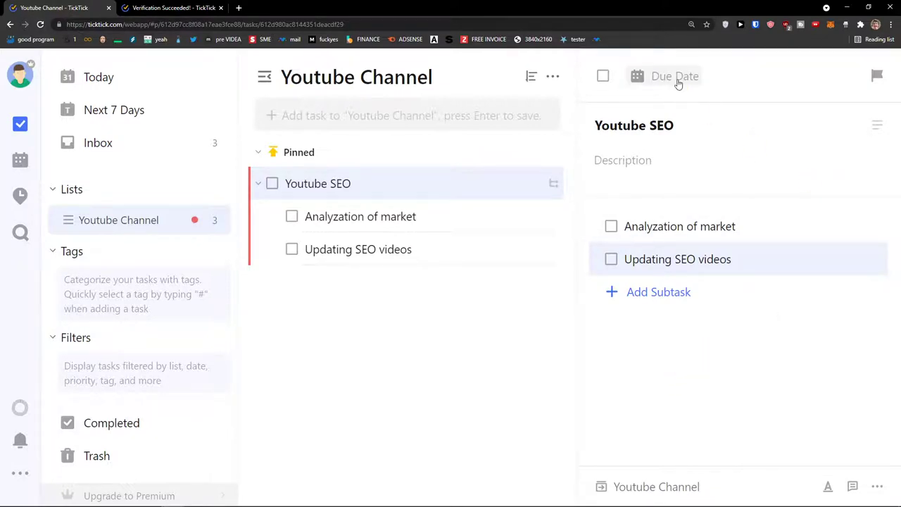
Step: Make Youtube SEO due Fri, Sep 3 at 09:30, reminding on time and 15 minutes ahead
{"action": "left_click", "coordinate": [674, 76]}
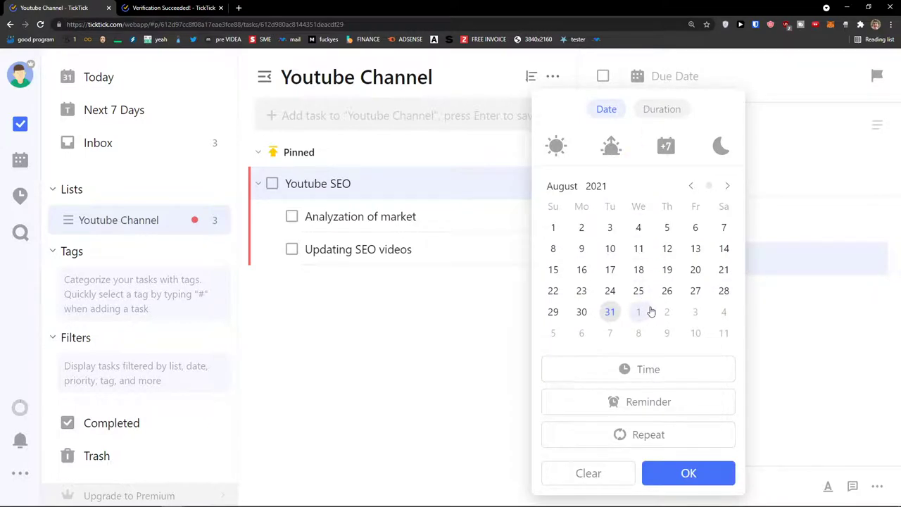
{"action": "left_click", "coordinate": [727, 185]}
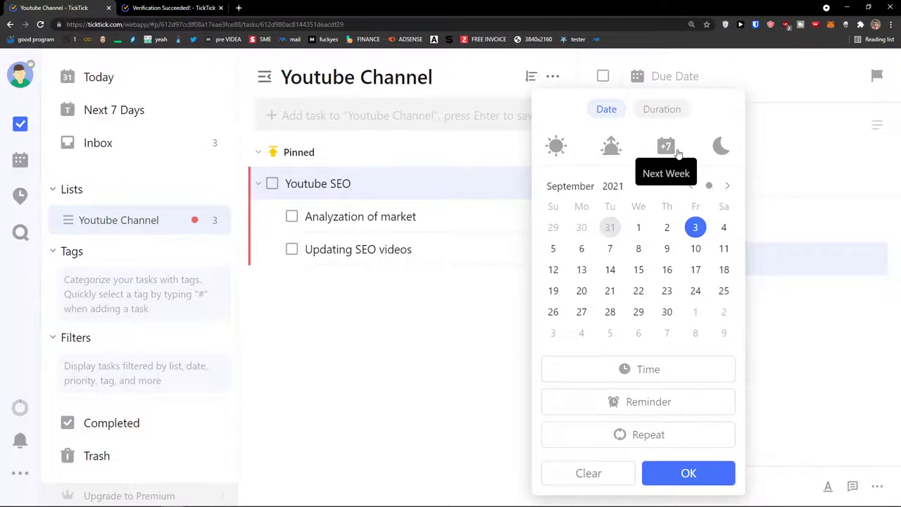
{"action": "mouse_move", "coordinate": [721, 146]}
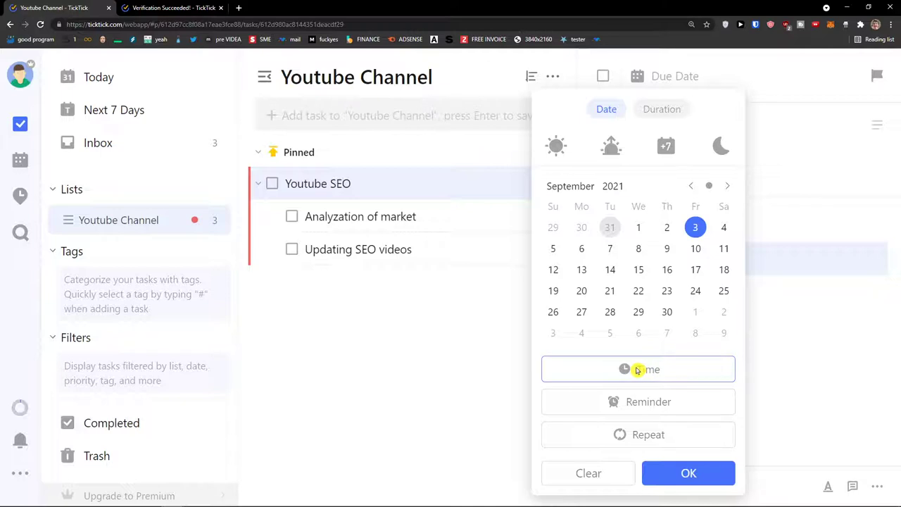
{"action": "mouse_move", "coordinate": [638, 401]}
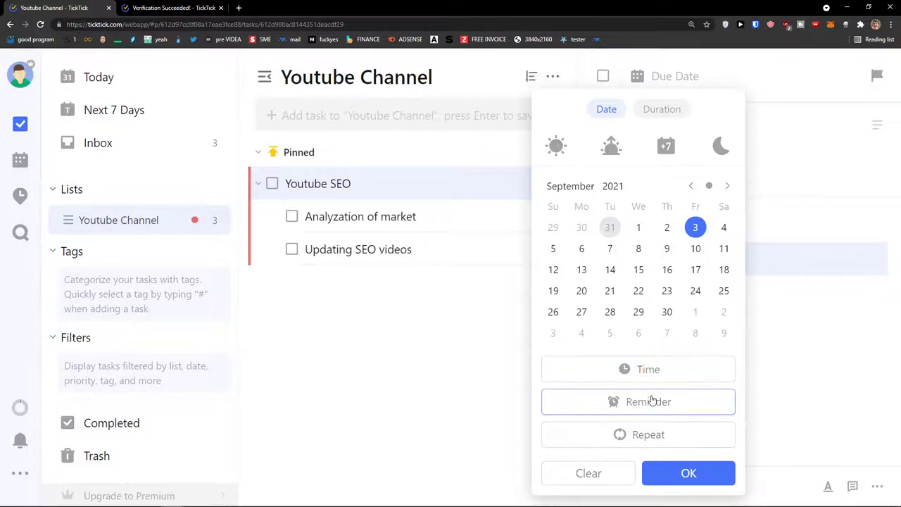
{"action": "left_click", "coordinate": [648, 401]}
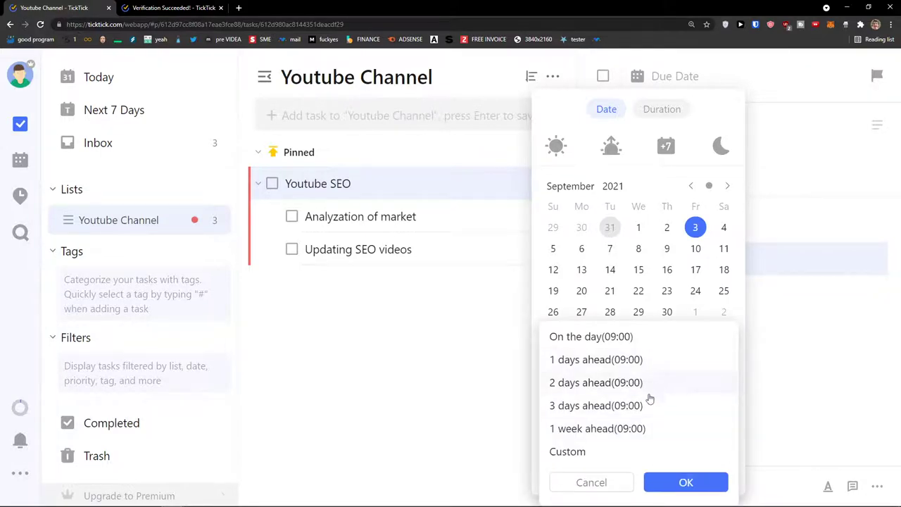
{"action": "left_click", "coordinate": [596, 382]}
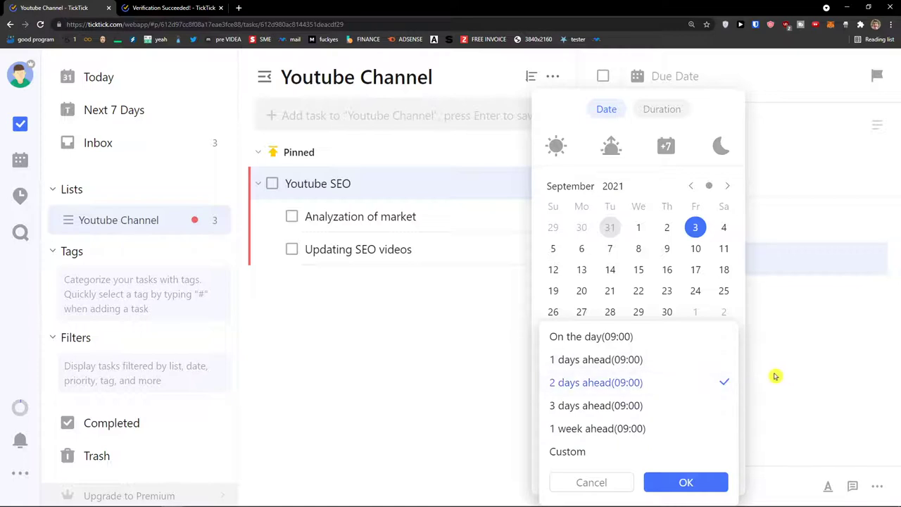
{"action": "left_click", "coordinate": [596, 382]}
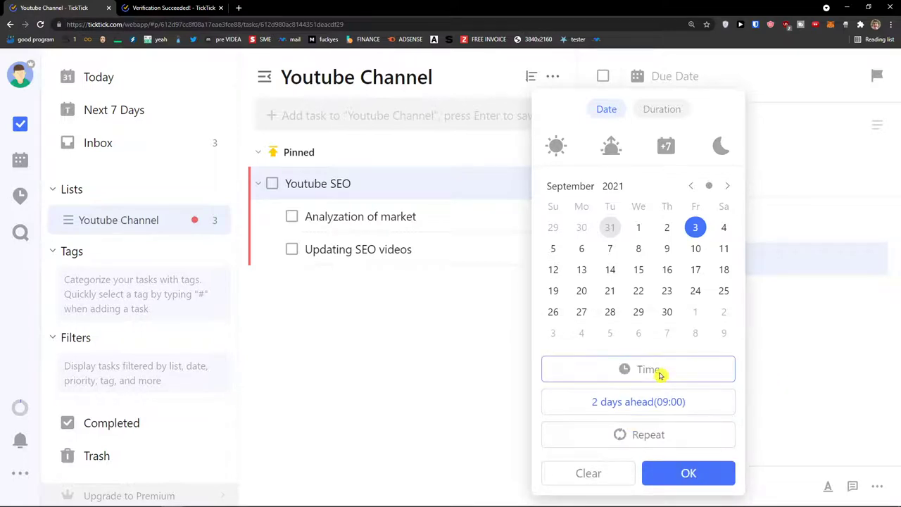
{"action": "left_click", "coordinate": [638, 369]}
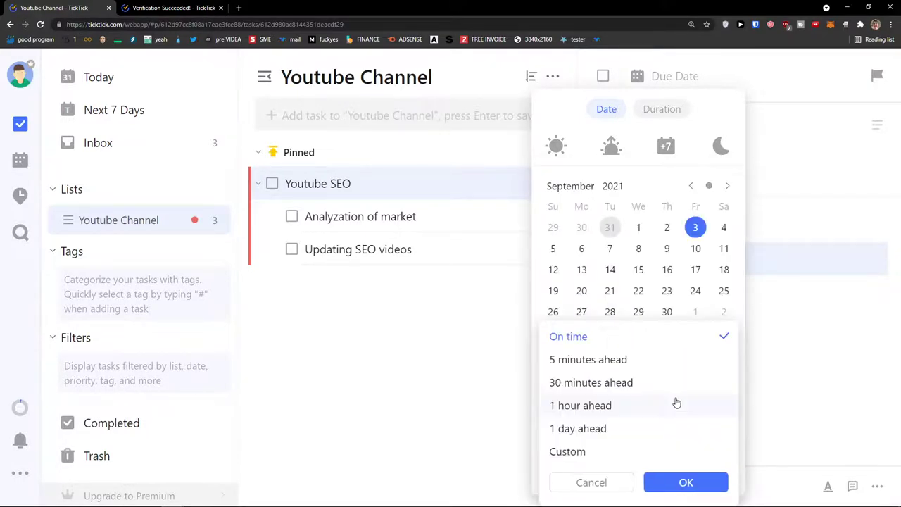
{"action": "mouse_move", "coordinate": [633, 429]}
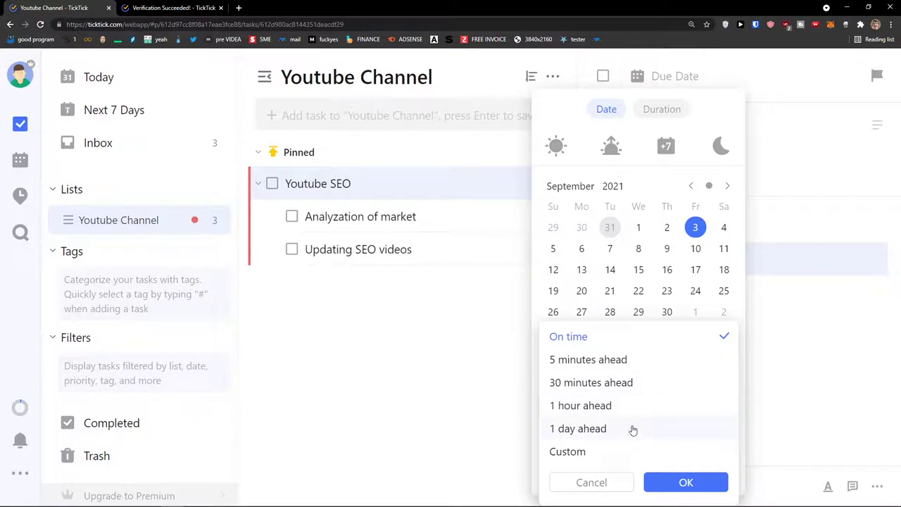
{"action": "left_click", "coordinate": [568, 451]}
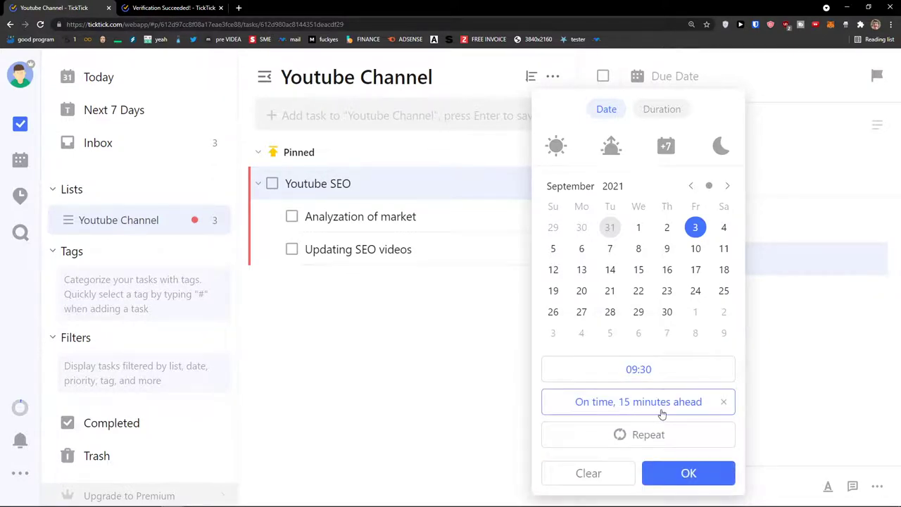
{"action": "mouse_move", "coordinate": [661, 443]}
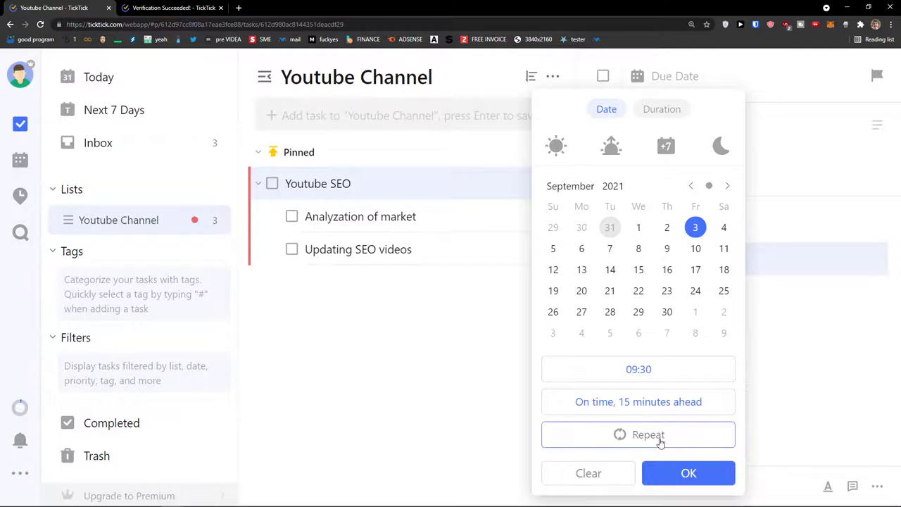
{"action": "mouse_move", "coordinate": [659, 442]}
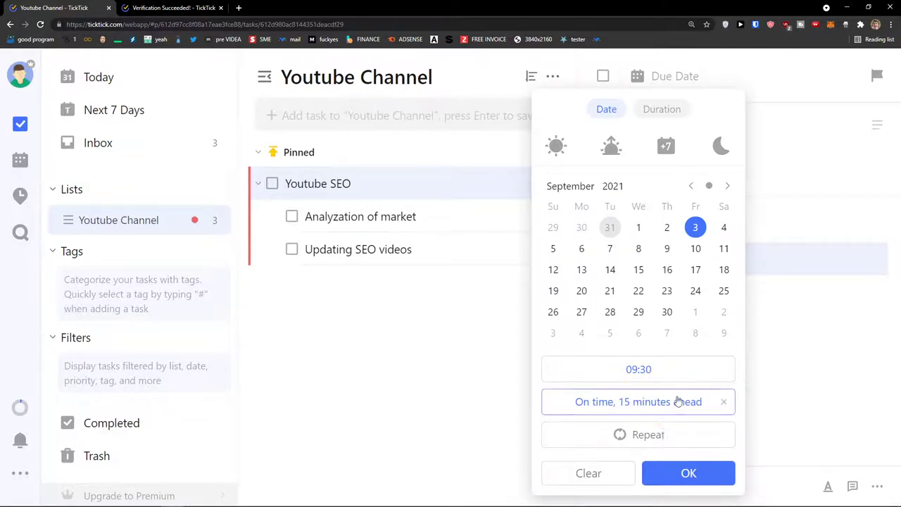
{"action": "left_click", "coordinate": [688, 473]}
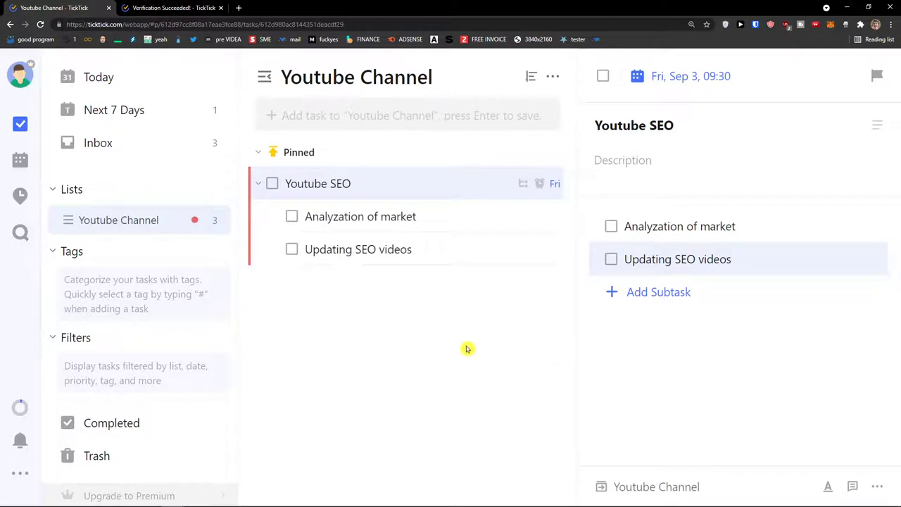
{"action": "mouse_move", "coordinate": [471, 349]}
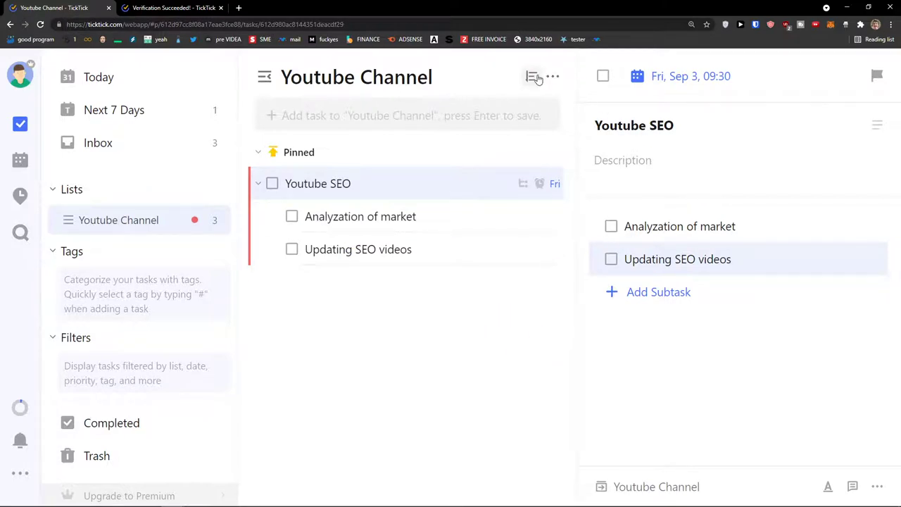
Step: Switch Youtube Channel to Kanban view, then hide and restore the sidebar
{"action": "left_click", "coordinate": [553, 76]}
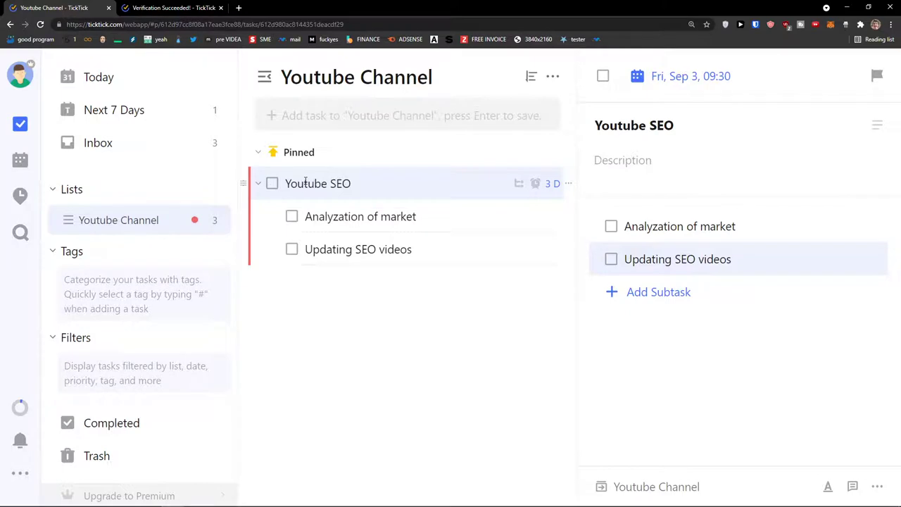
{"action": "left_click", "coordinate": [553, 76]}
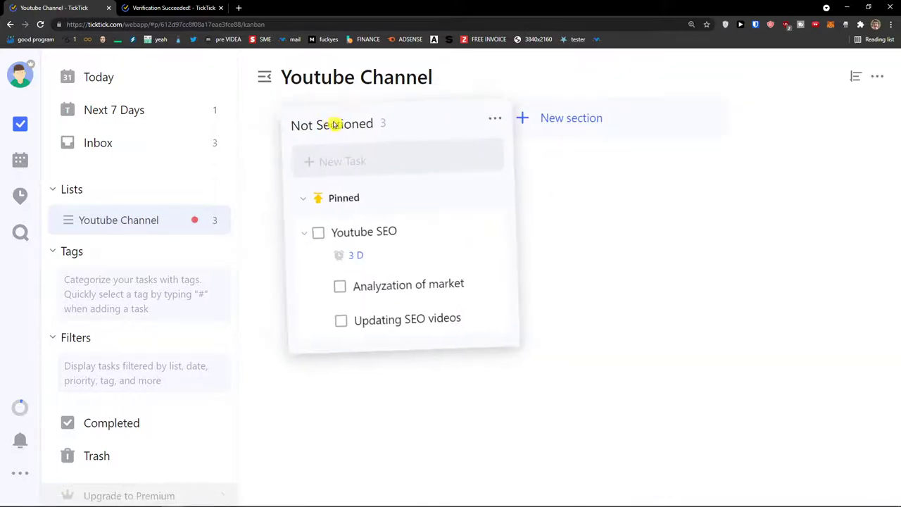
{"action": "left_click", "coordinate": [265, 77]}
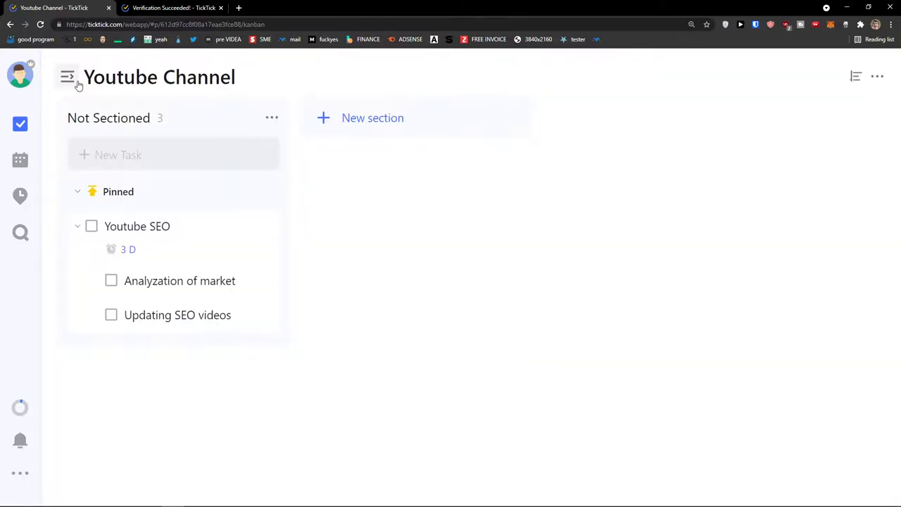
{"action": "left_click", "coordinate": [68, 77]}
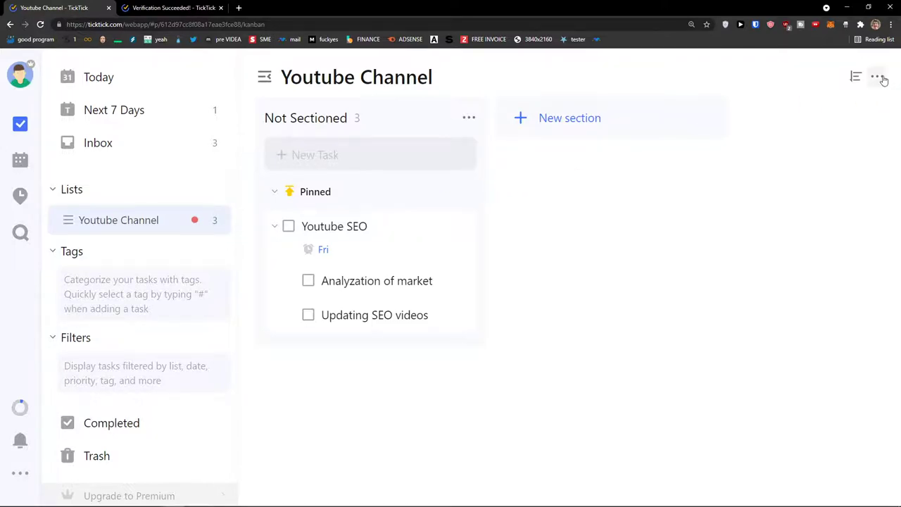
Step: Add an 'In progress' section to the Kanban board
{"action": "left_click", "coordinate": [876, 76]}
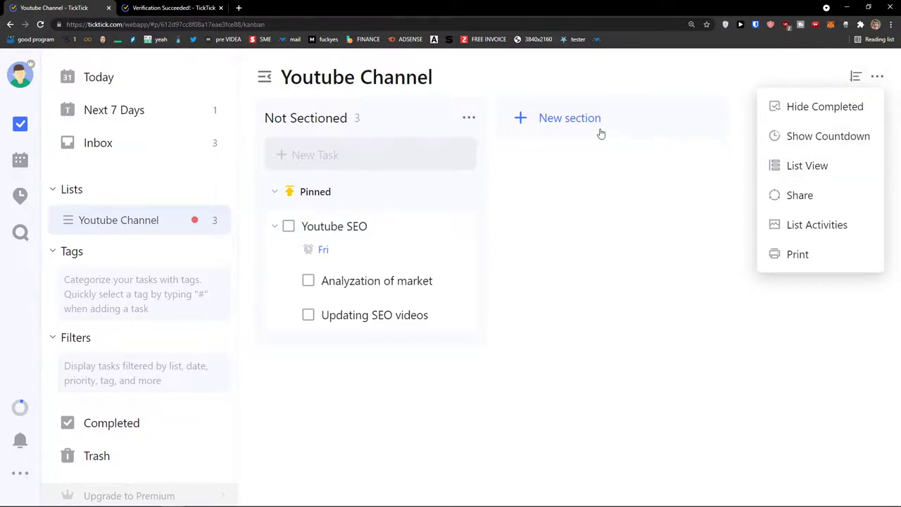
{"action": "left_click", "coordinate": [570, 118]}
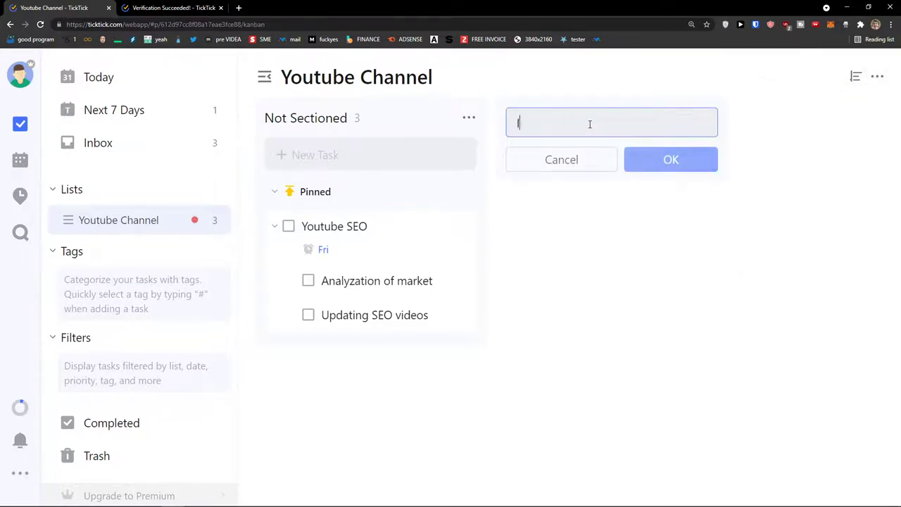
{"action": "type", "text": "In prog"}
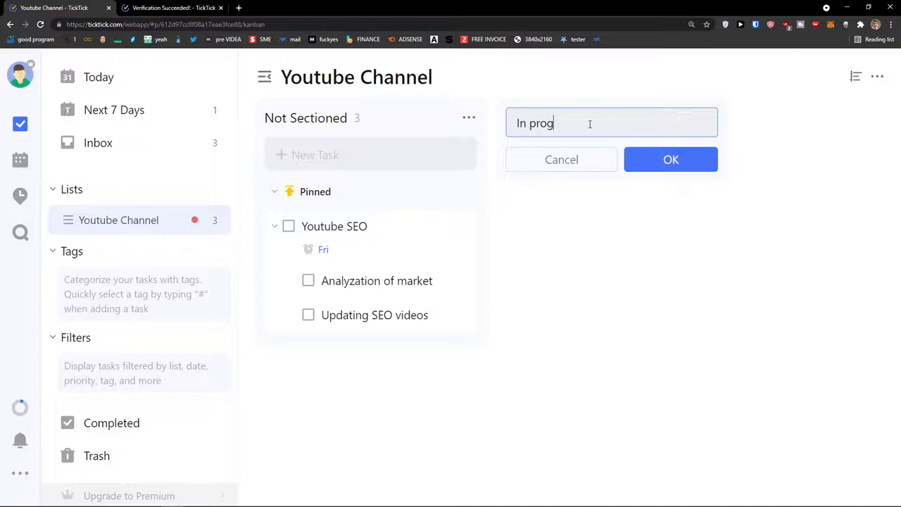
{"action": "left_click", "coordinate": [670, 159]}
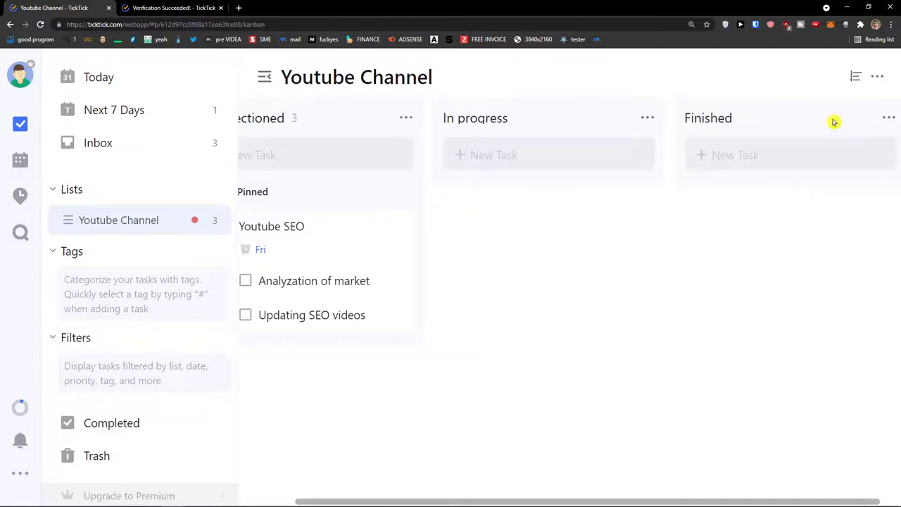
Step: Rename the first section 'Not Started' and drag Youtube SEO into Finished
{"action": "left_click", "coordinate": [406, 118]}
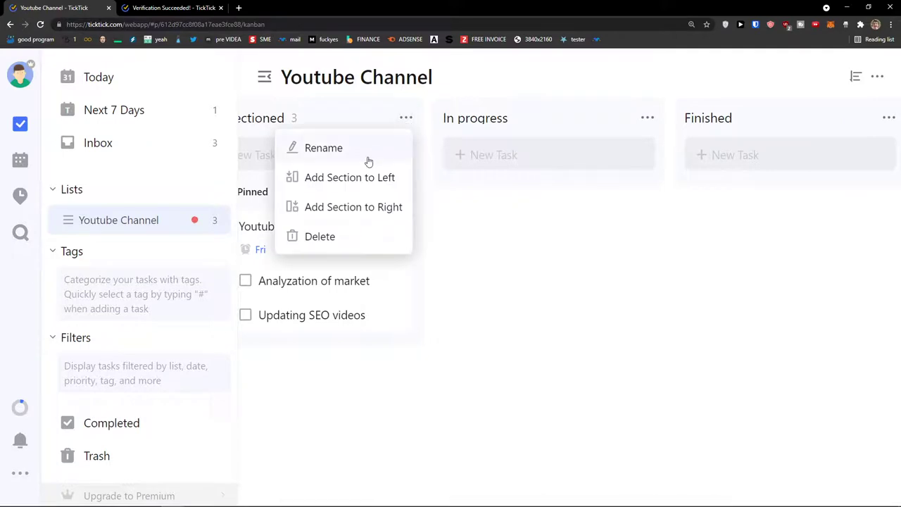
{"action": "left_click", "coordinate": [323, 148]}
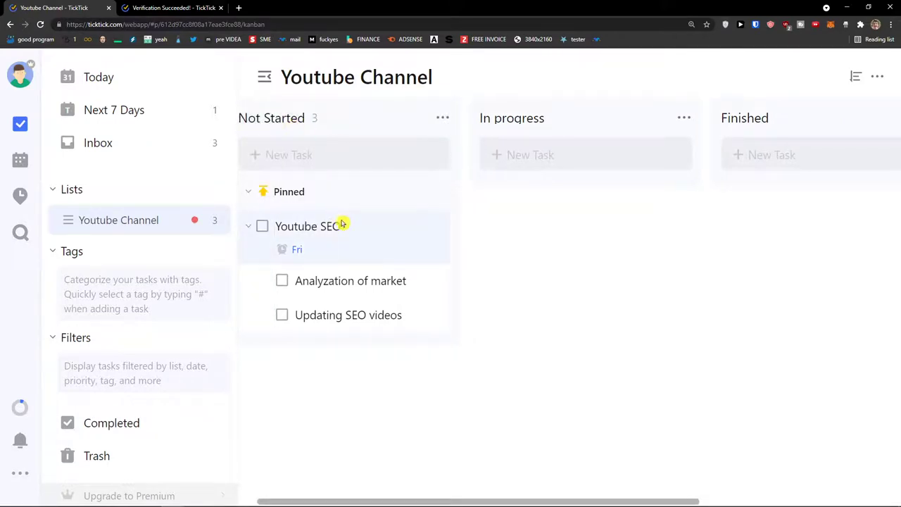
{"action": "mouse_move", "coordinate": [326, 200]}
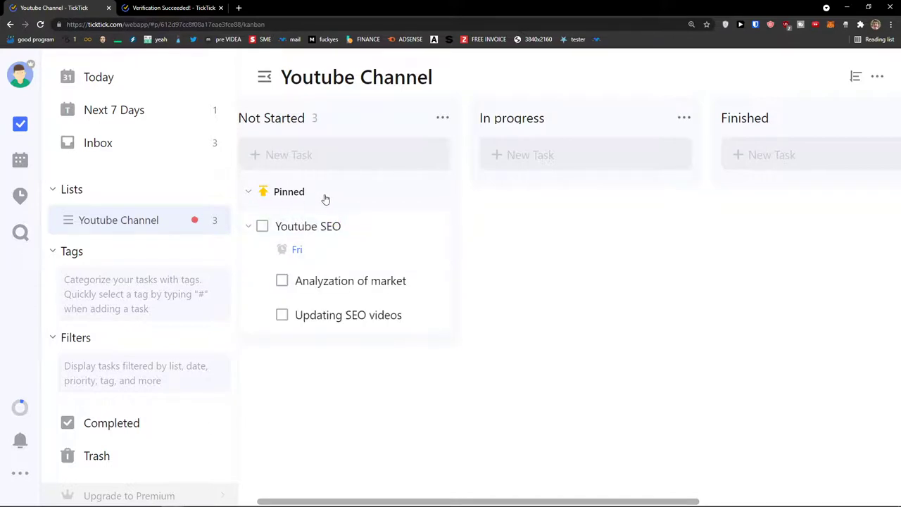
{"action": "left_click_drag", "start_coordinate": [308, 226], "coordinate": [574, 180]}
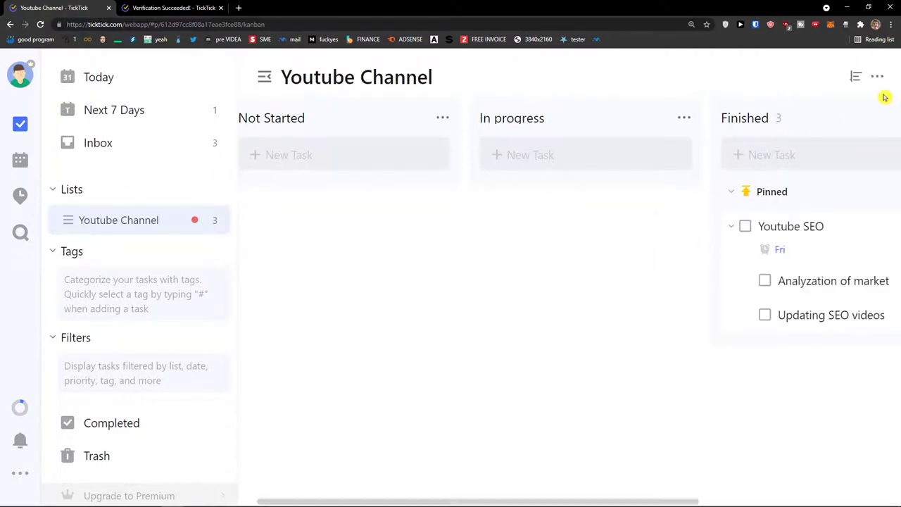
Step: Switch Youtube Channel back to the list layout
{"action": "left_click", "coordinate": [878, 76]}
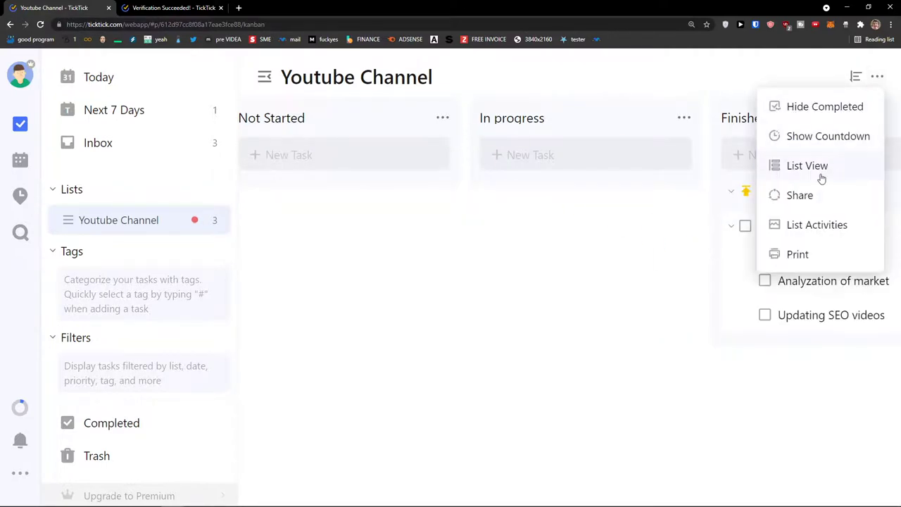
{"action": "left_click", "coordinate": [808, 165]}
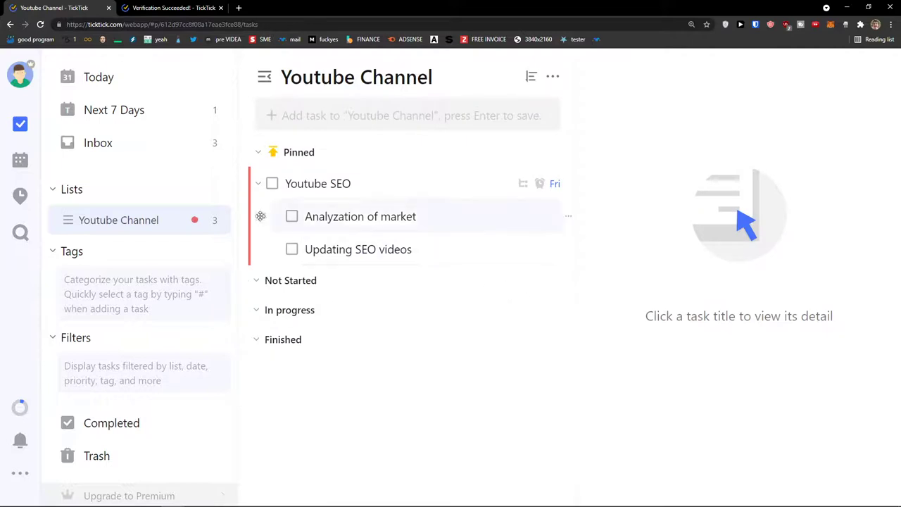
{"action": "left_click", "coordinate": [257, 152]}
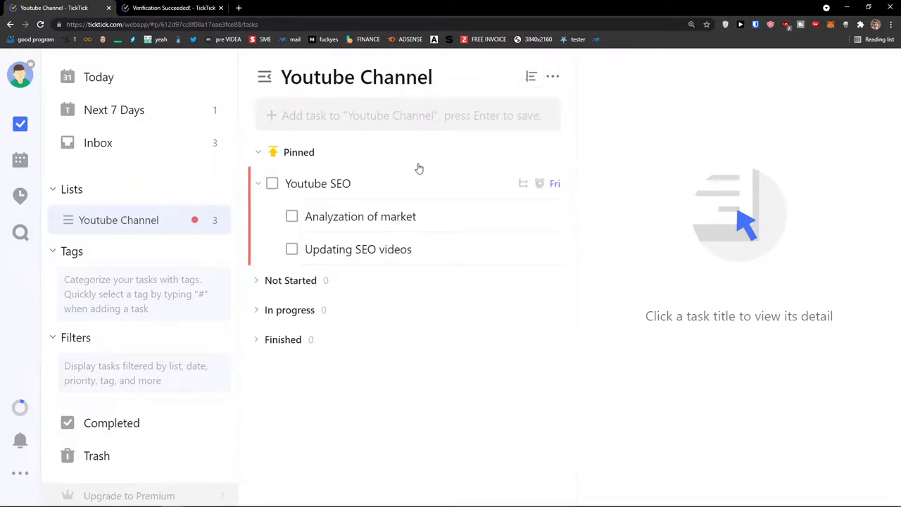
Step: Unpin Youtube SEO and expand Finished to show the high-priority task
{"action": "right_click", "coordinate": [317, 183]}
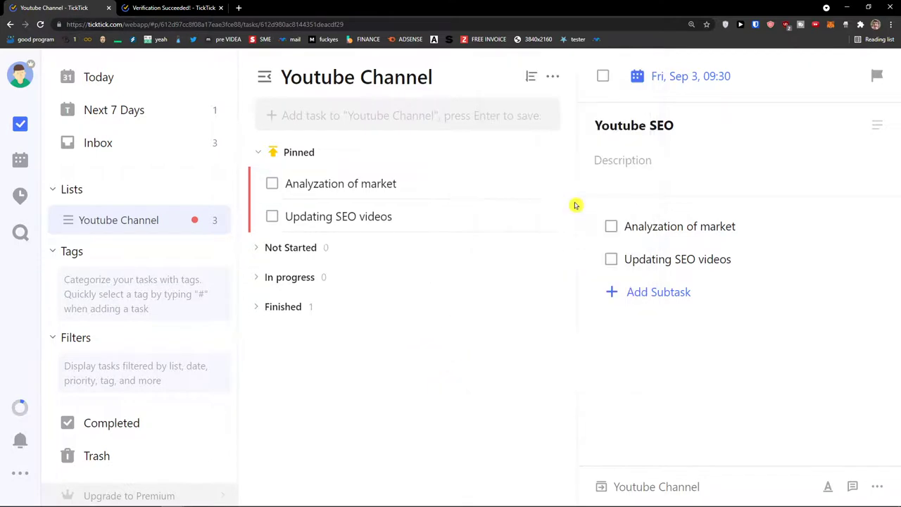
{"action": "left_click", "coordinate": [257, 152]}
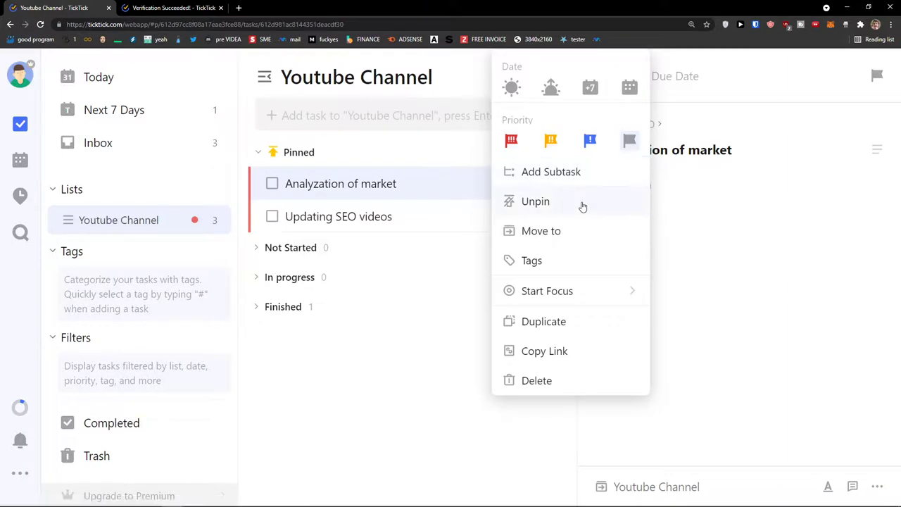
{"action": "left_click", "coordinate": [535, 201]}
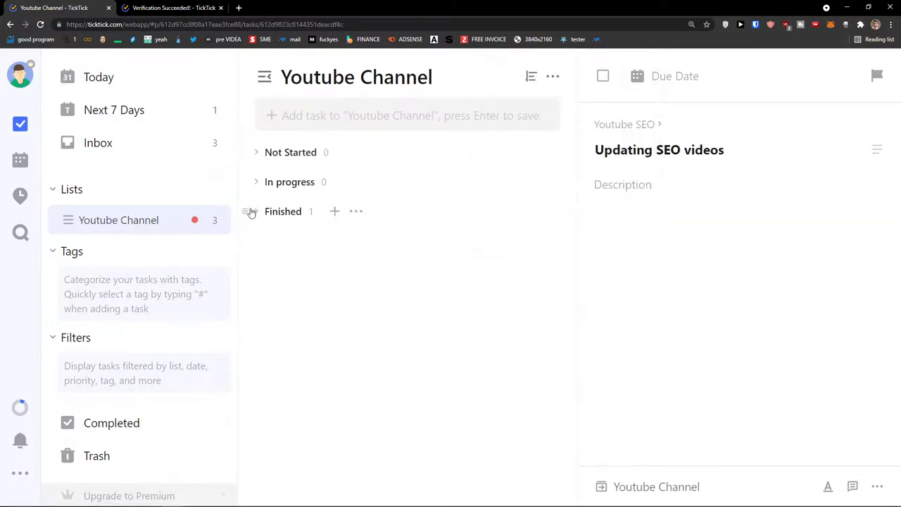
{"action": "left_click", "coordinate": [256, 212]}
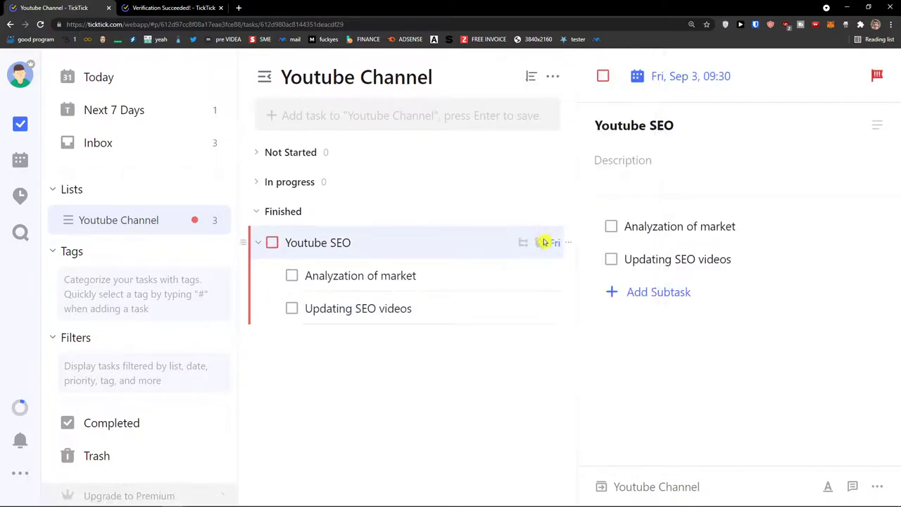
{"action": "left_click", "coordinate": [568, 242]}
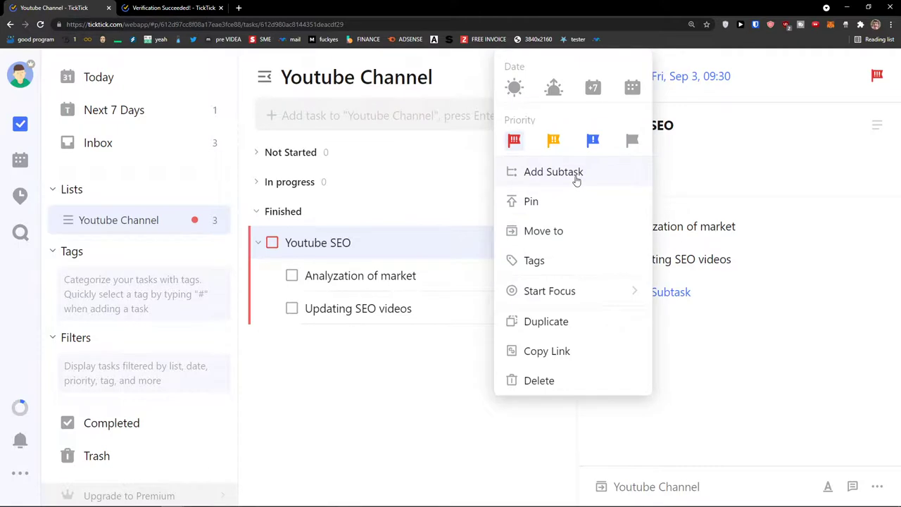
{"action": "mouse_move", "coordinate": [607, 291]}
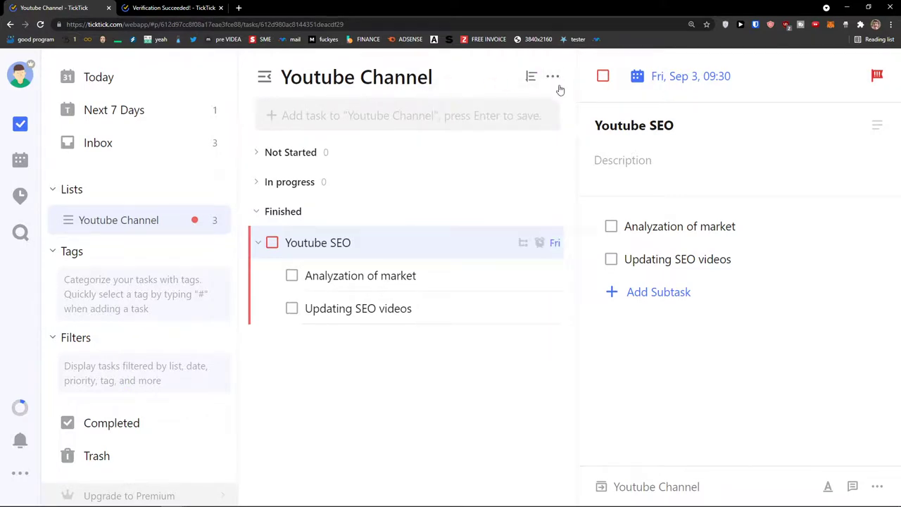
Step: Add 'Youtube Description' under In progress in Kanban view, then return to List view
{"action": "left_click", "coordinate": [553, 76]}
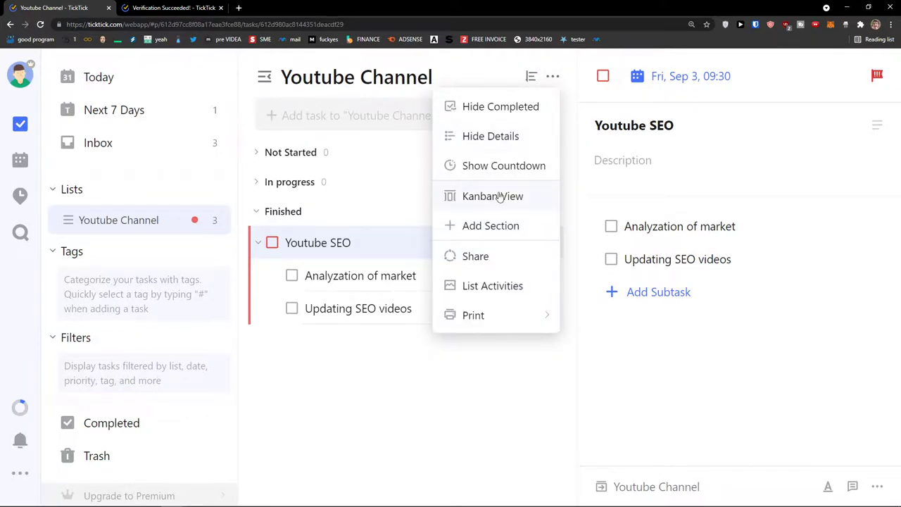
{"action": "left_click", "coordinate": [493, 196]}
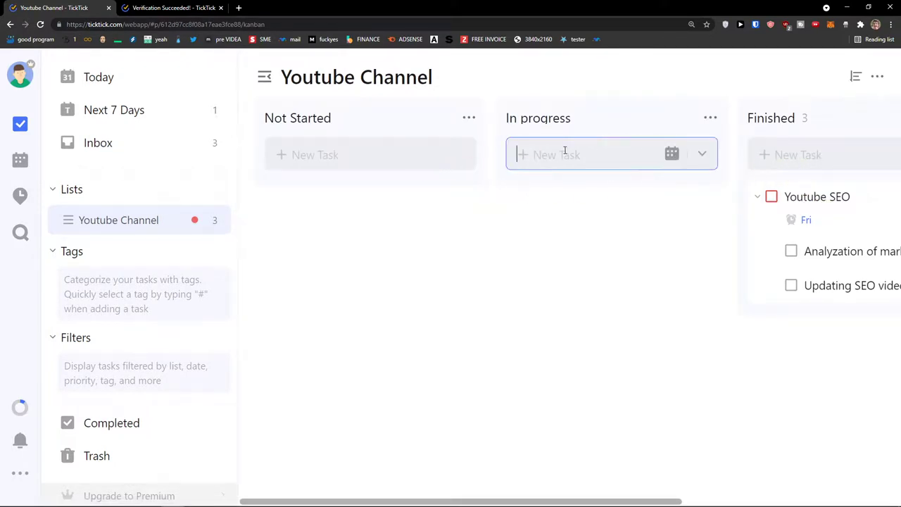
{"action": "type", "text": "Yi"}
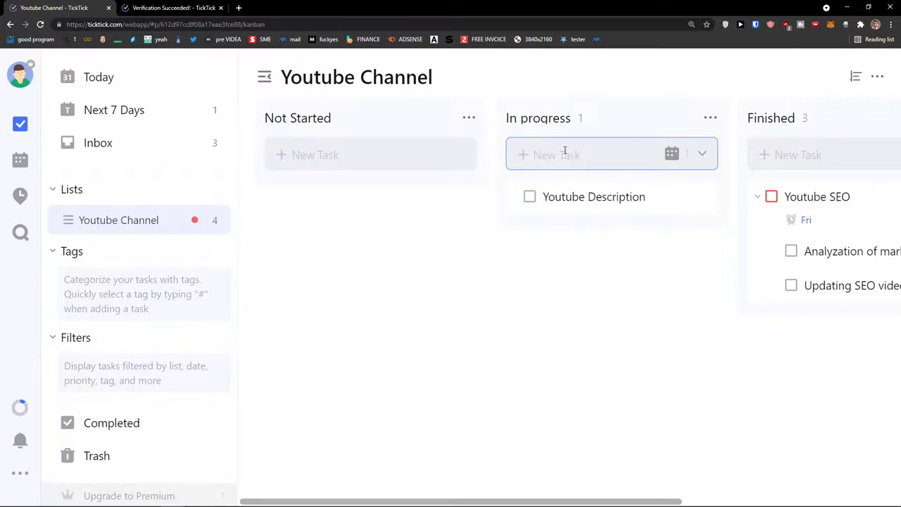
{"action": "left_click", "coordinate": [877, 76]}
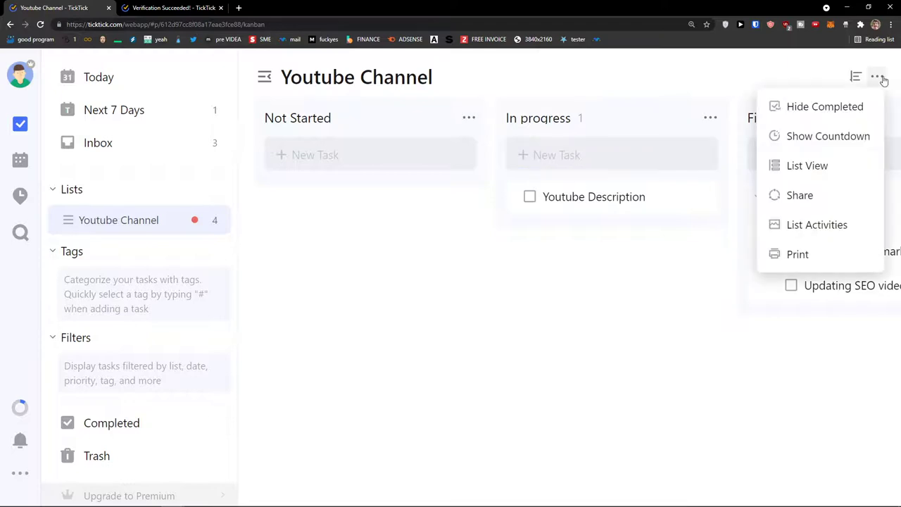
{"action": "left_click", "coordinate": [808, 165]}
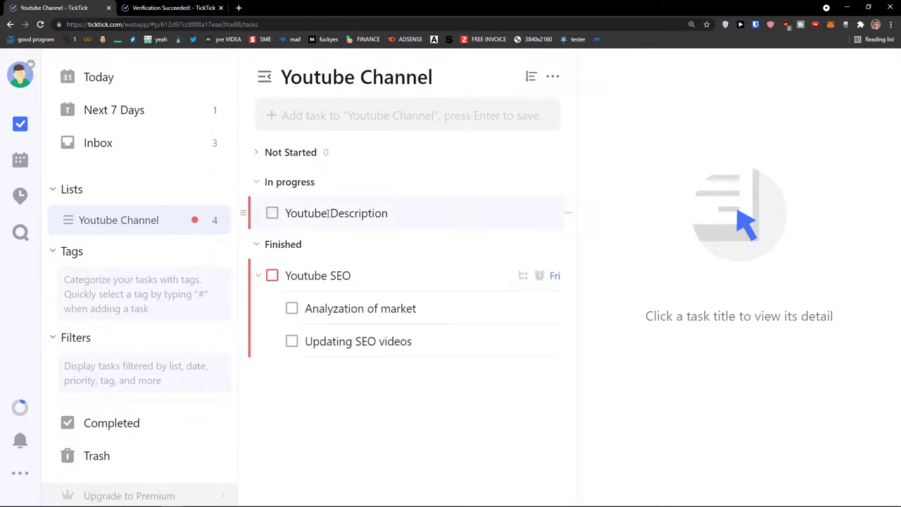
{"action": "mouse_move", "coordinate": [309, 231]}
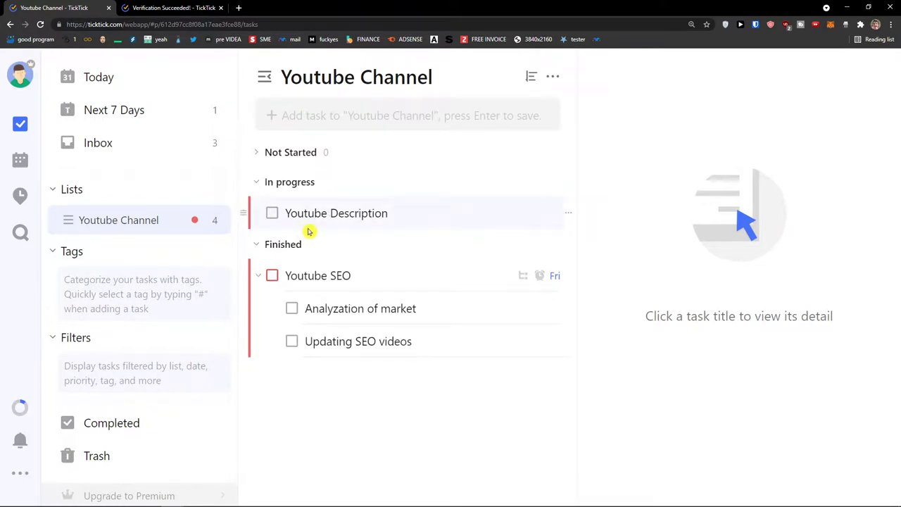
{"action": "mouse_move", "coordinate": [306, 231]}
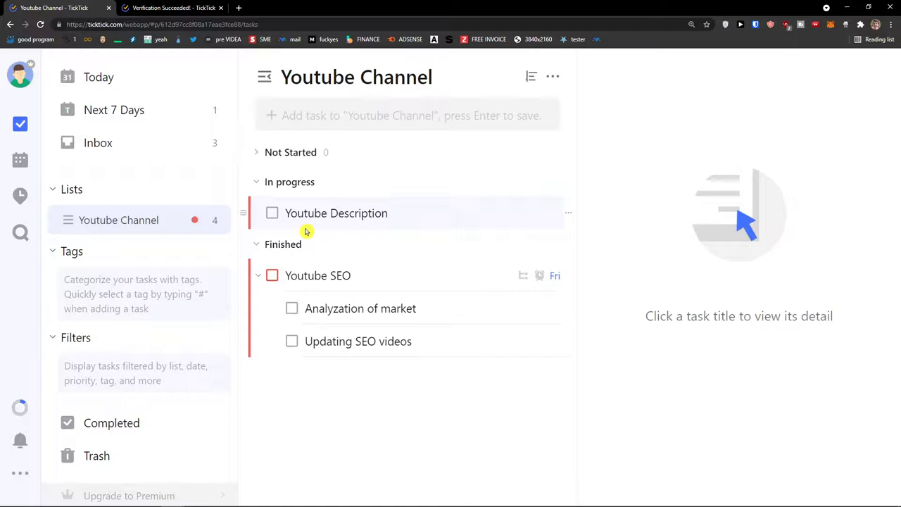
{"action": "mouse_move", "coordinate": [303, 231]}
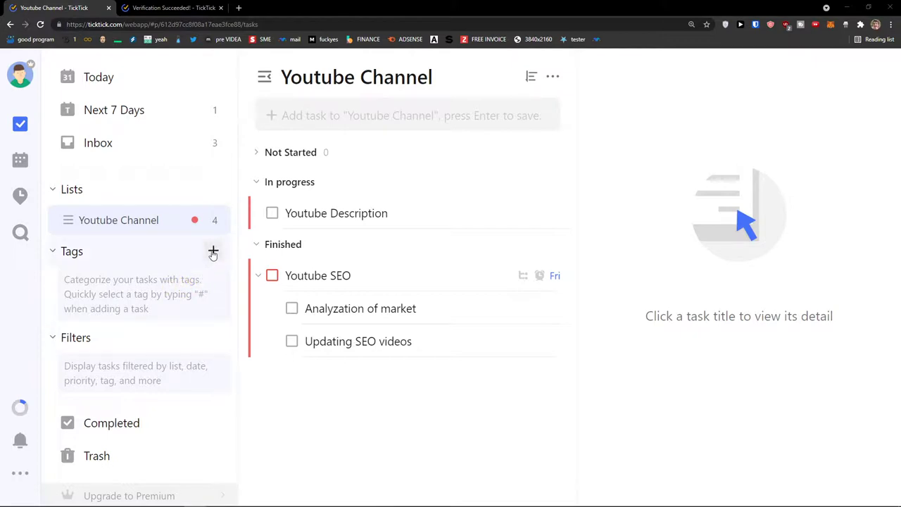
Step: Create a new tag named 'Youtube'
{"action": "left_click", "coordinate": [212, 251]}
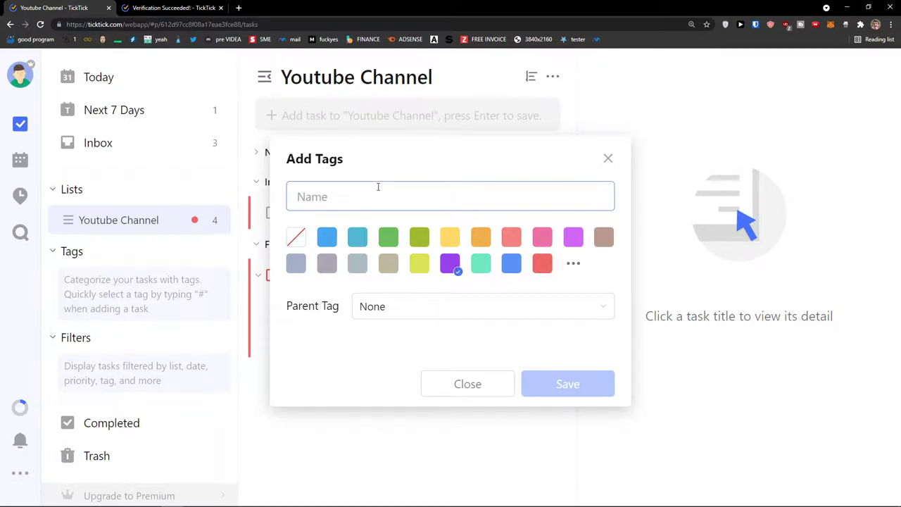
{"action": "type", "text": "Yout"}
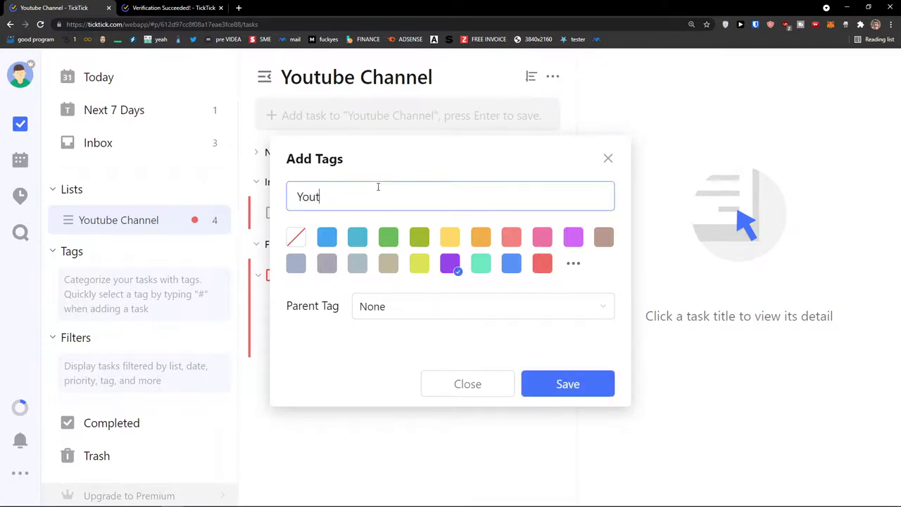
{"action": "left_click", "coordinate": [568, 384]}
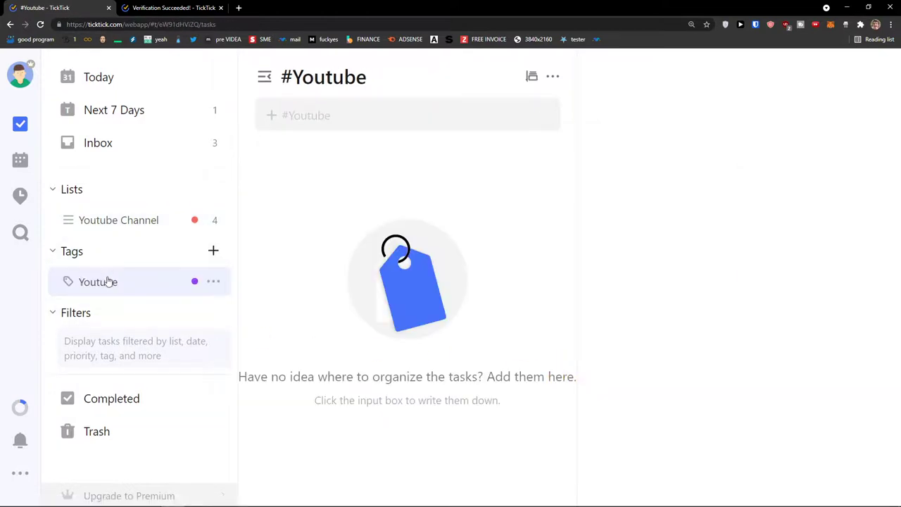
Step: Attach the Youtube tag to the Youtube SEO task and view that tag's tasks
{"action": "left_click", "coordinate": [118, 219]}
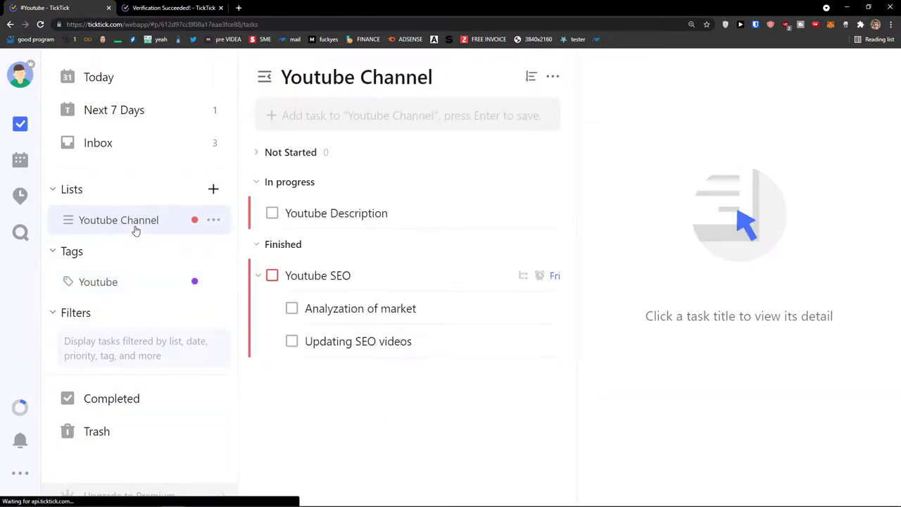
{"action": "left_click", "coordinate": [317, 275]}
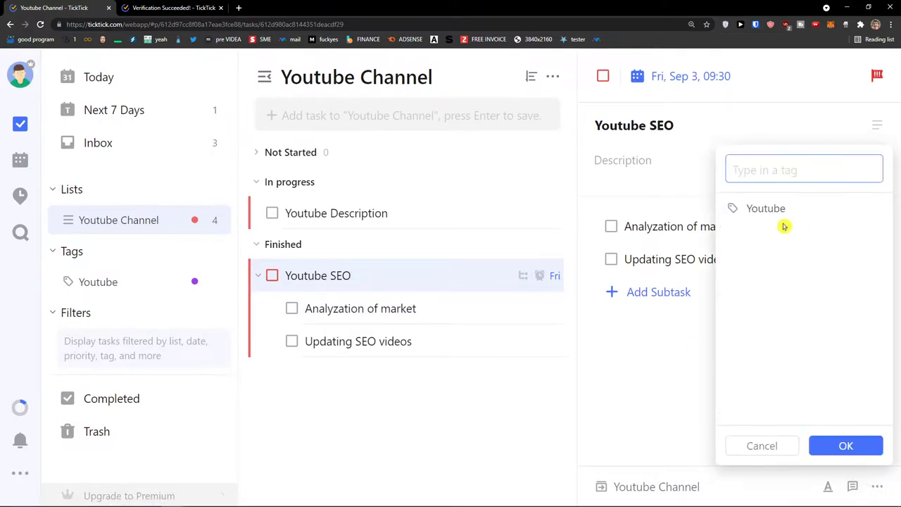
{"action": "left_click", "coordinate": [766, 207]}
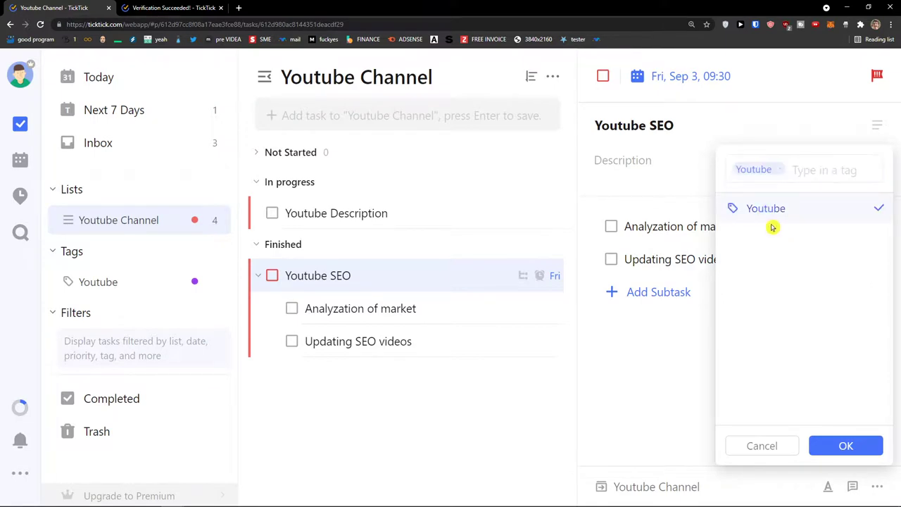
{"action": "left_click", "coordinate": [846, 445]}
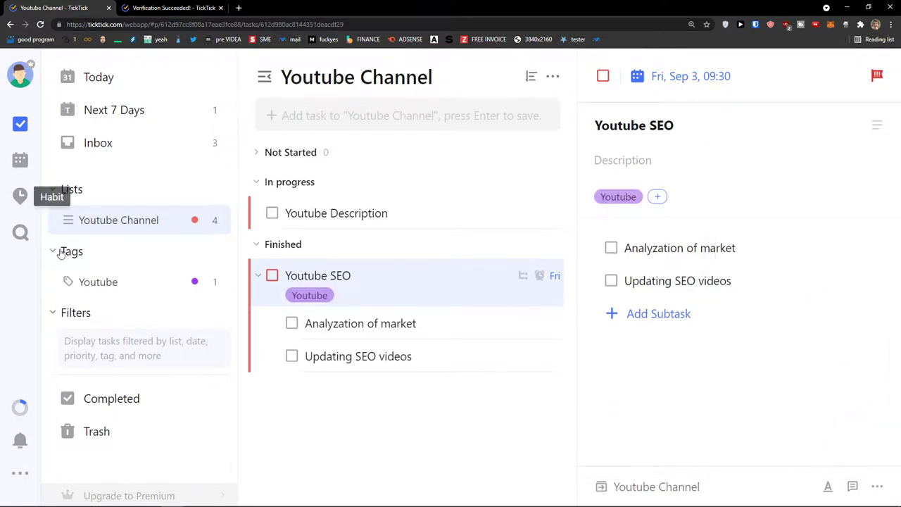
{"action": "left_click", "coordinate": [97, 282]}
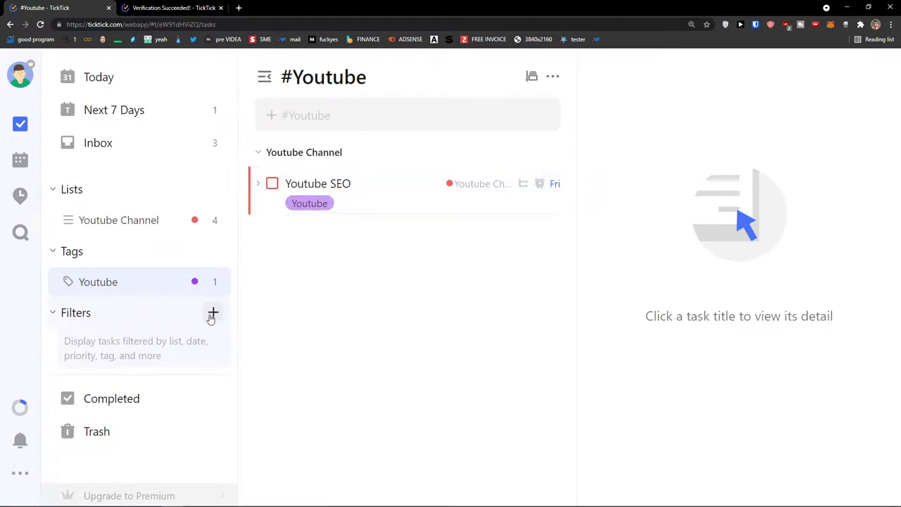
{"action": "left_click", "coordinate": [213, 312]}
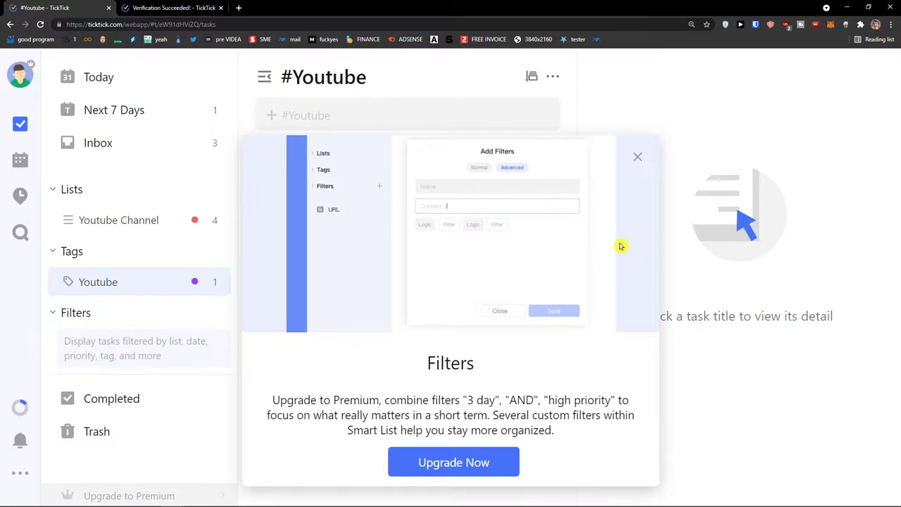
{"action": "left_click", "coordinate": [637, 156]}
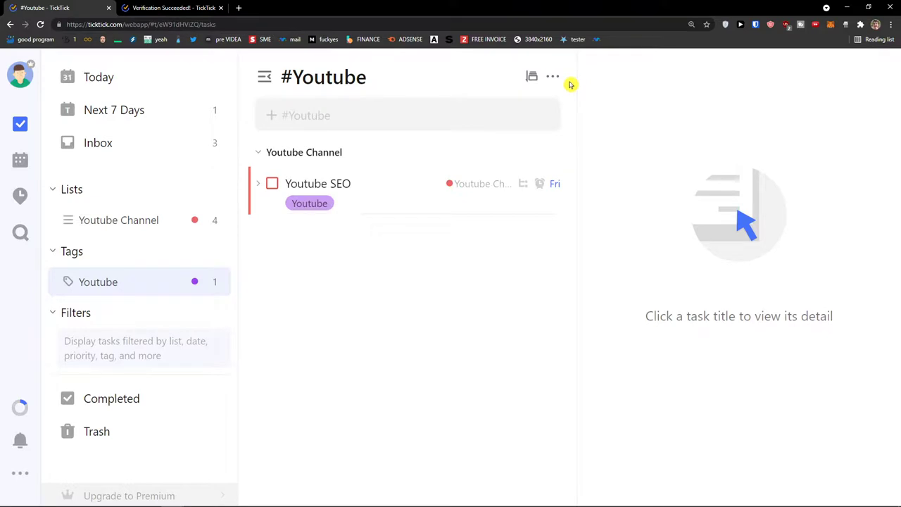
{"action": "mouse_move", "coordinate": [19, 196]}
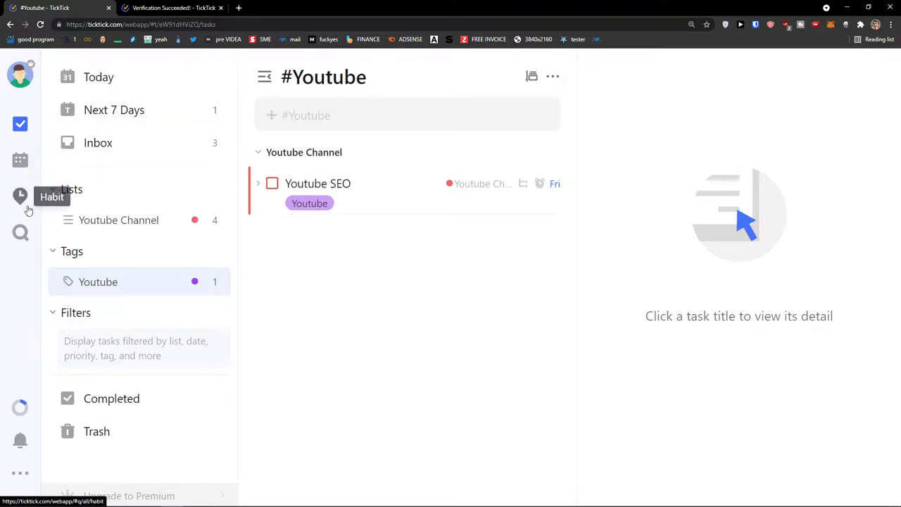
Step: Start a new habit named 'Not eating Sugar' with a glass of water icon
{"action": "left_click", "coordinate": [20, 196]}
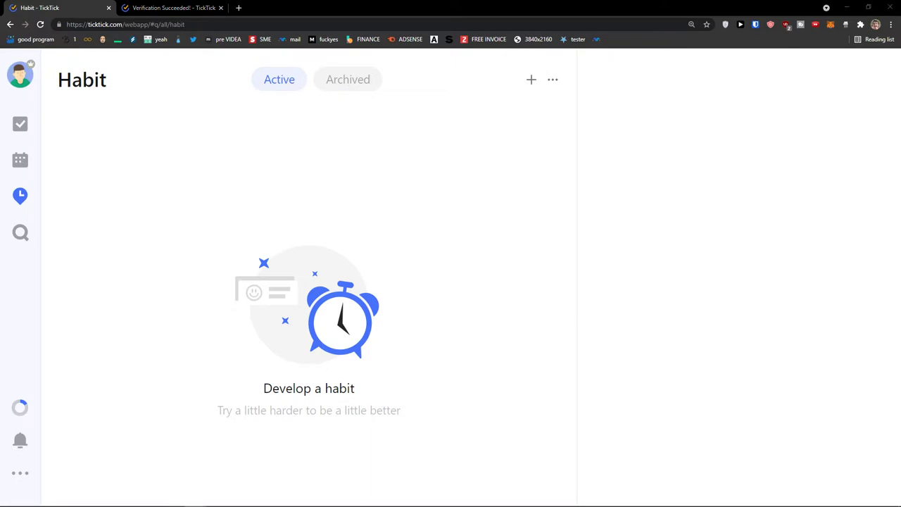
{"action": "mouse_move", "coordinate": [20, 196]}
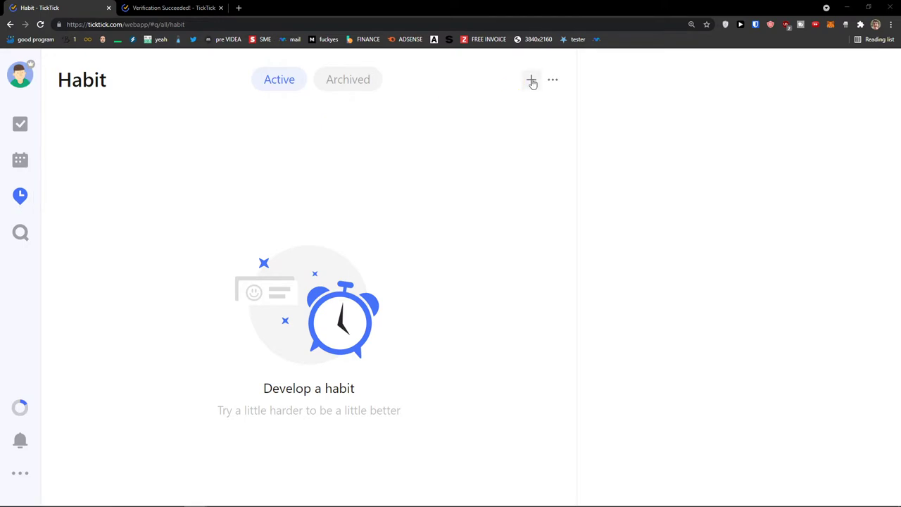
{"action": "left_click", "coordinate": [531, 79]}
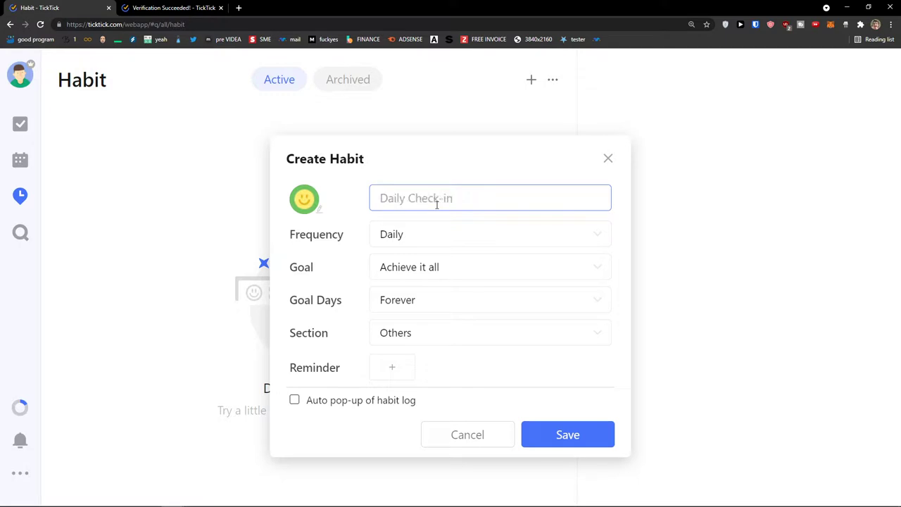
{"action": "type", "text": "Not eating Sug"}
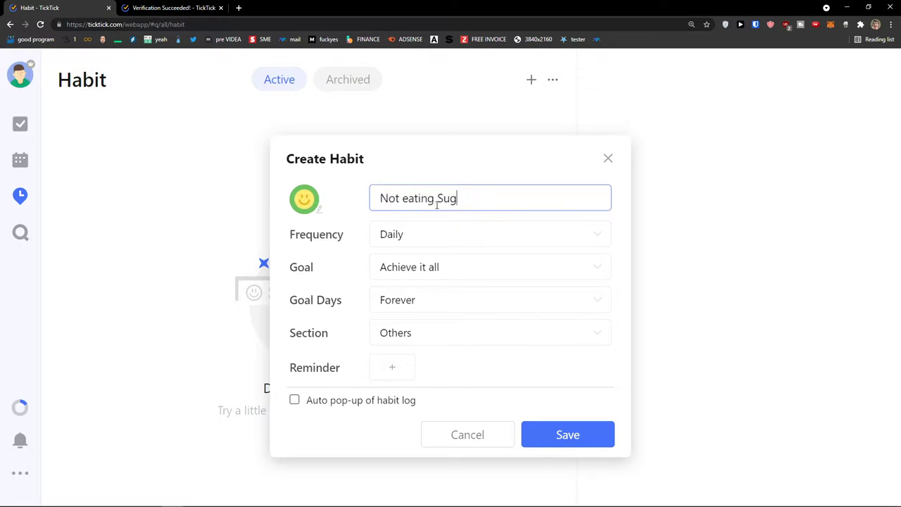
{"action": "left_click", "coordinate": [304, 200]}
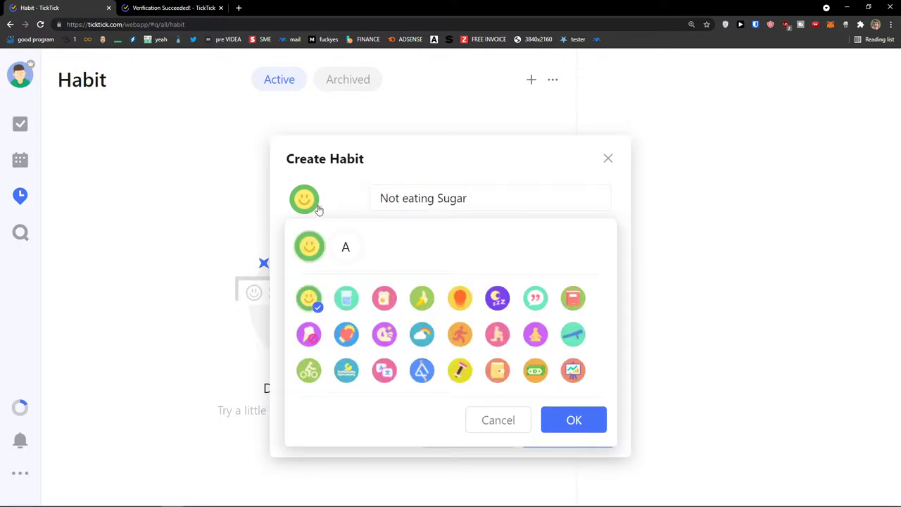
{"action": "left_click", "coordinate": [345, 298]}
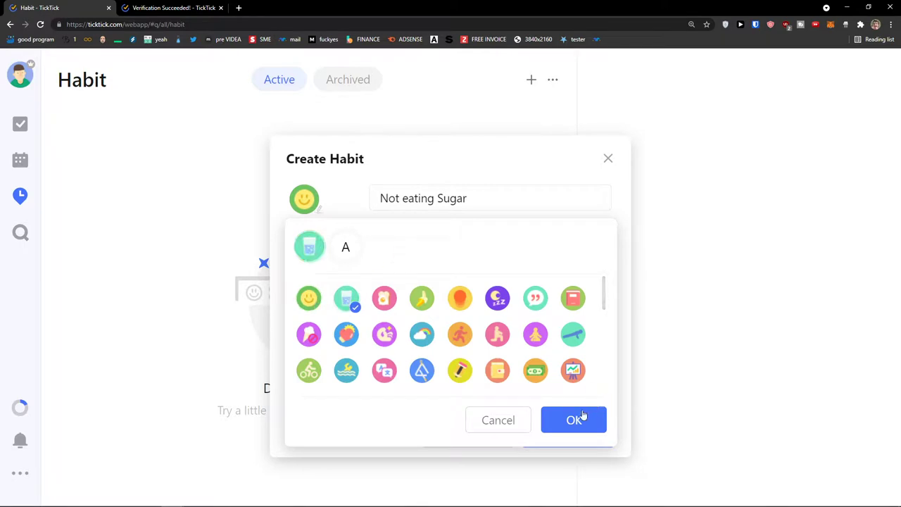
{"action": "left_click", "coordinate": [573, 420]}
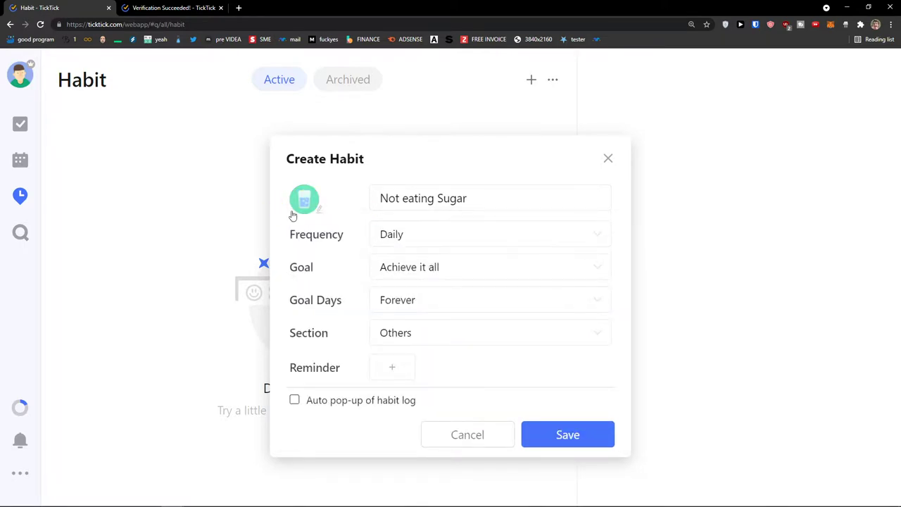
Step: Adjust the habit's goal, place it in the Night section, and save it
{"action": "left_click", "coordinate": [489, 267]}
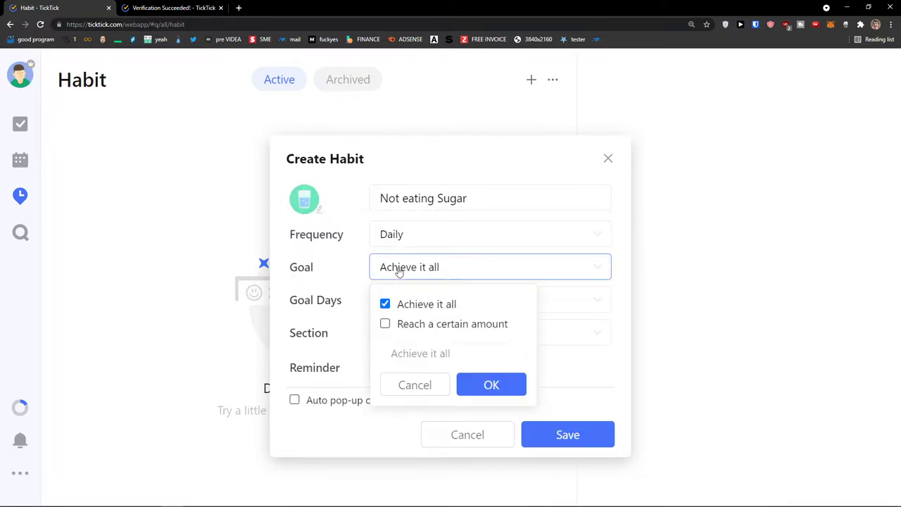
{"action": "left_click", "coordinate": [492, 385]}
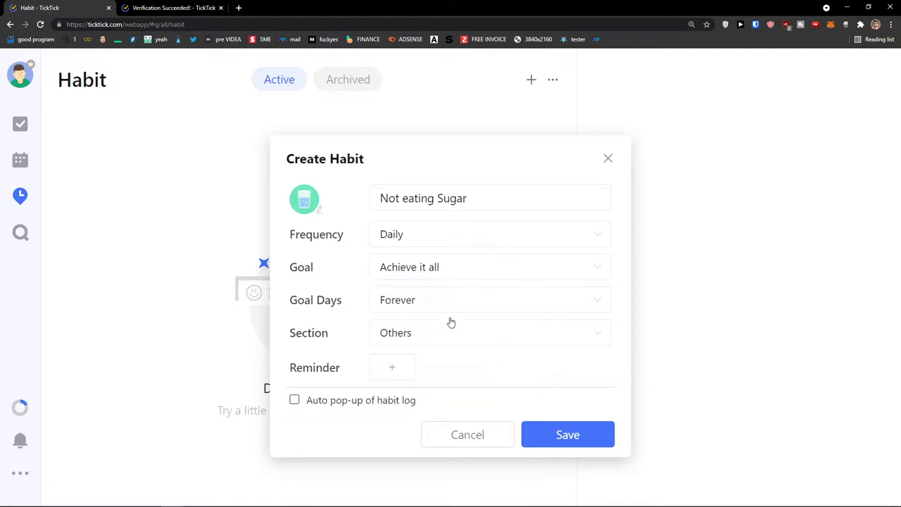
{"action": "mouse_move", "coordinate": [424, 302]}
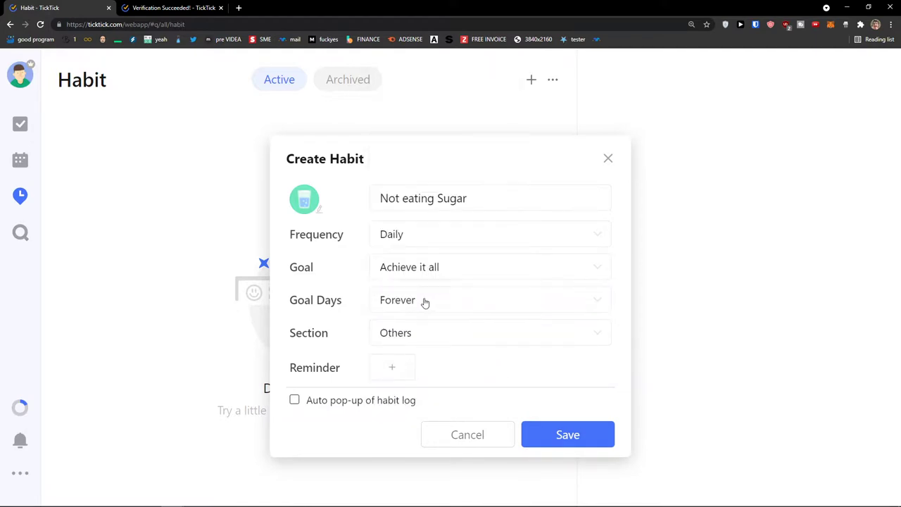
{"action": "left_click", "coordinate": [425, 300]}
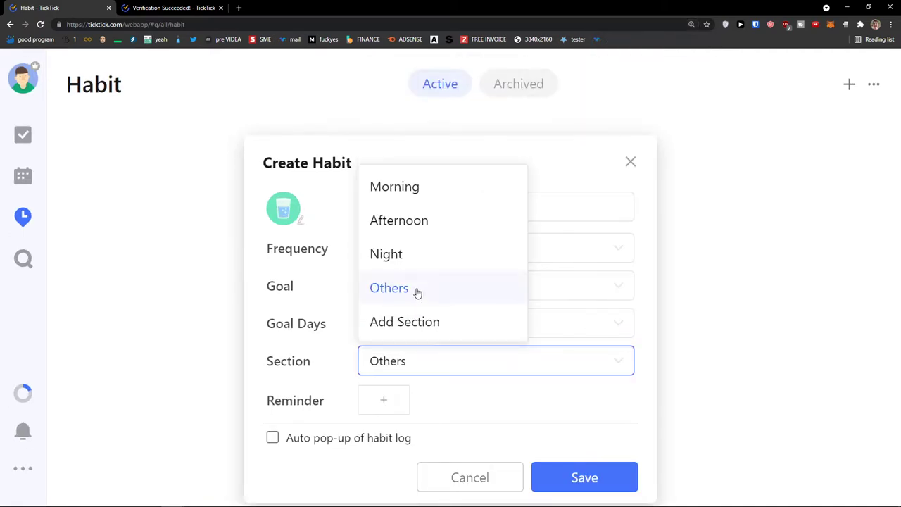
{"action": "left_click", "coordinate": [395, 187]}
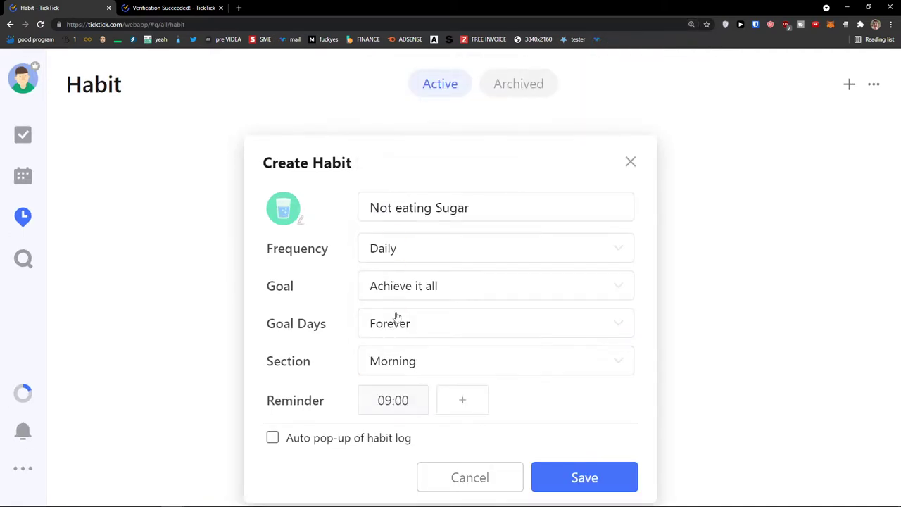
{"action": "left_click", "coordinate": [495, 361]}
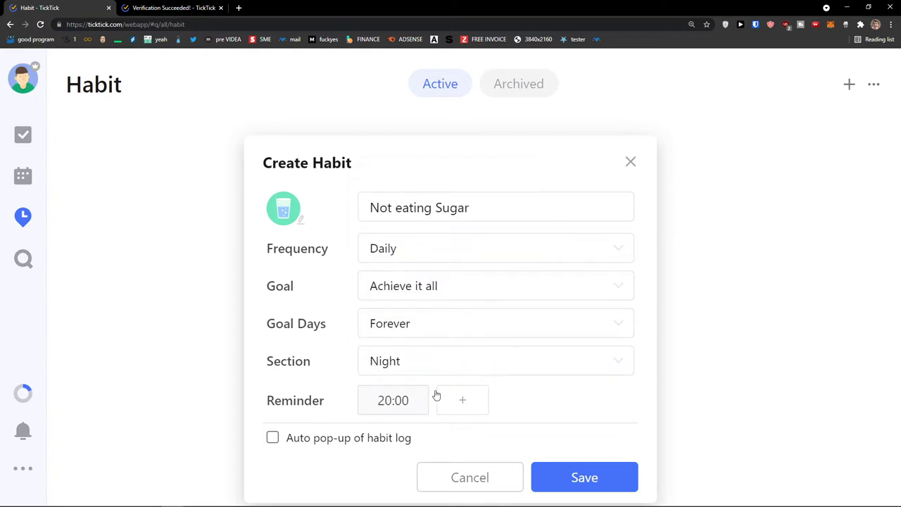
{"action": "mouse_move", "coordinate": [314, 444]}
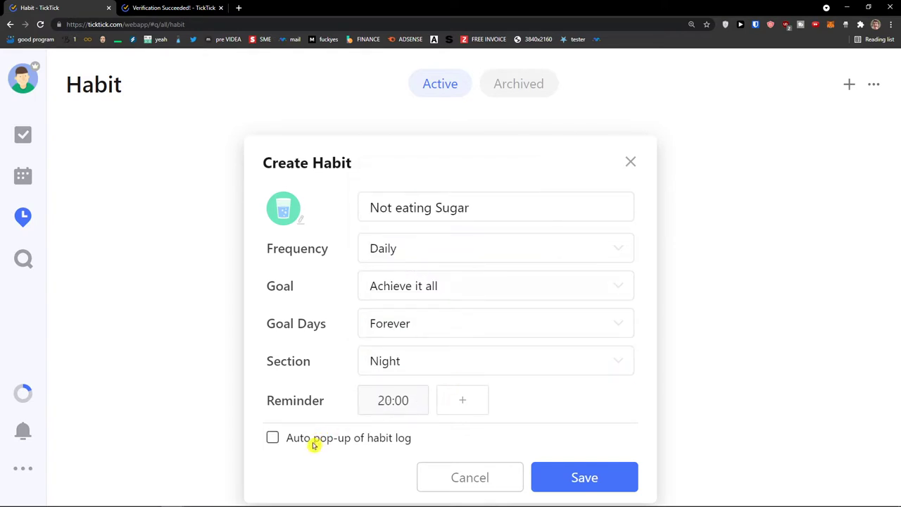
{"action": "left_click", "coordinate": [584, 478]}
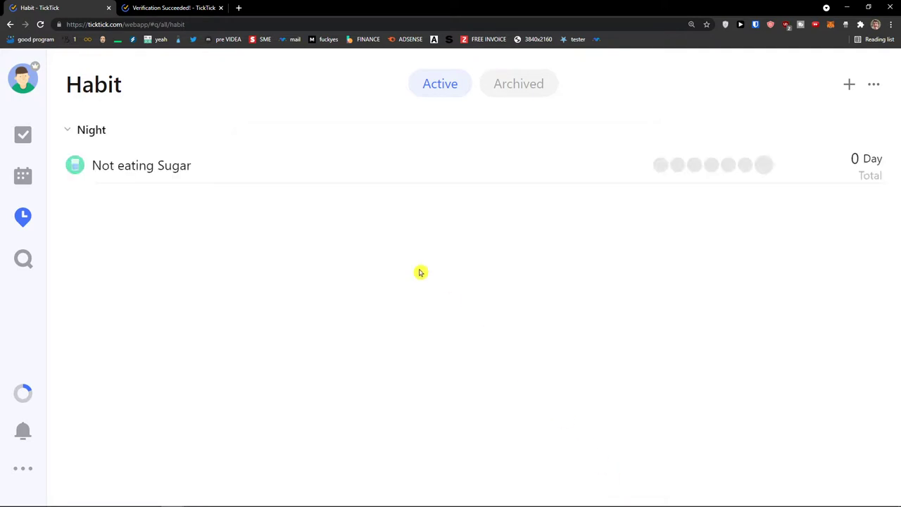
{"action": "mouse_move", "coordinate": [661, 165]}
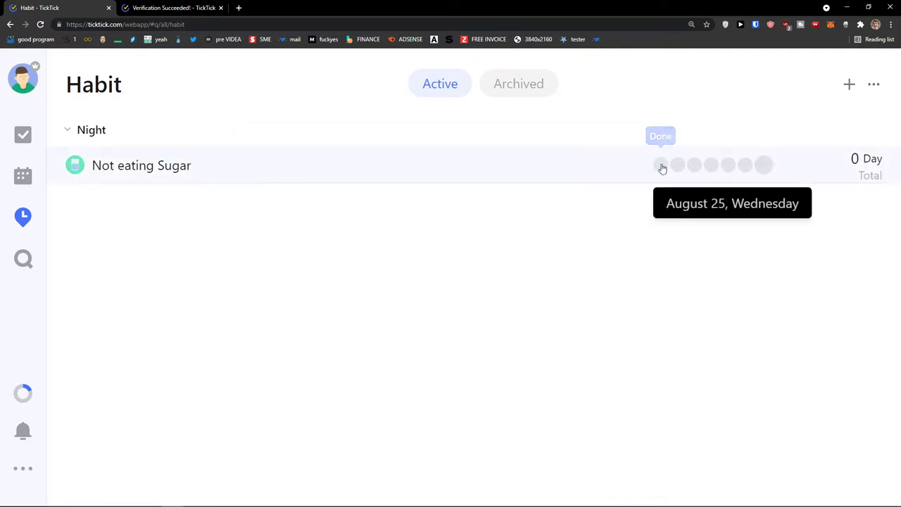
{"action": "mouse_move", "coordinate": [673, 186]}
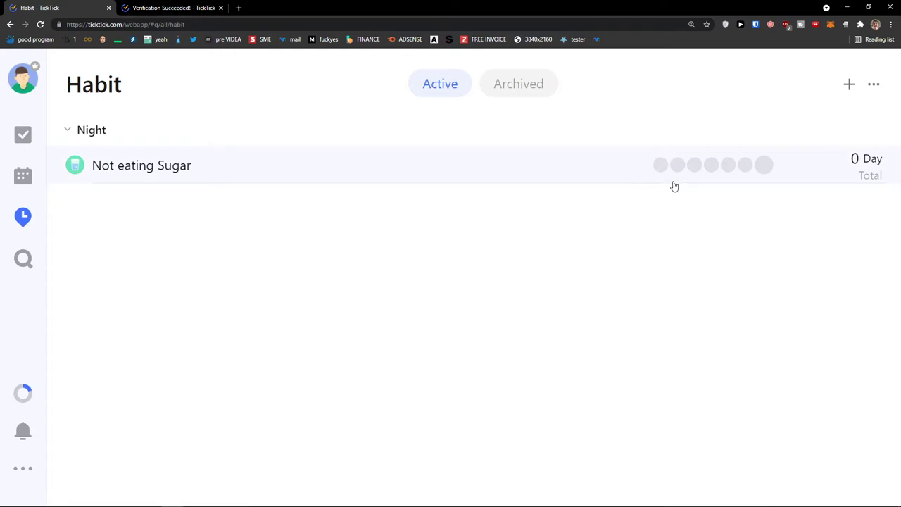
{"action": "mouse_move", "coordinate": [668, 167]}
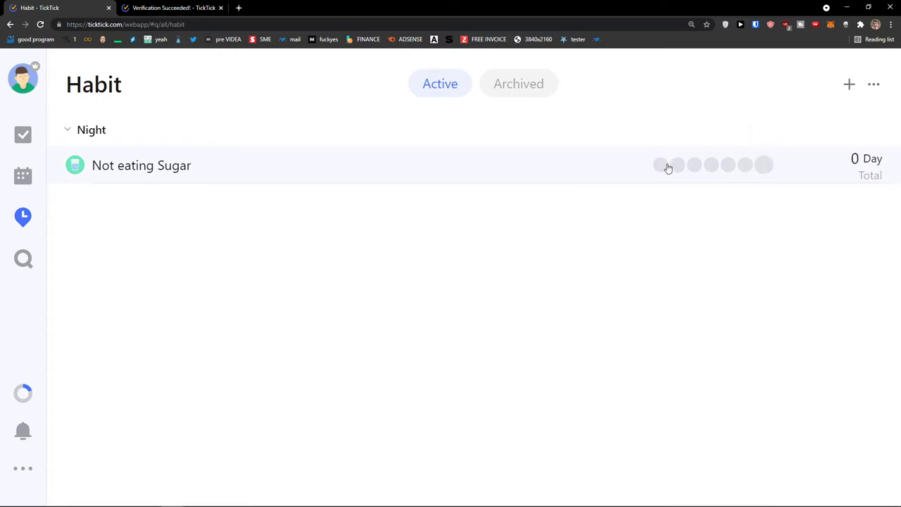
Step: Check off days on the Not eating Sugar habit row, then open the habit
{"action": "left_click", "coordinate": [141, 165]}
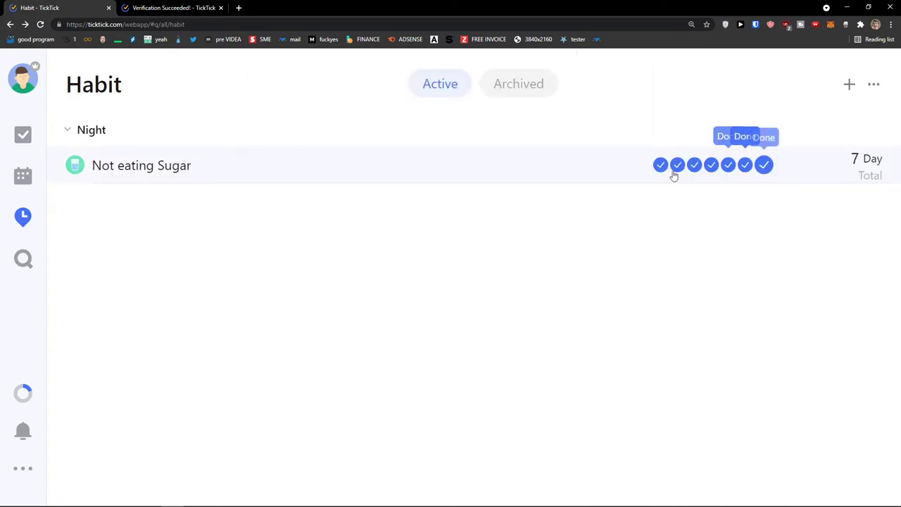
{"action": "left_click", "coordinate": [140, 165]}
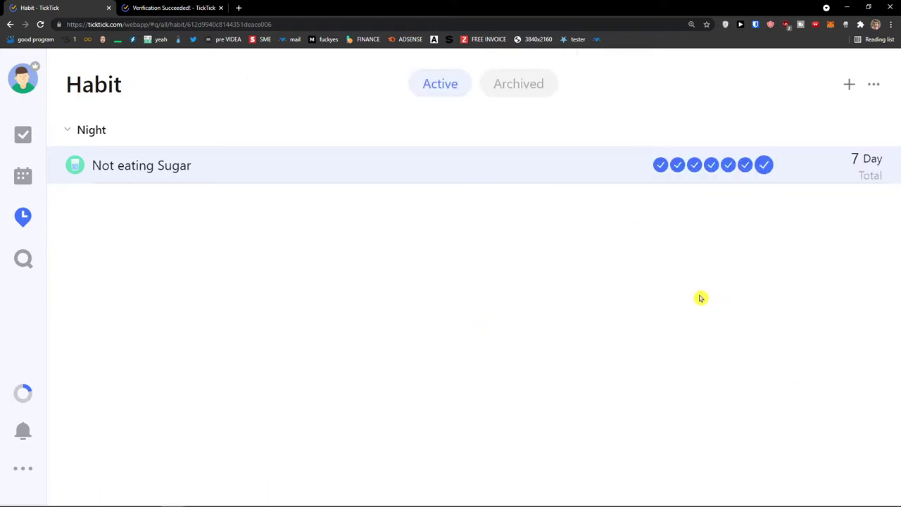
{"action": "mouse_move", "coordinate": [584, 174]}
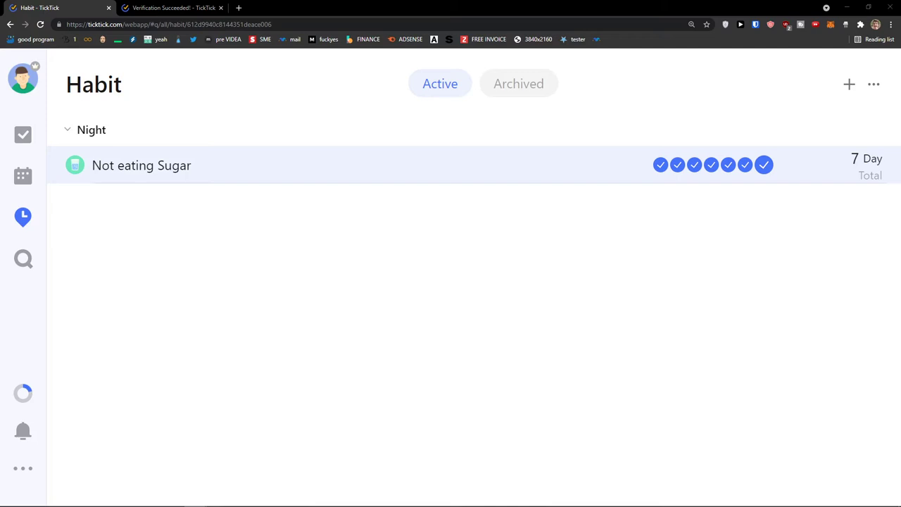
{"action": "left_click", "coordinate": [849, 85]}
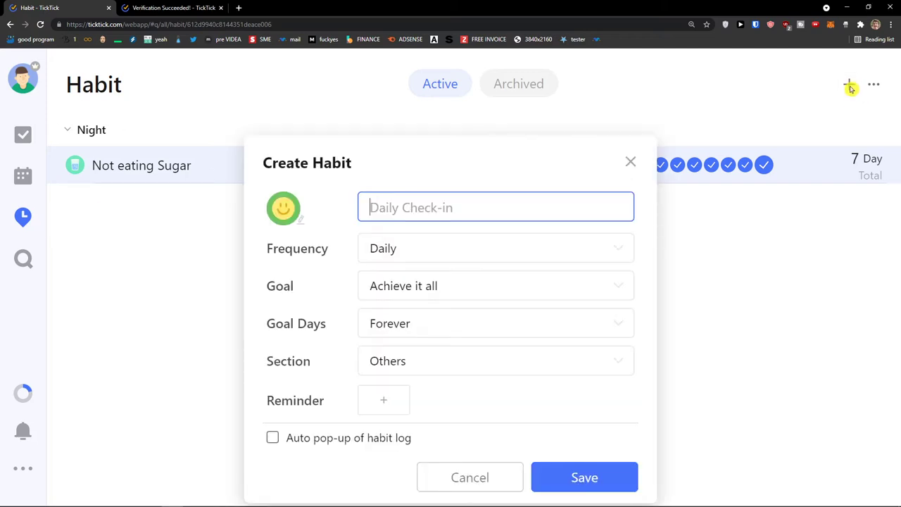
{"action": "mouse_move", "coordinate": [475, 304]}
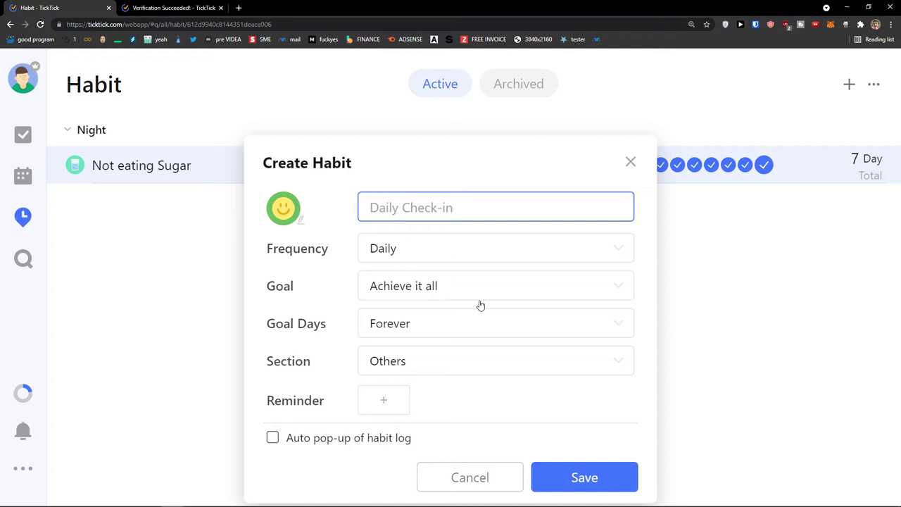
{"action": "mouse_move", "coordinate": [481, 305]}
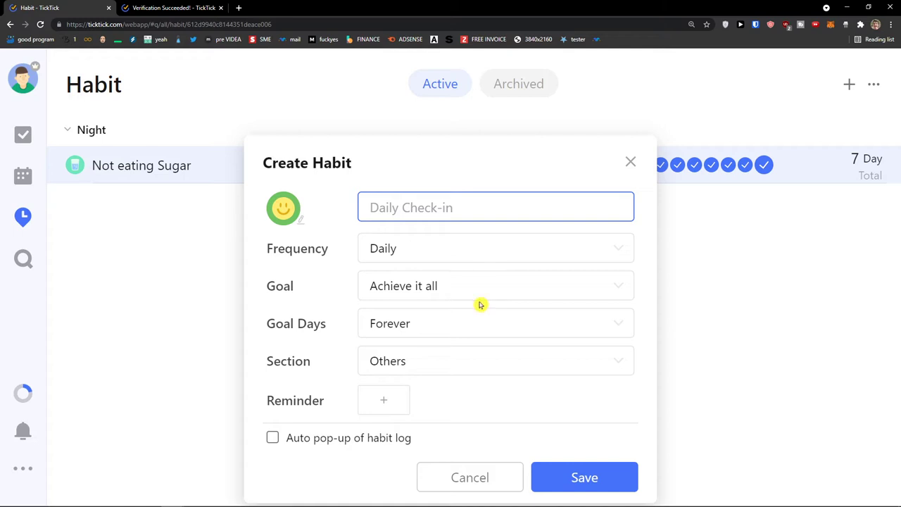
{"action": "mouse_move", "coordinate": [482, 305]}
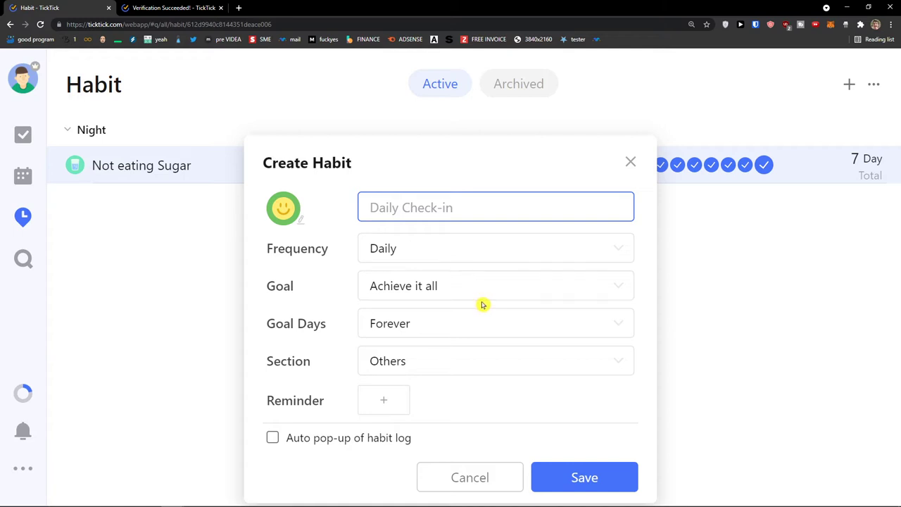
{"action": "mouse_move", "coordinate": [516, 404]}
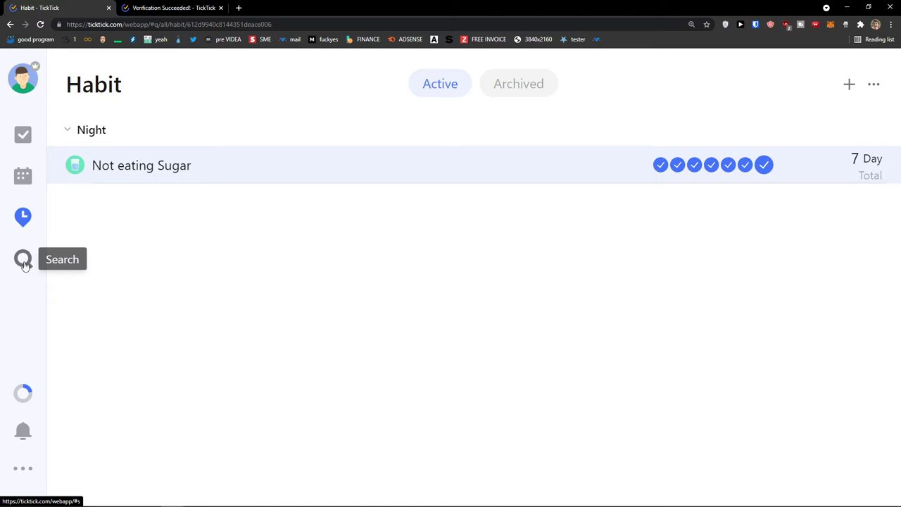
Step: Dismiss the calendar prompt, open the Youtube Channel list, and collapse Youtube SEO's subtasks
{"action": "left_click", "coordinate": [23, 259]}
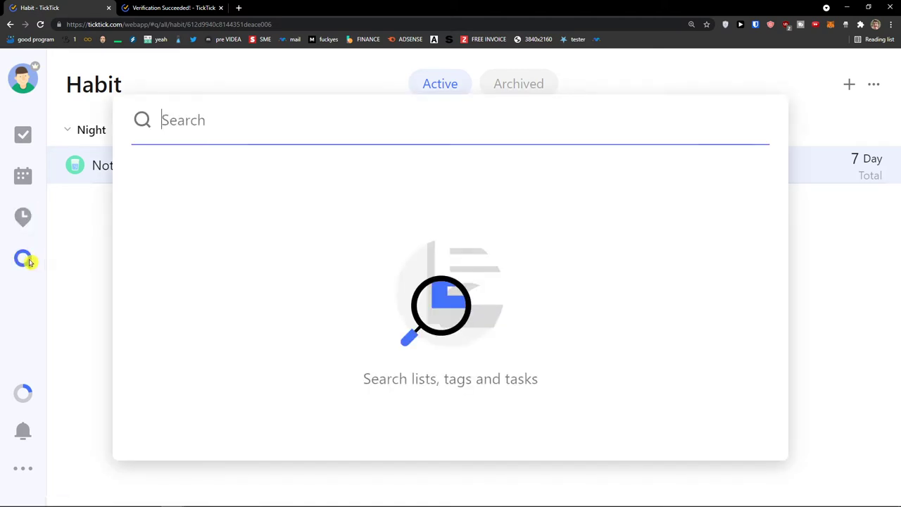
{"action": "mouse_move", "coordinate": [65, 258]}
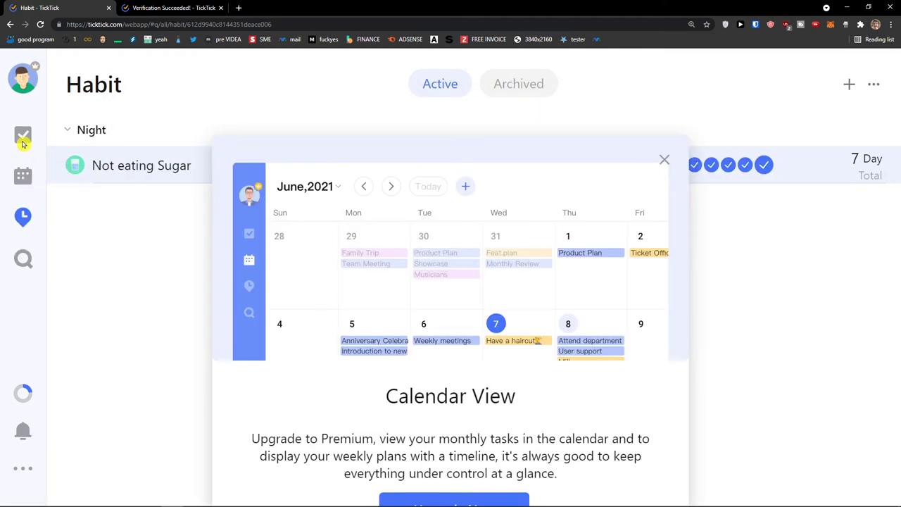
{"action": "left_click", "coordinate": [664, 159]}
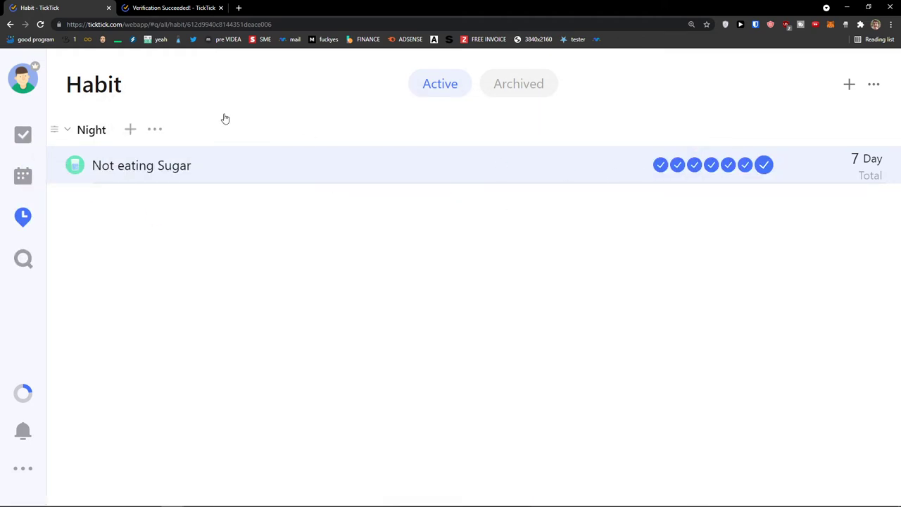
{"action": "left_click", "coordinate": [23, 135]}
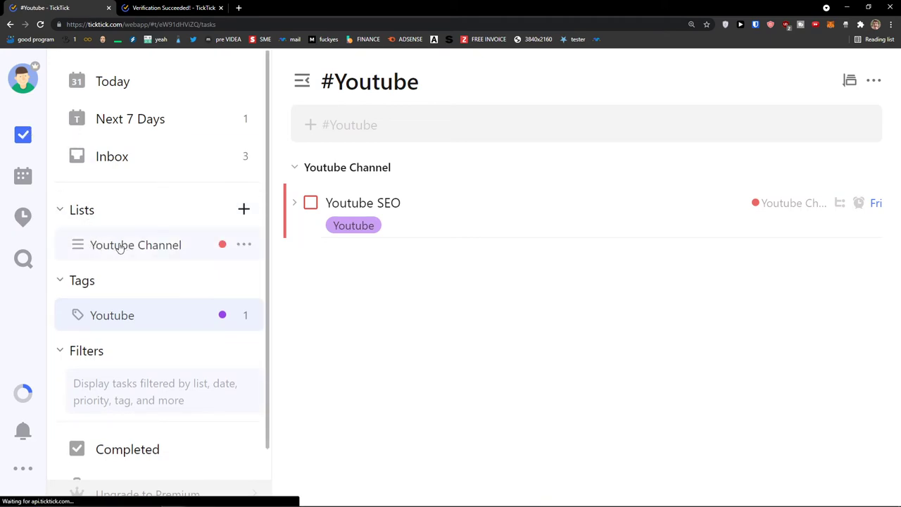
{"action": "left_click", "coordinate": [136, 245]}
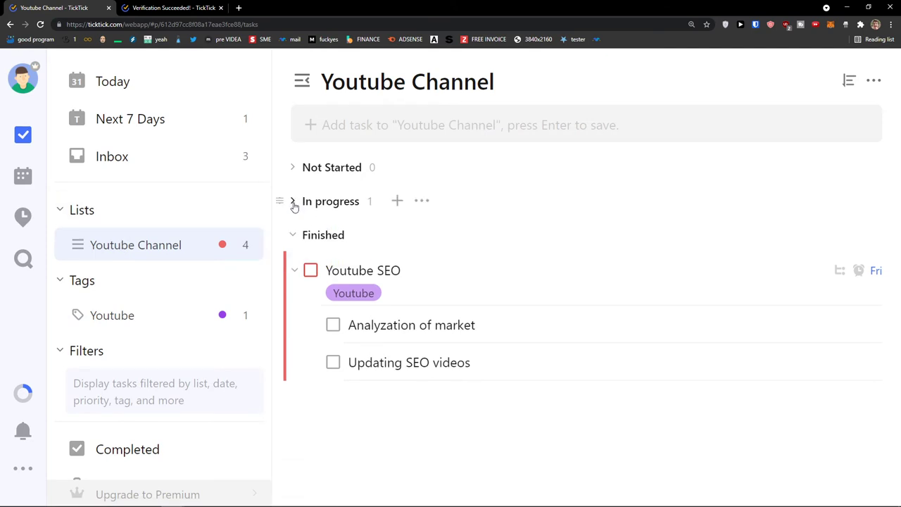
{"action": "left_click", "coordinate": [293, 201]}
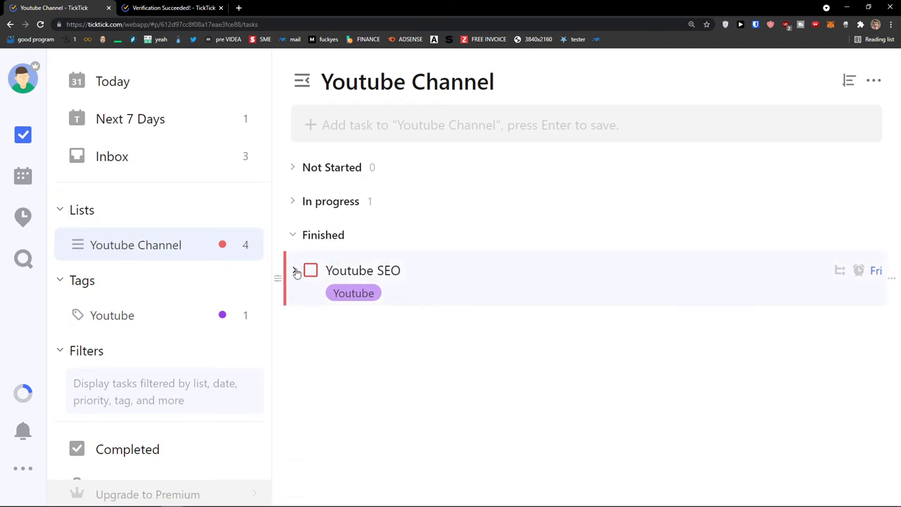